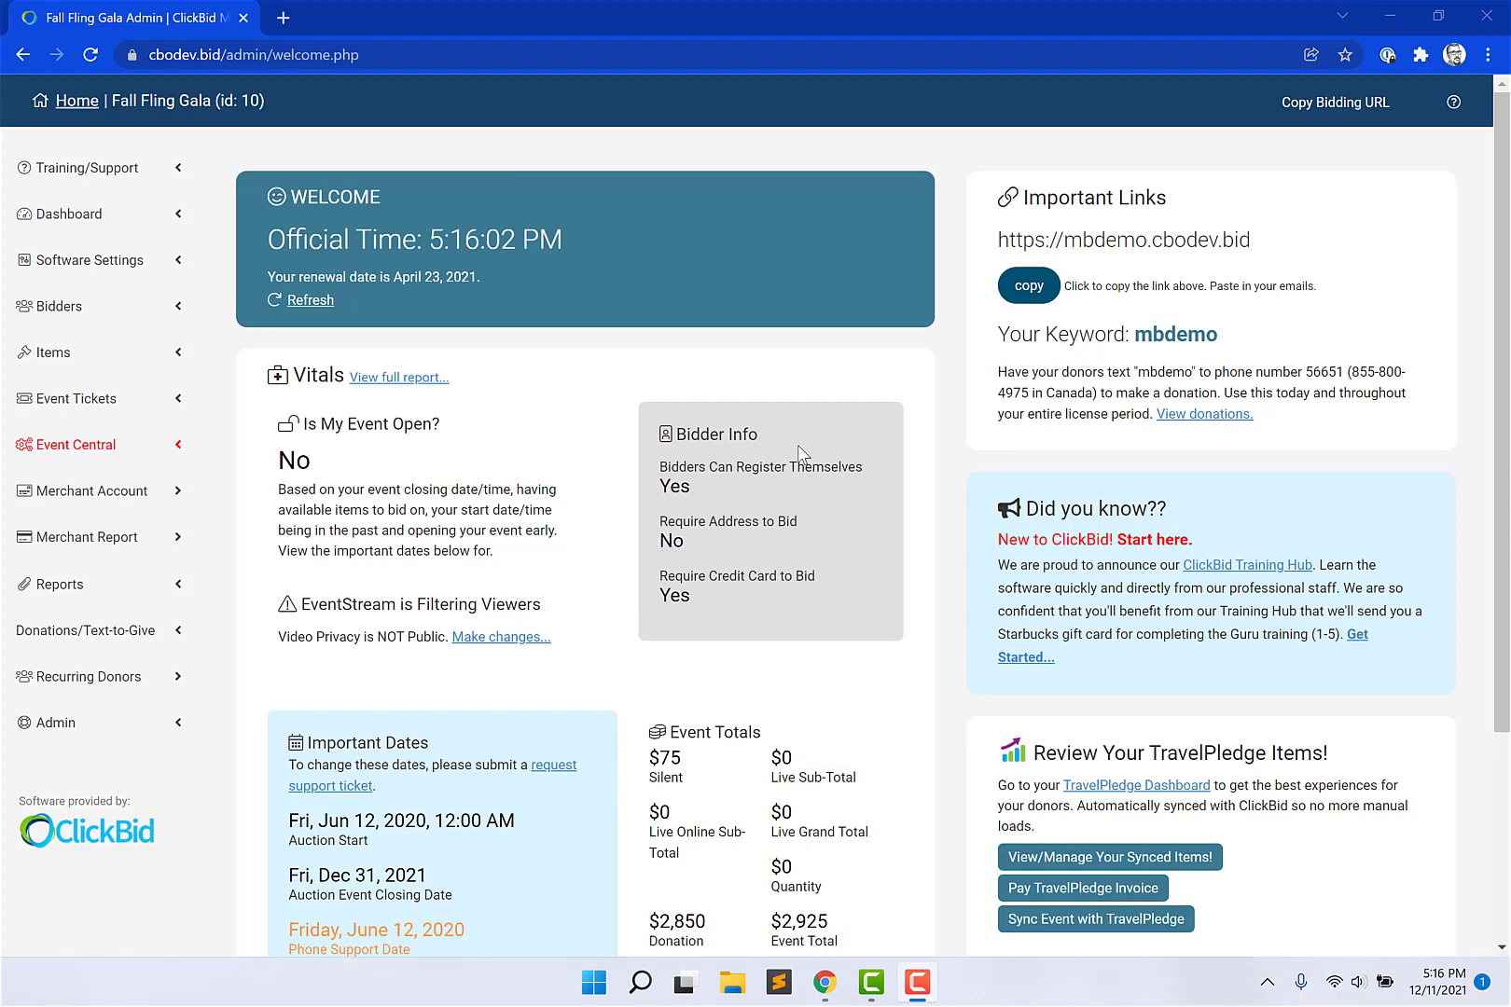
mouse_move(691, 376)
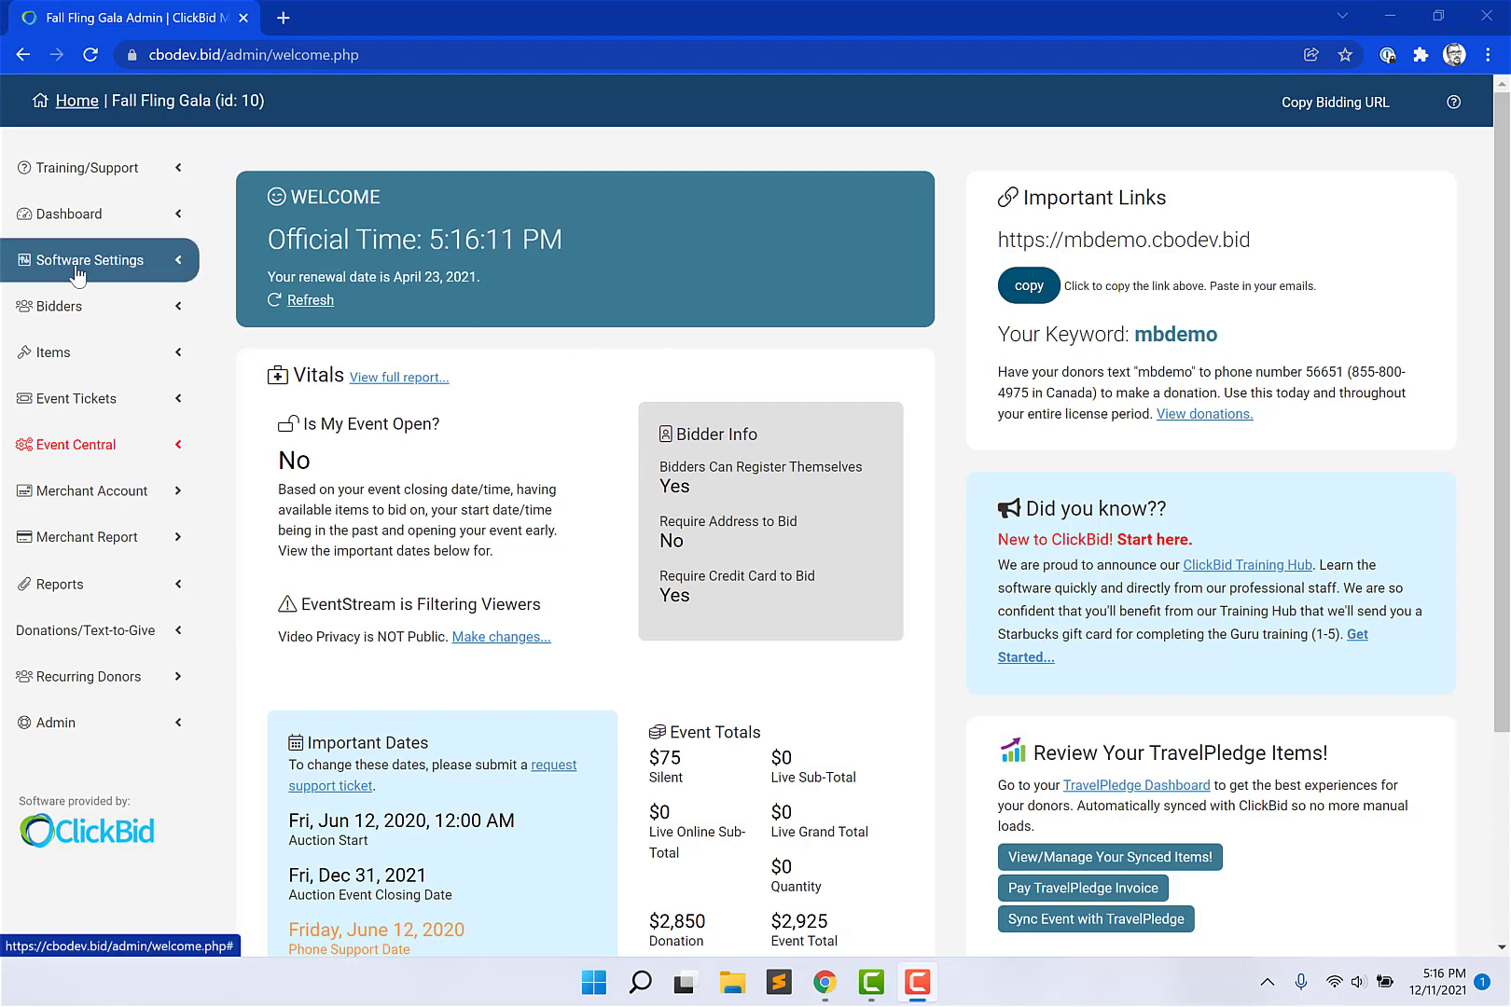
Expand Software Settings in the sidebar and go to its Users page
click(91, 260)
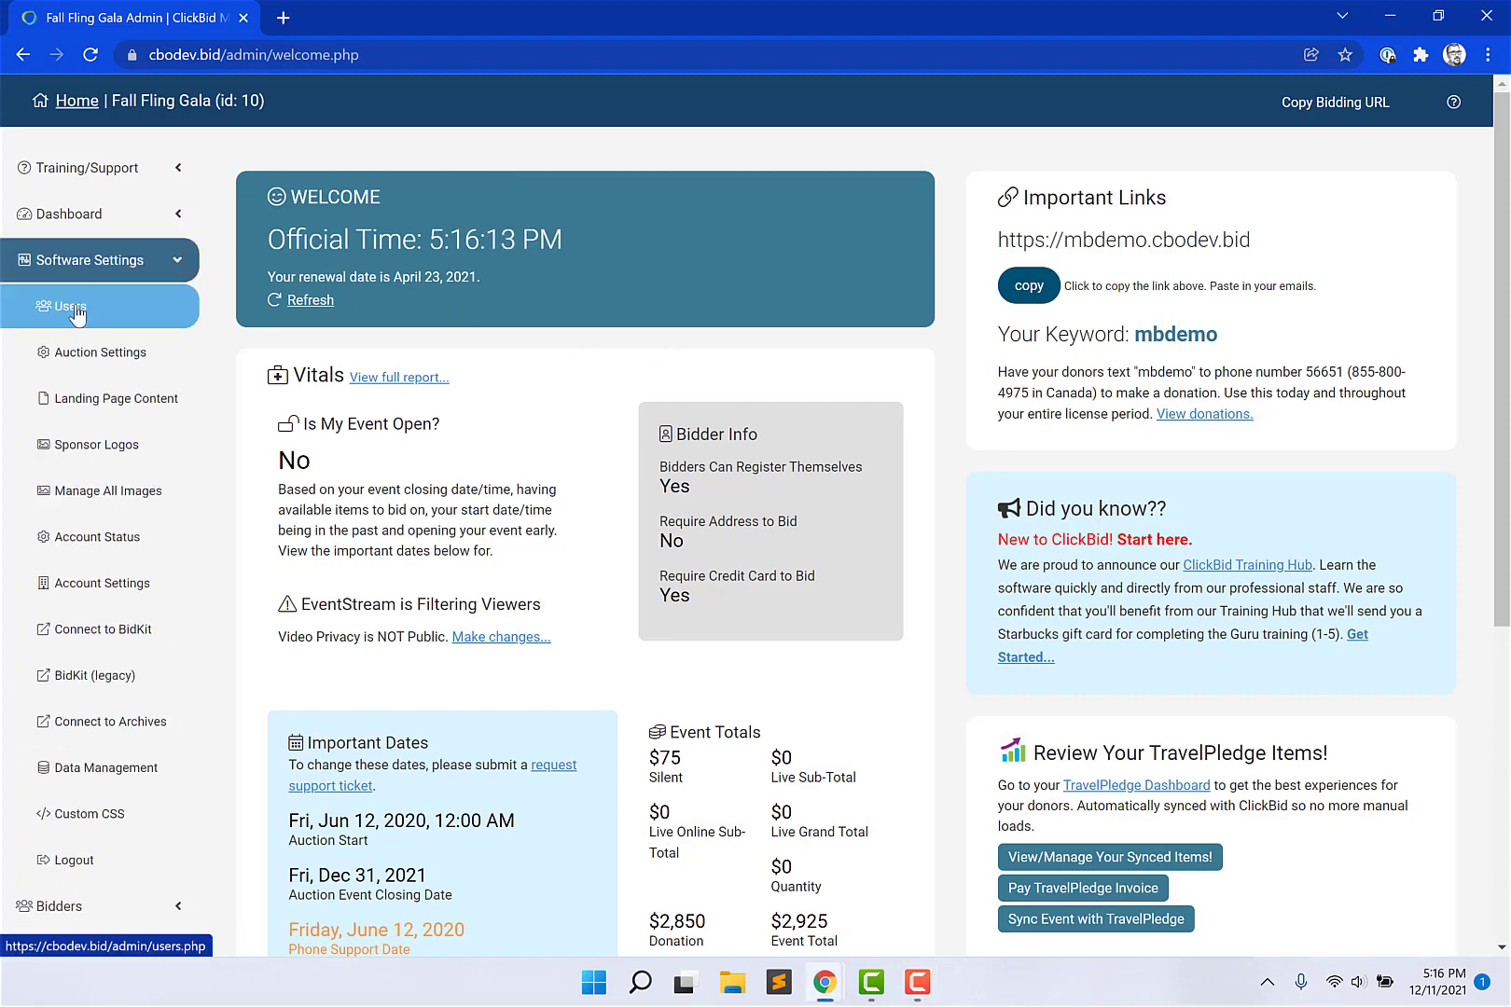
click(69, 307)
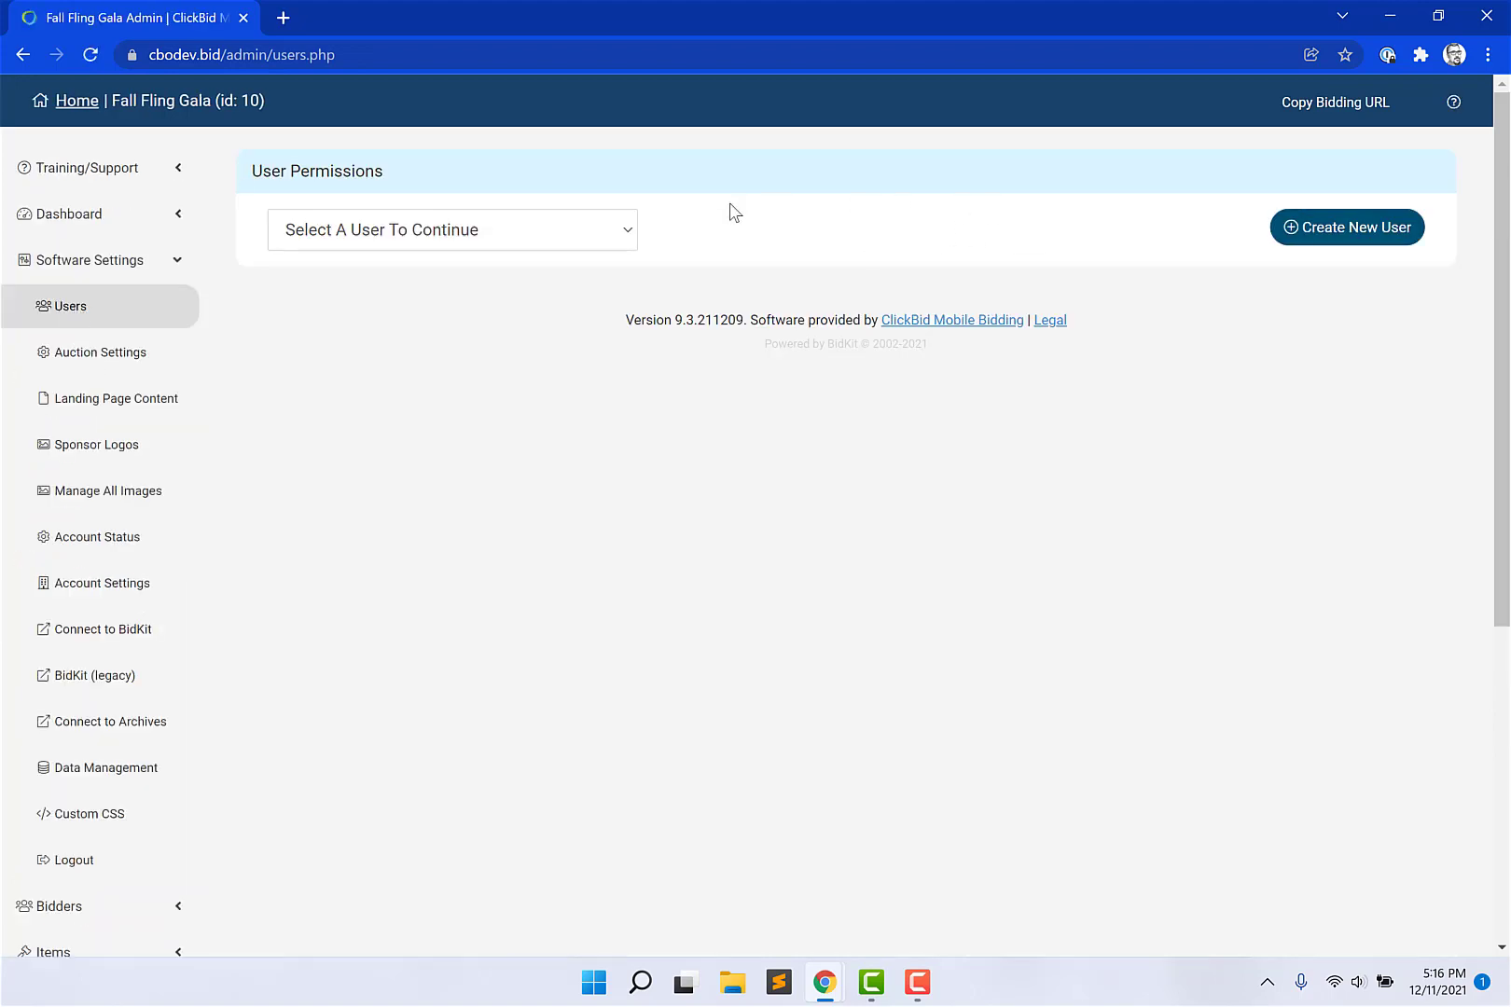
mouse_move(721, 247)
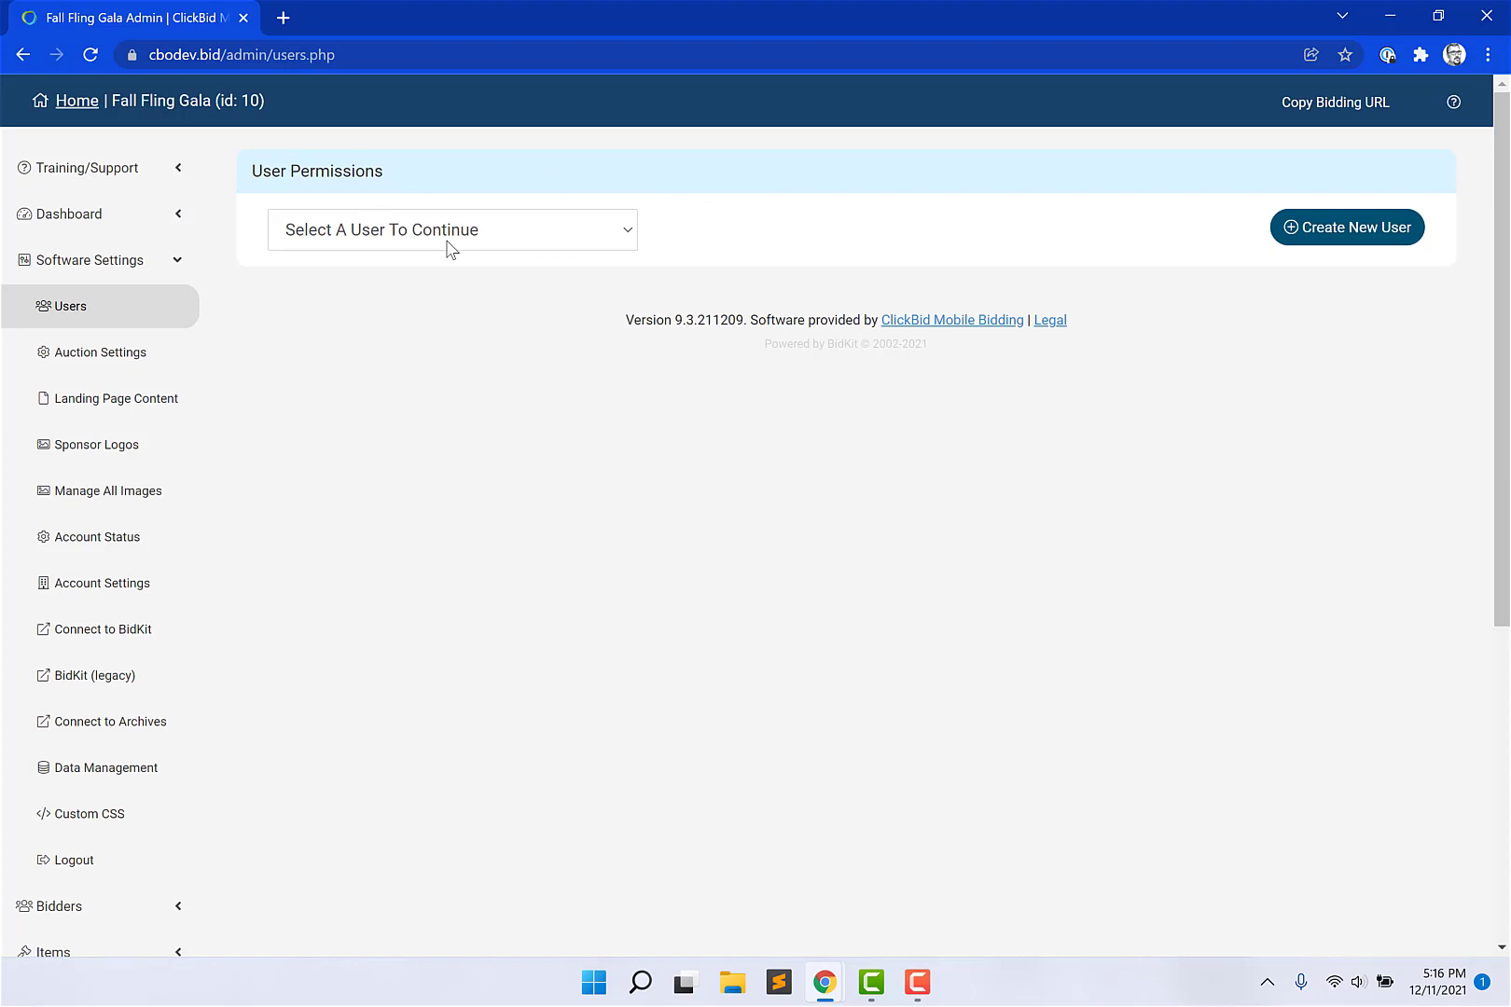
mouse_move(1100, 179)
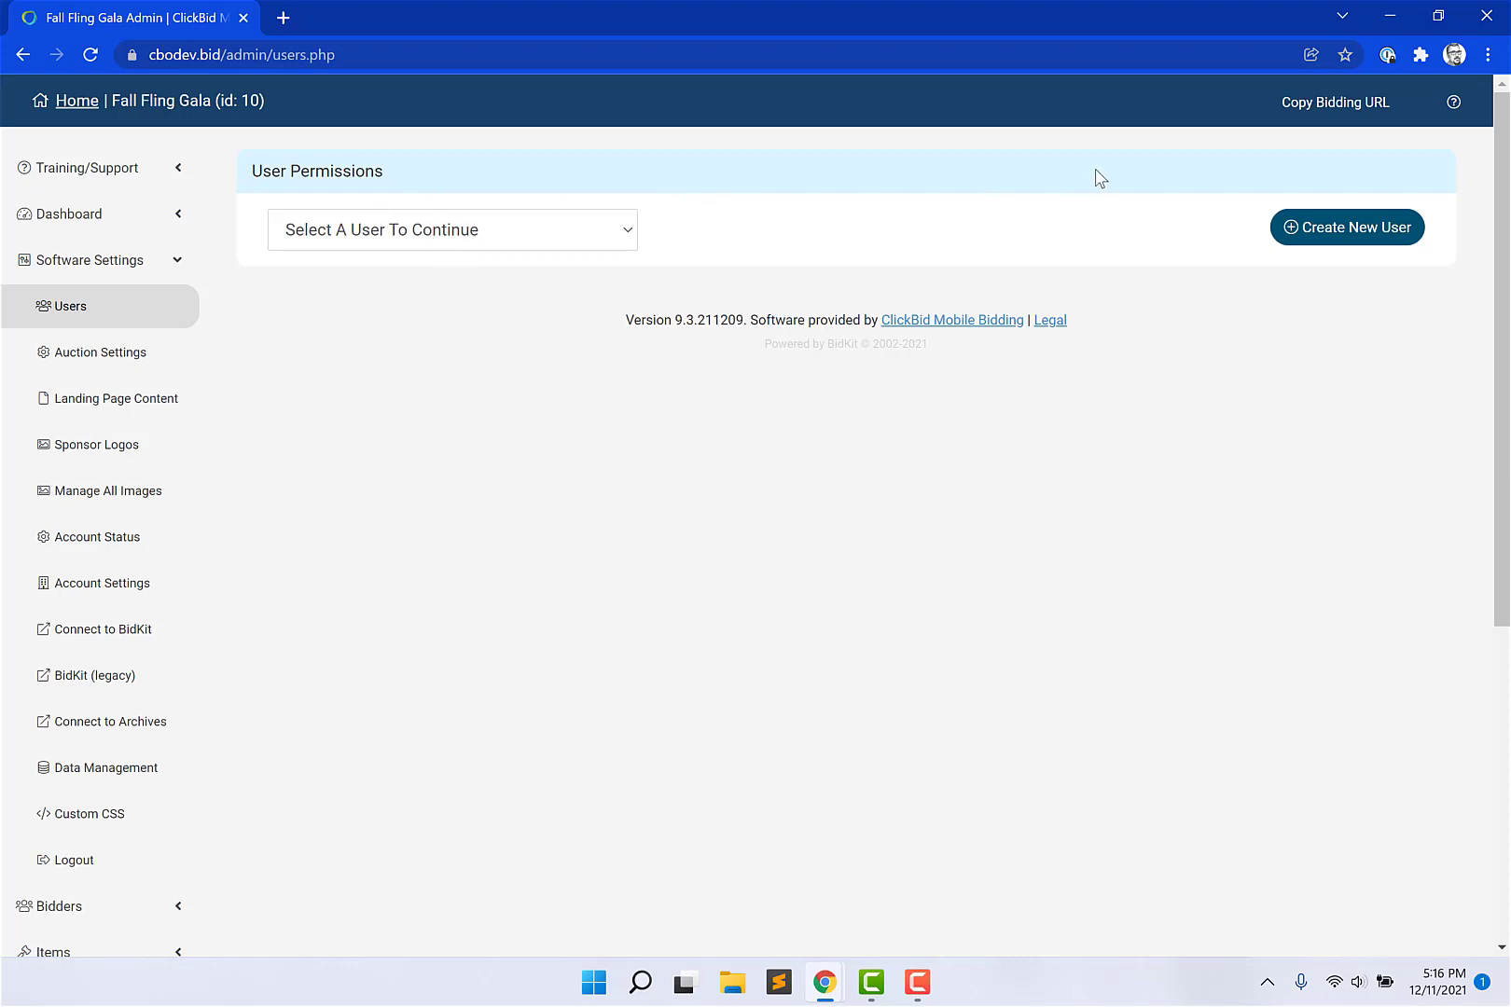
mouse_move(1170, 233)
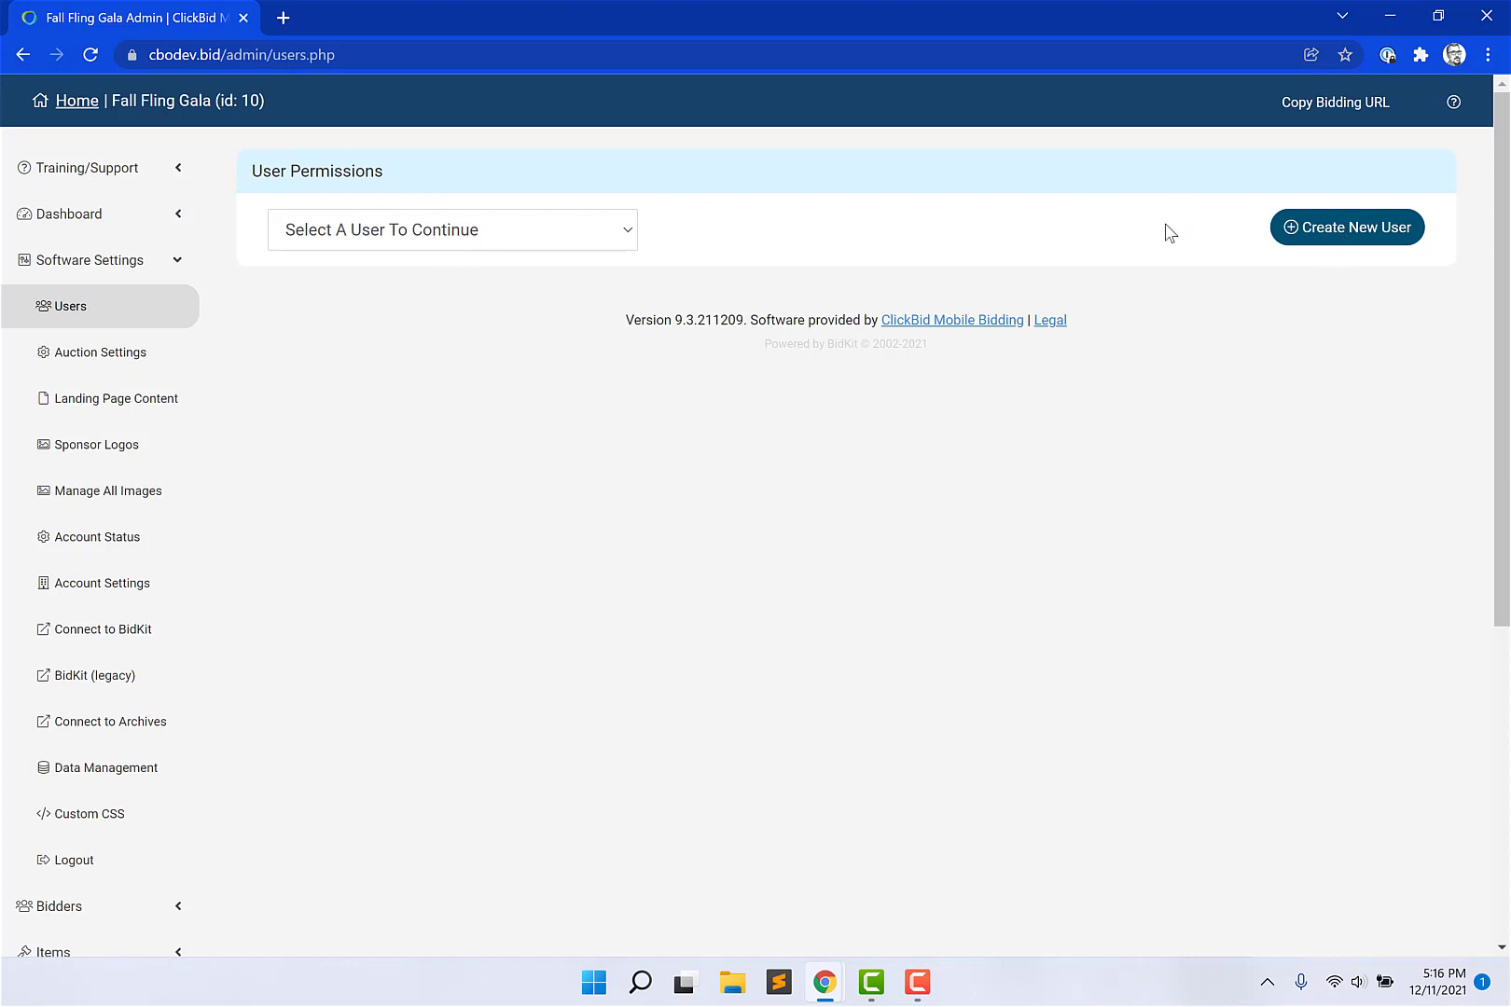
mouse_move(1346, 228)
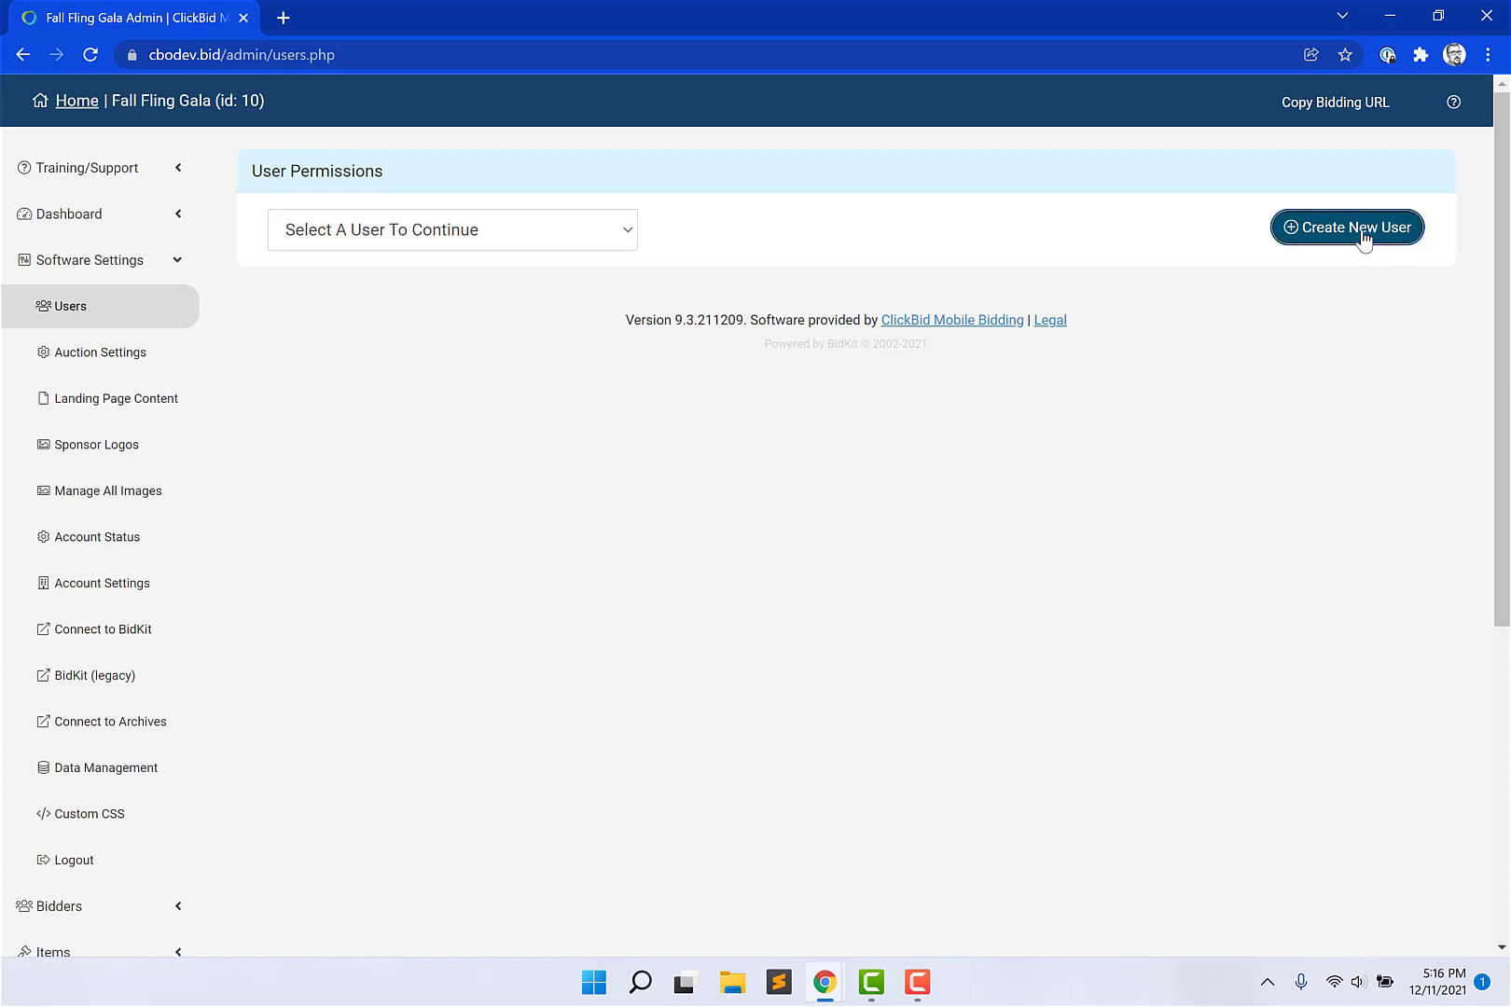
Create the new admin user Sample Person with name and email
click(1346, 229)
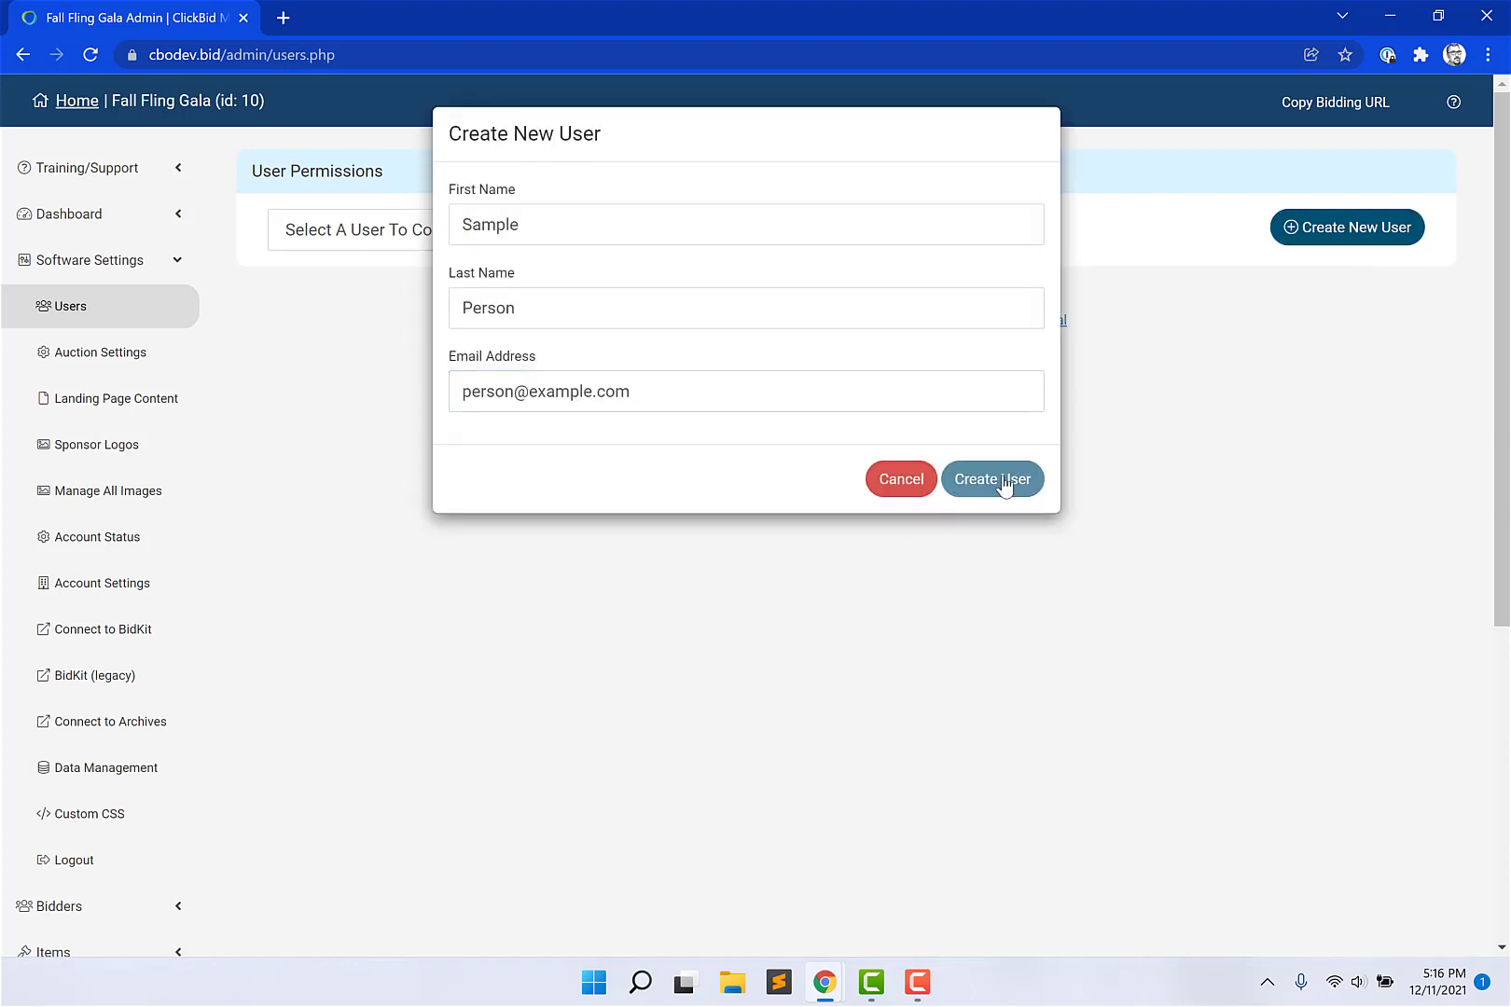
click(993, 480)
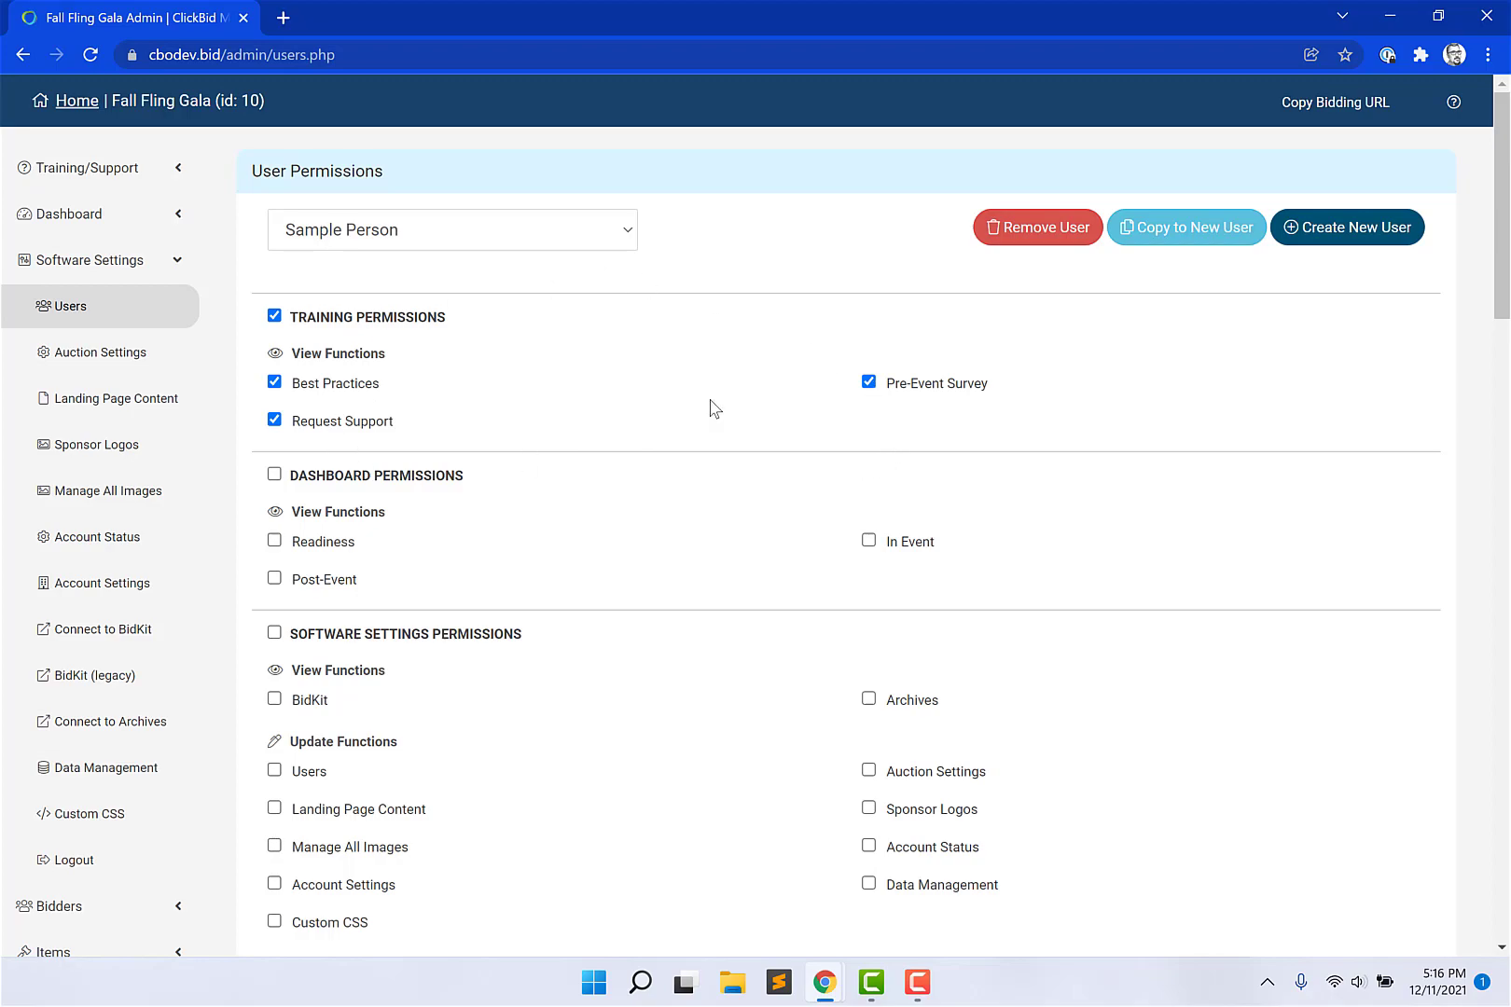
Review Sample Person's permission list and collapse the Software Settings sidebar section
scroll(down, 3)
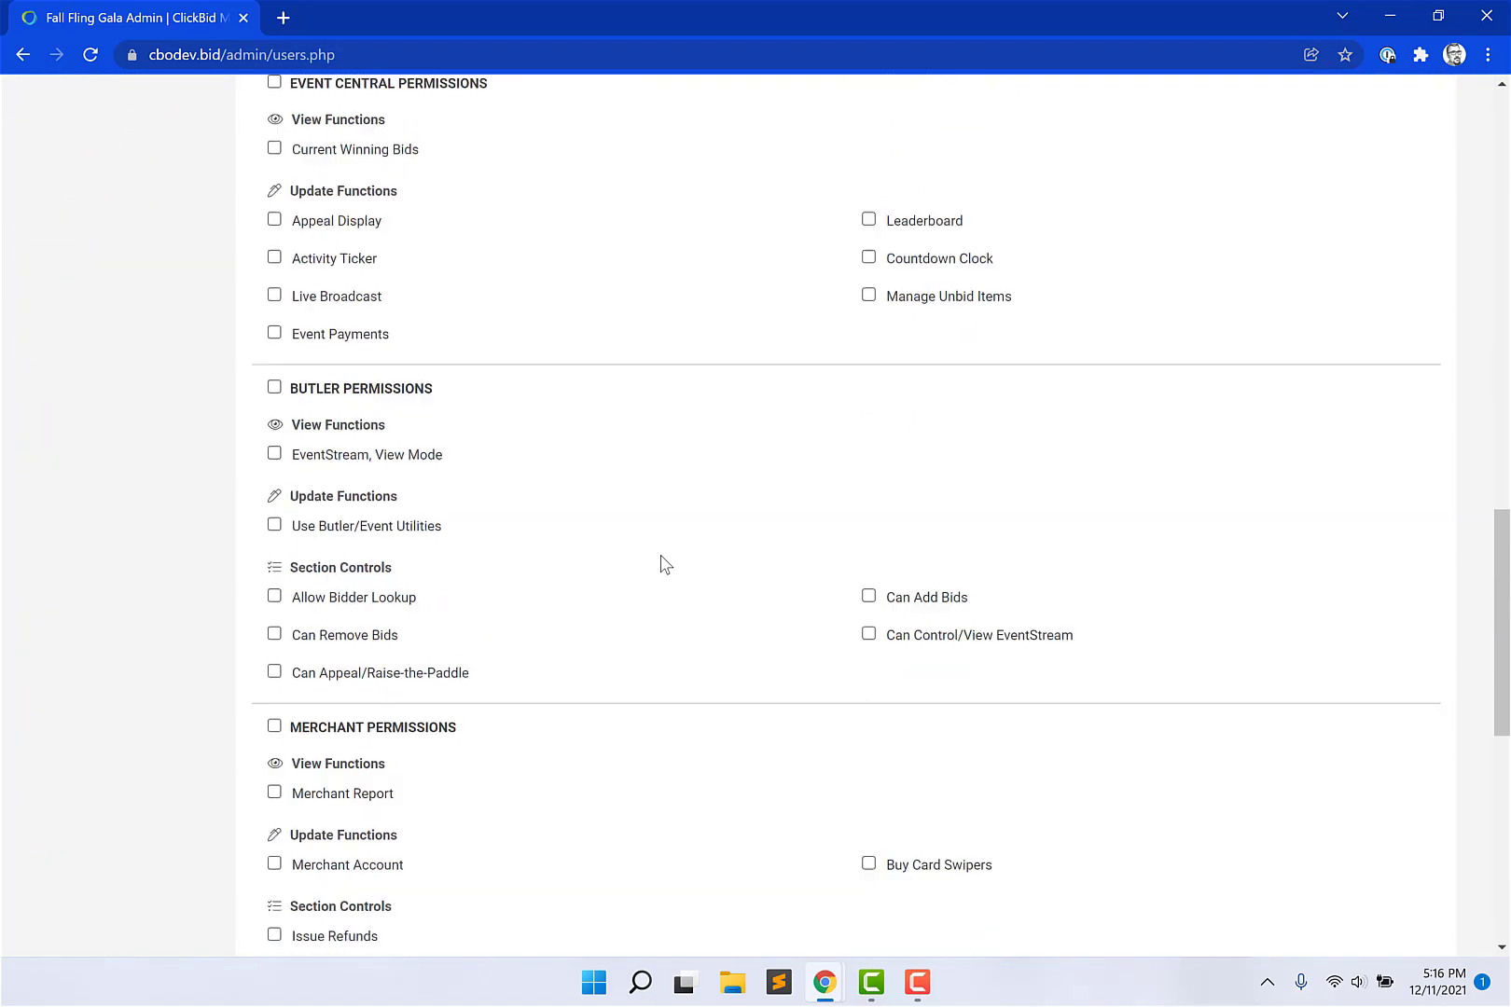
scroll(up, 3)
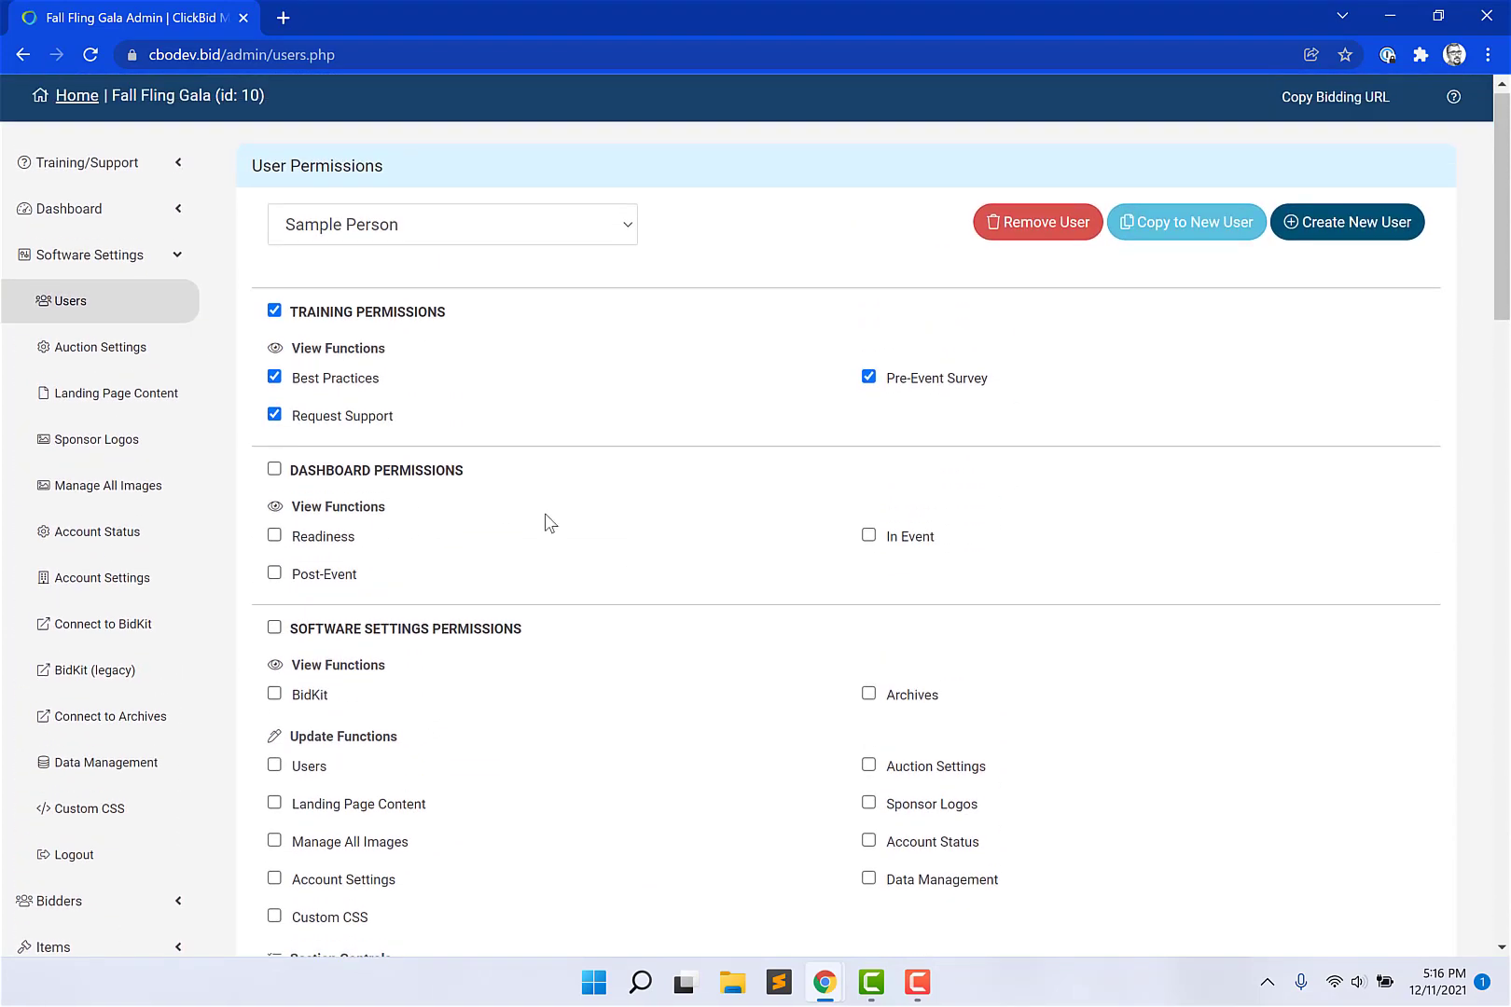
click(92, 254)
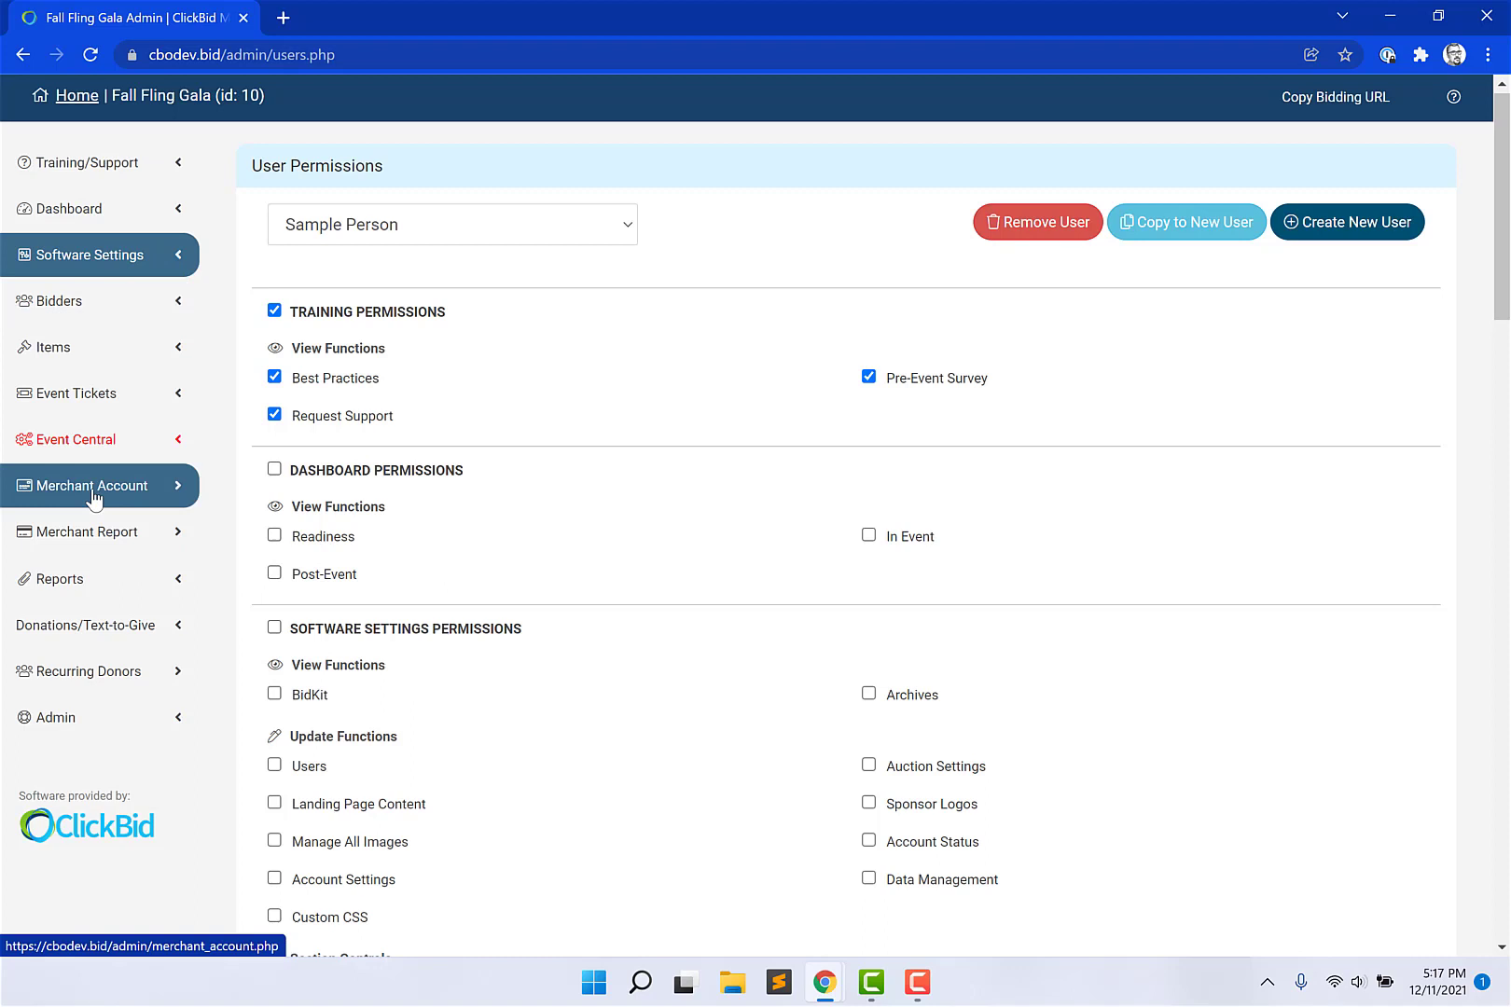
mouse_move(91, 671)
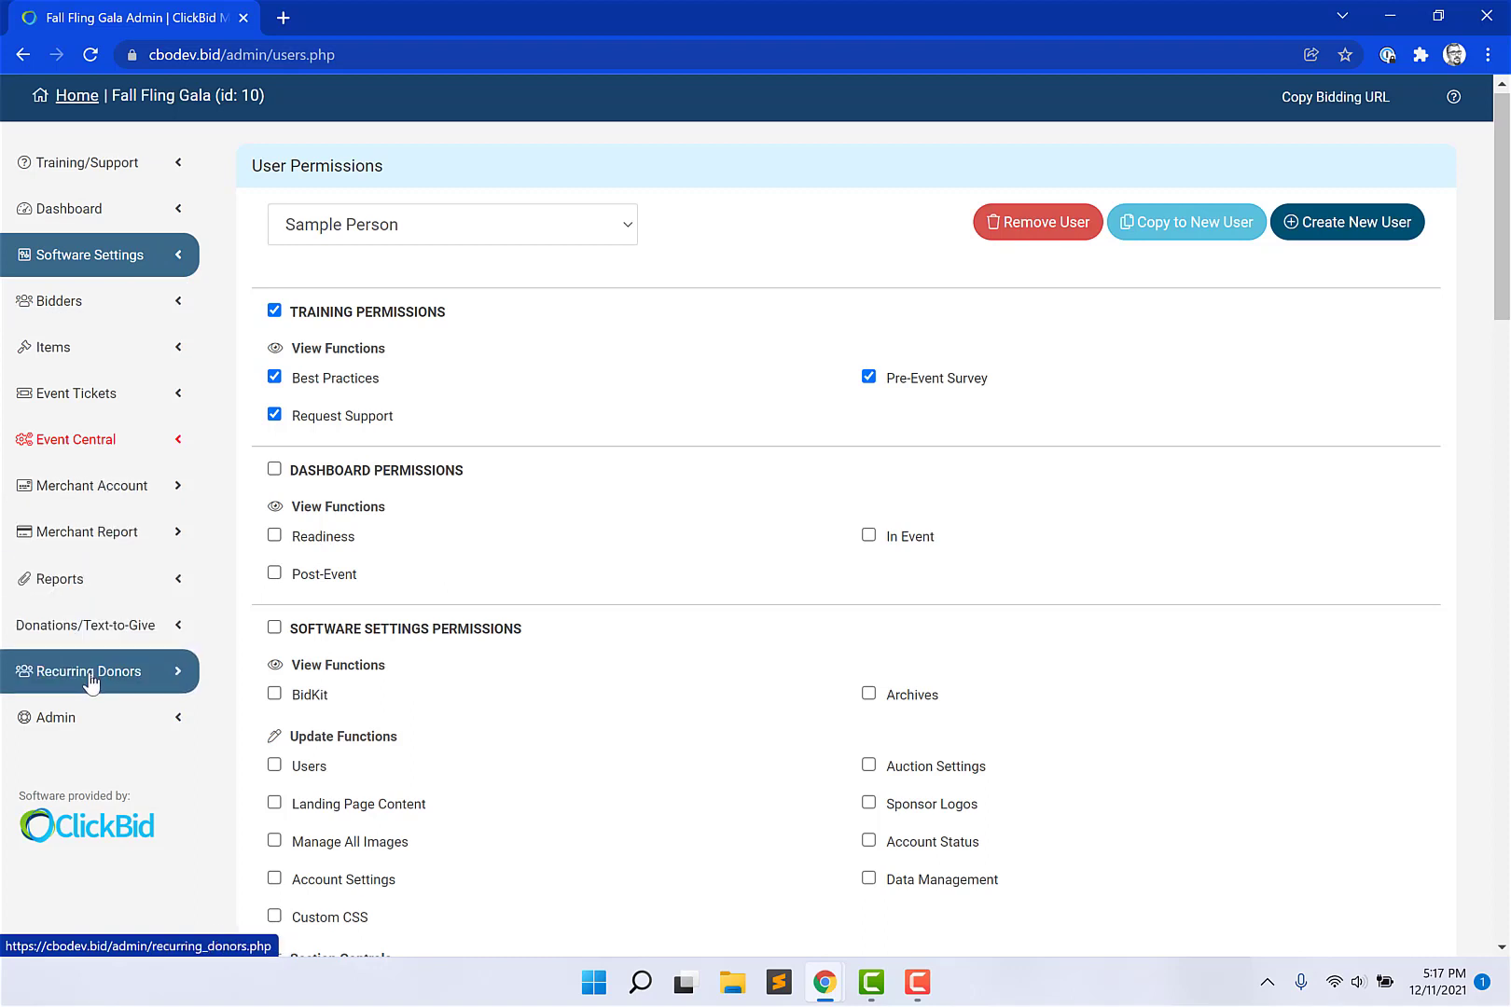
mouse_move(96, 394)
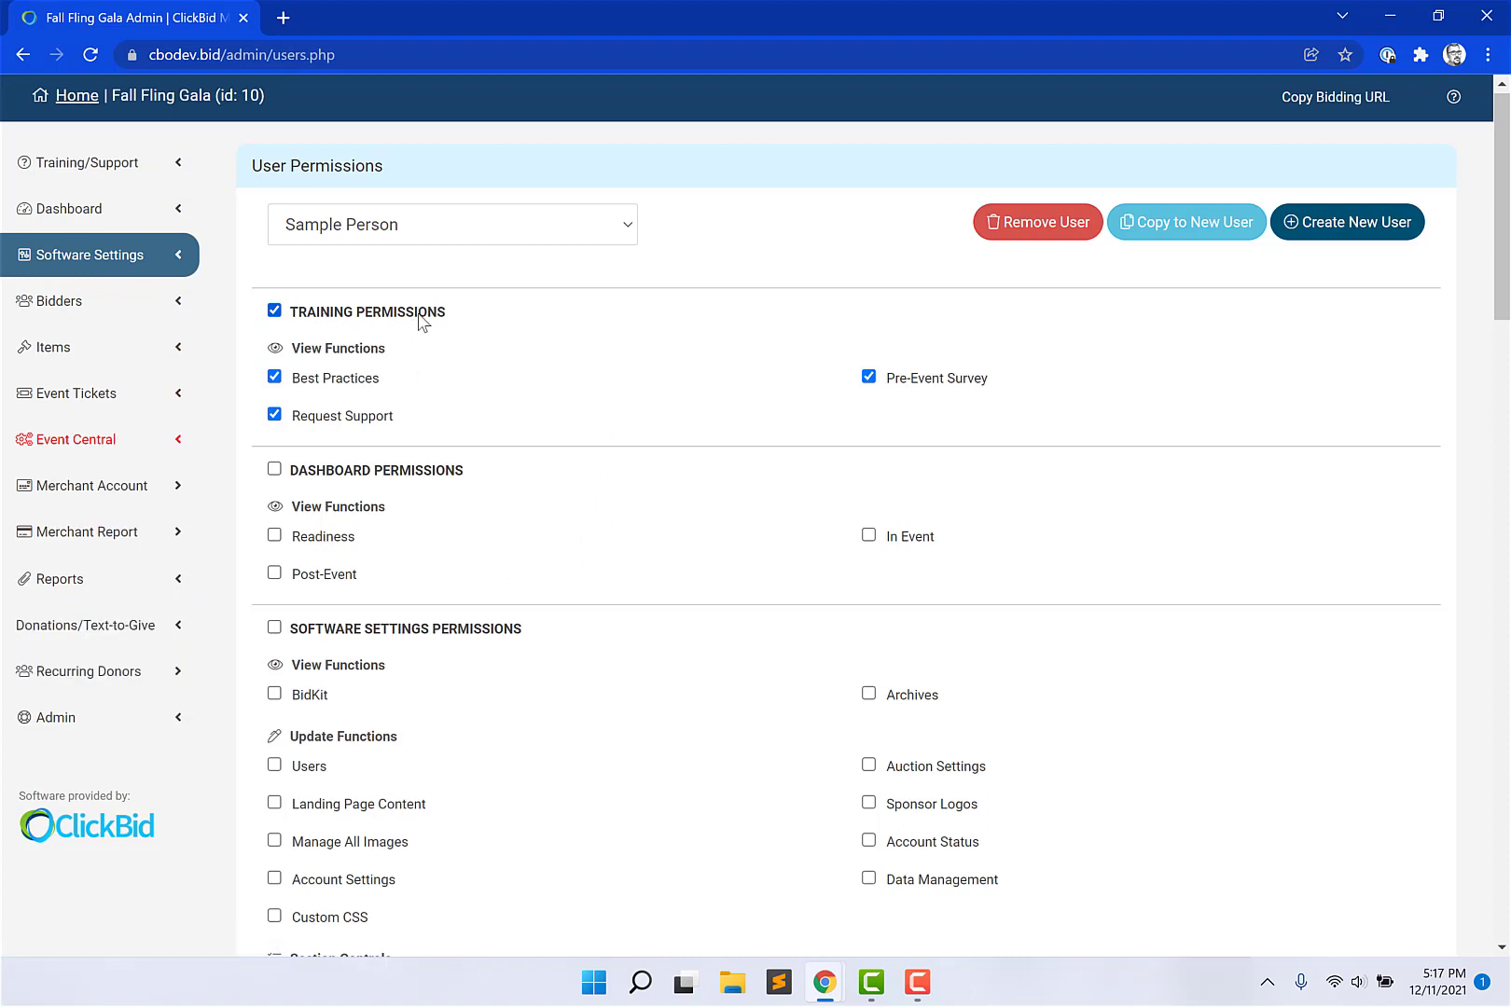
mouse_move(435, 388)
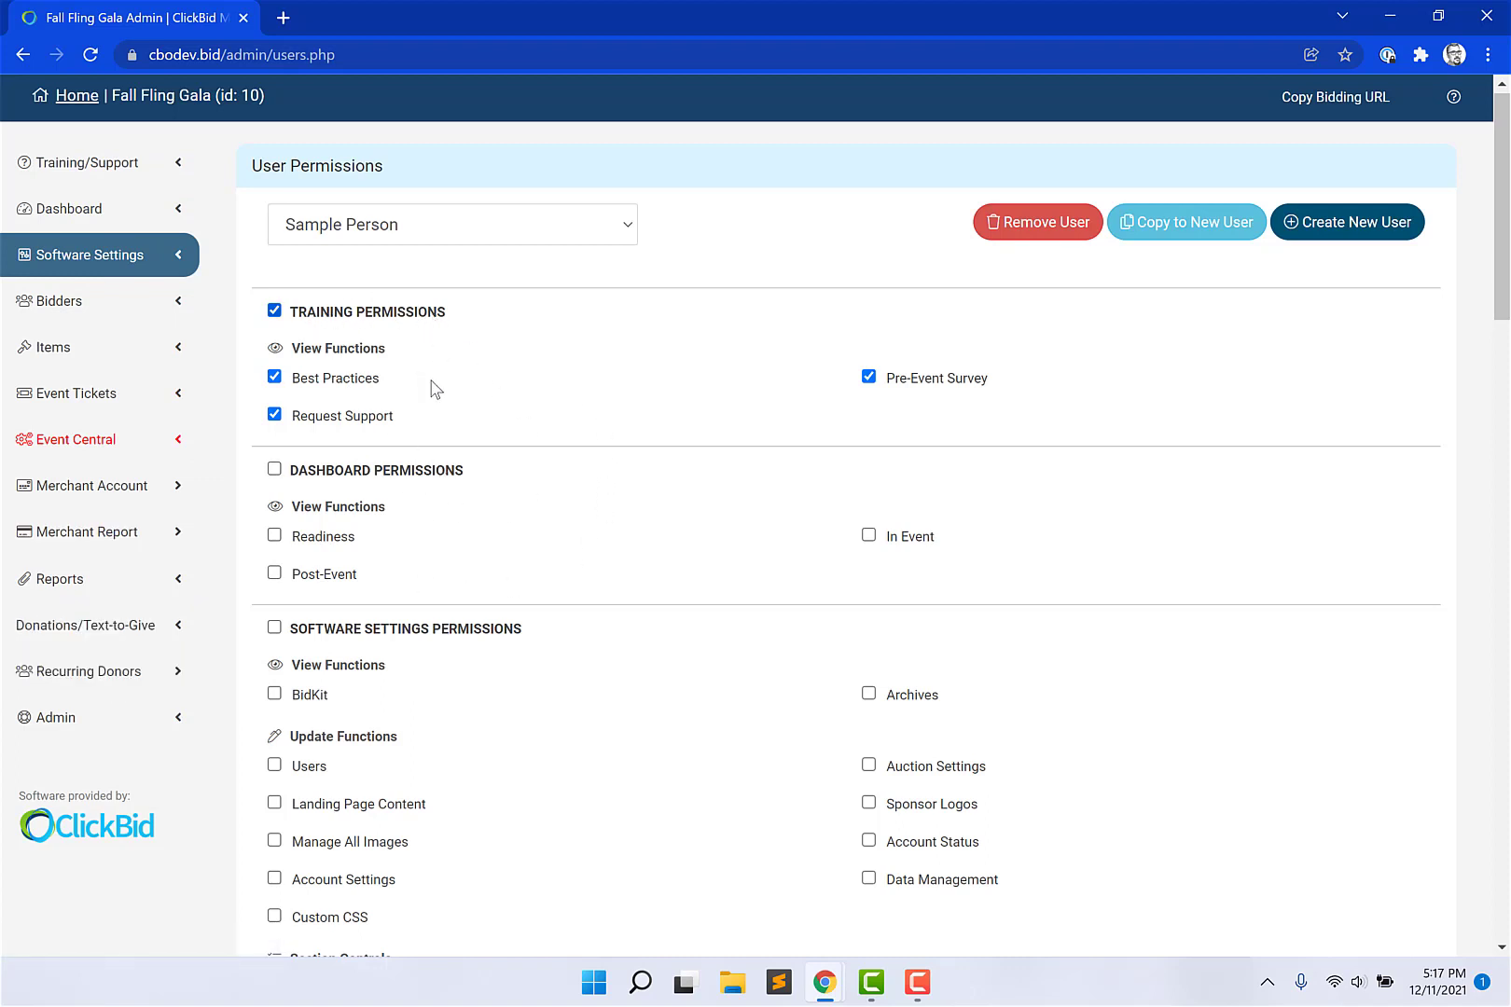
scroll(down, 3)
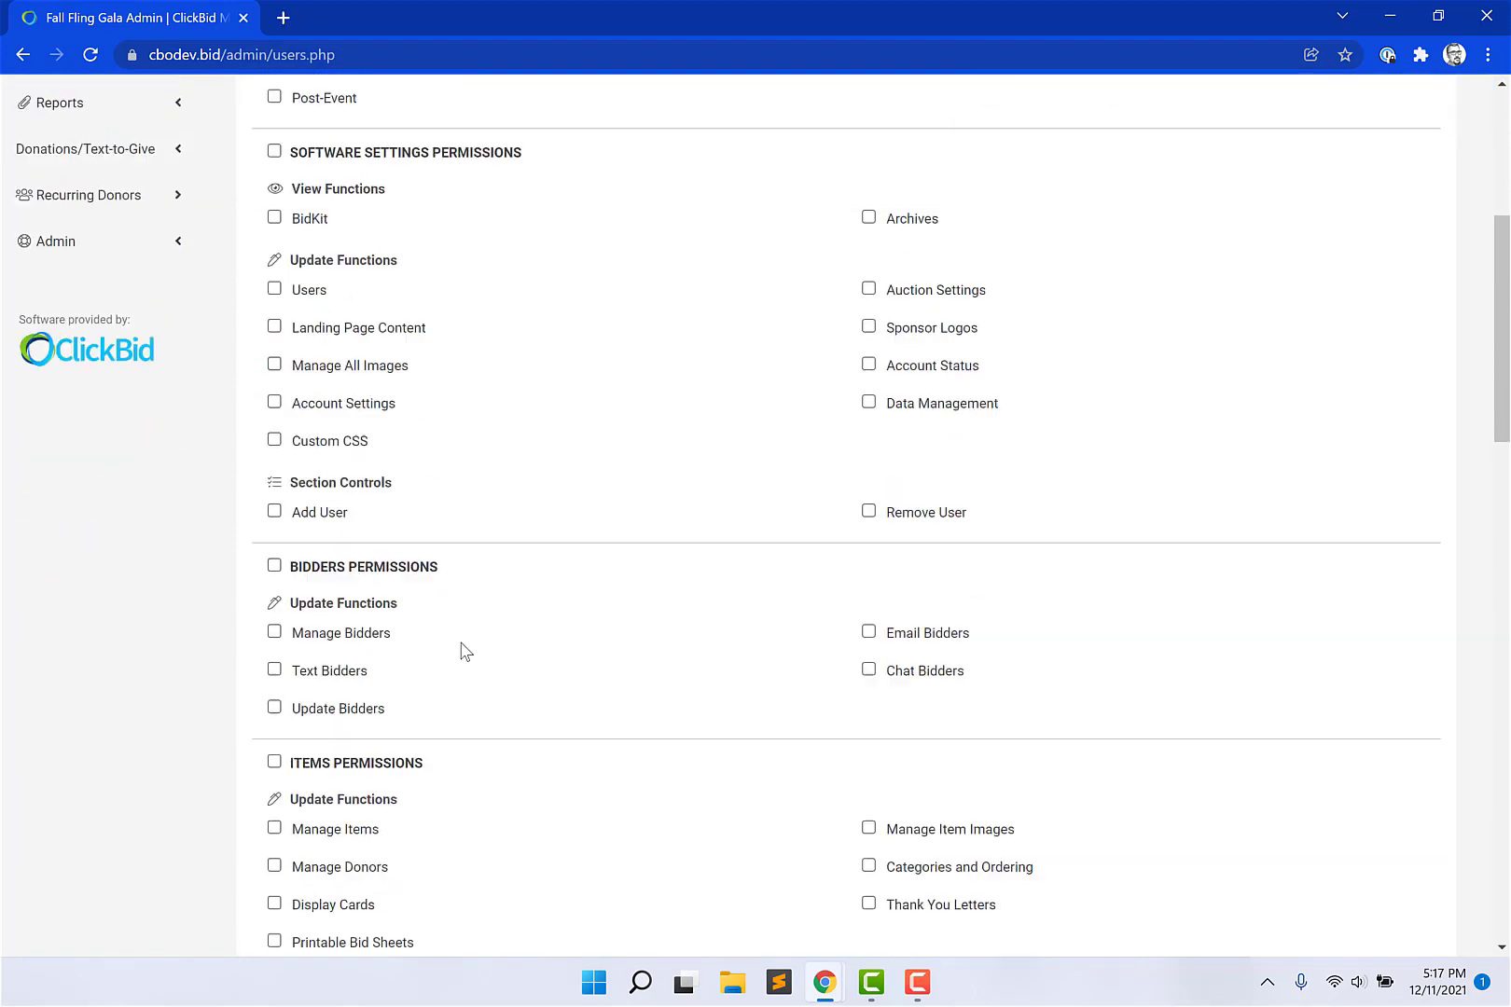
scroll(down, 3)
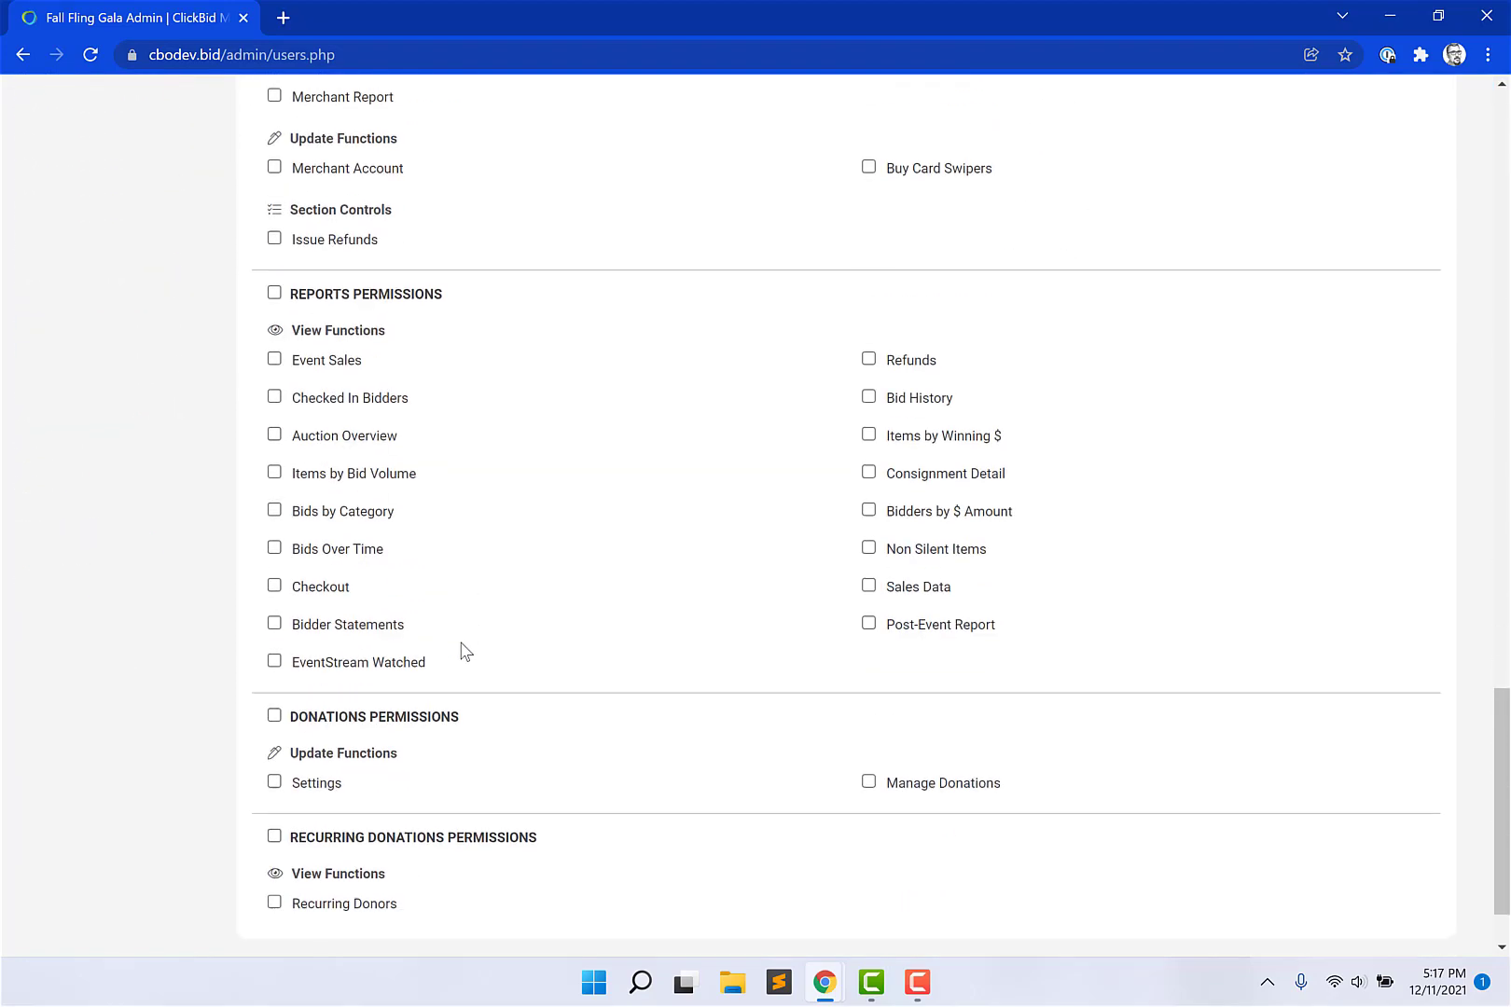
scroll(down, 3)
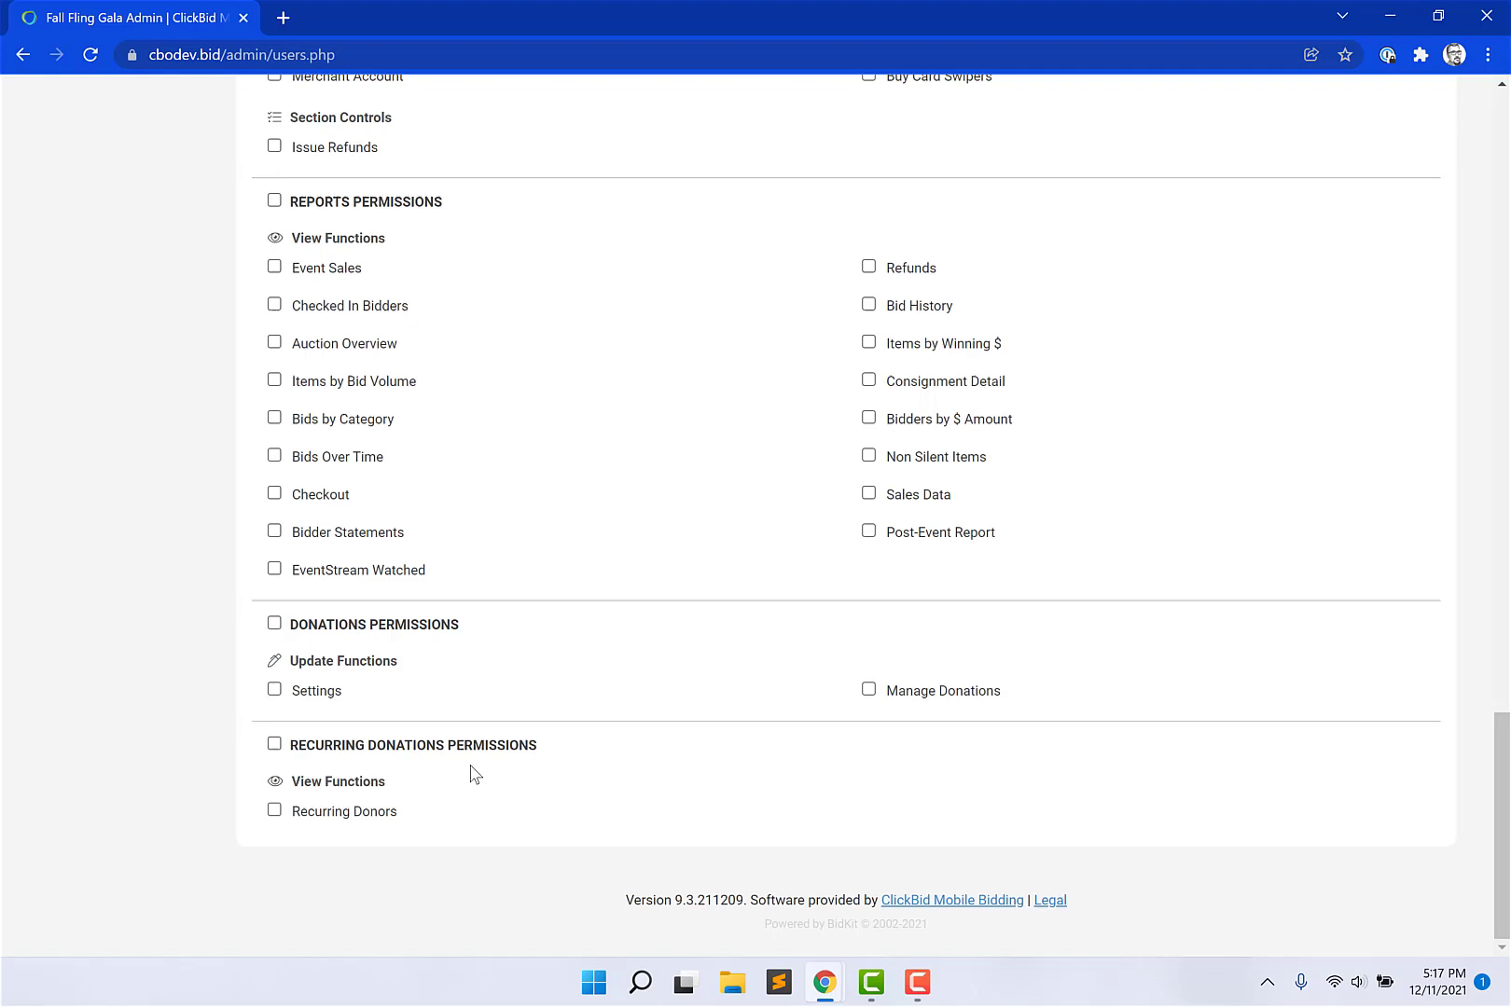
scroll(up, 3)
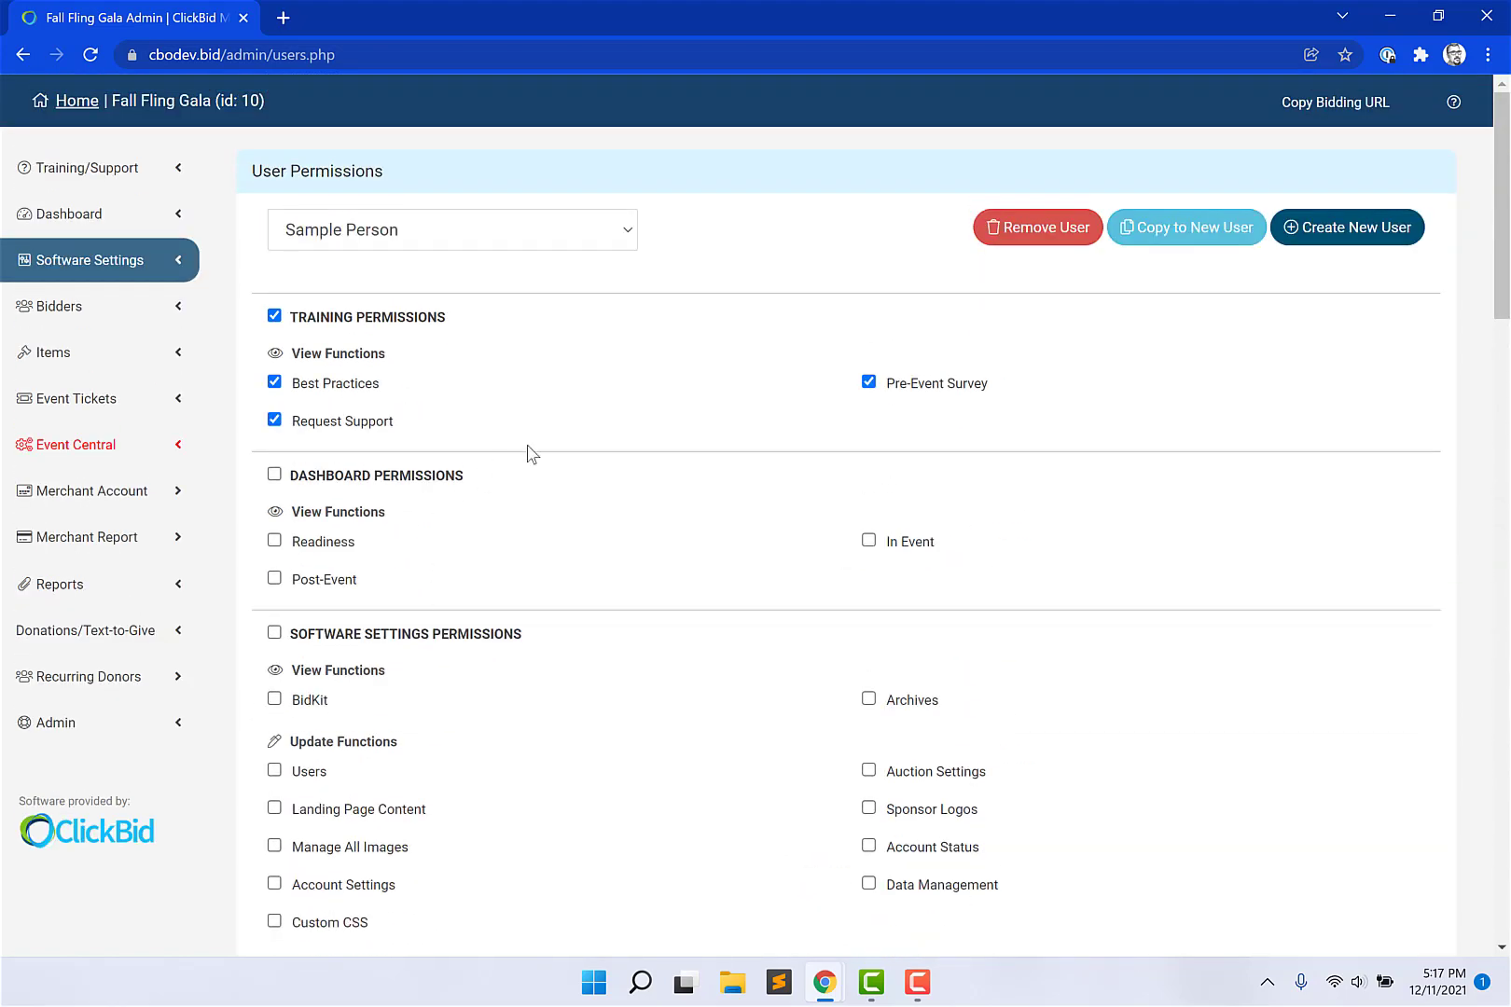
mouse_move(538, 447)
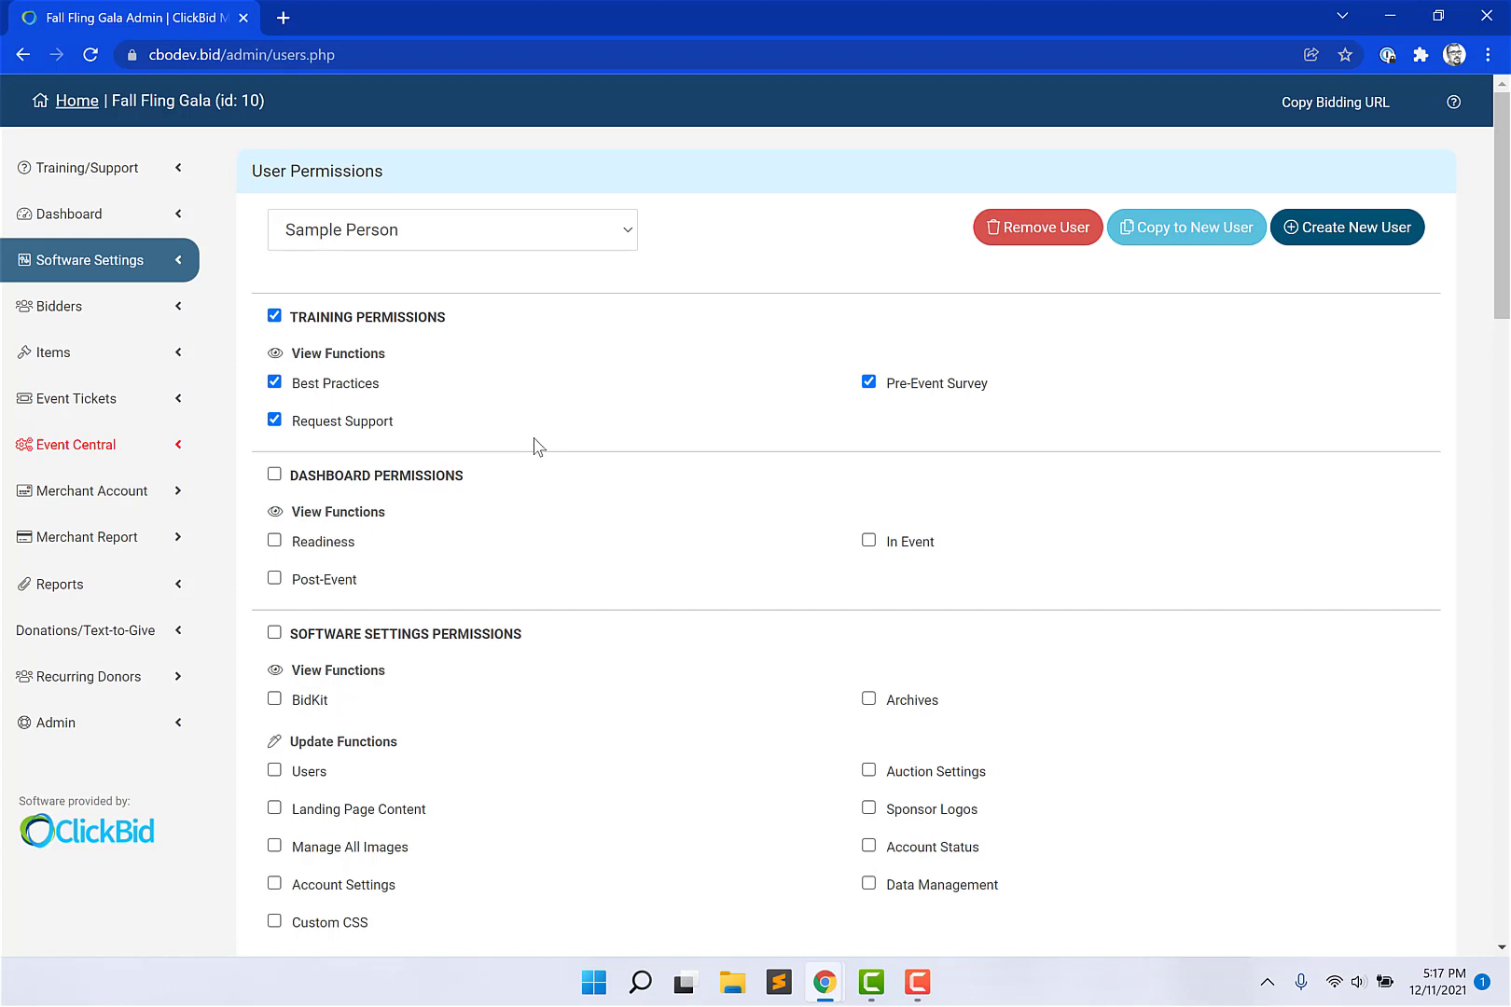
mouse_move(487, 449)
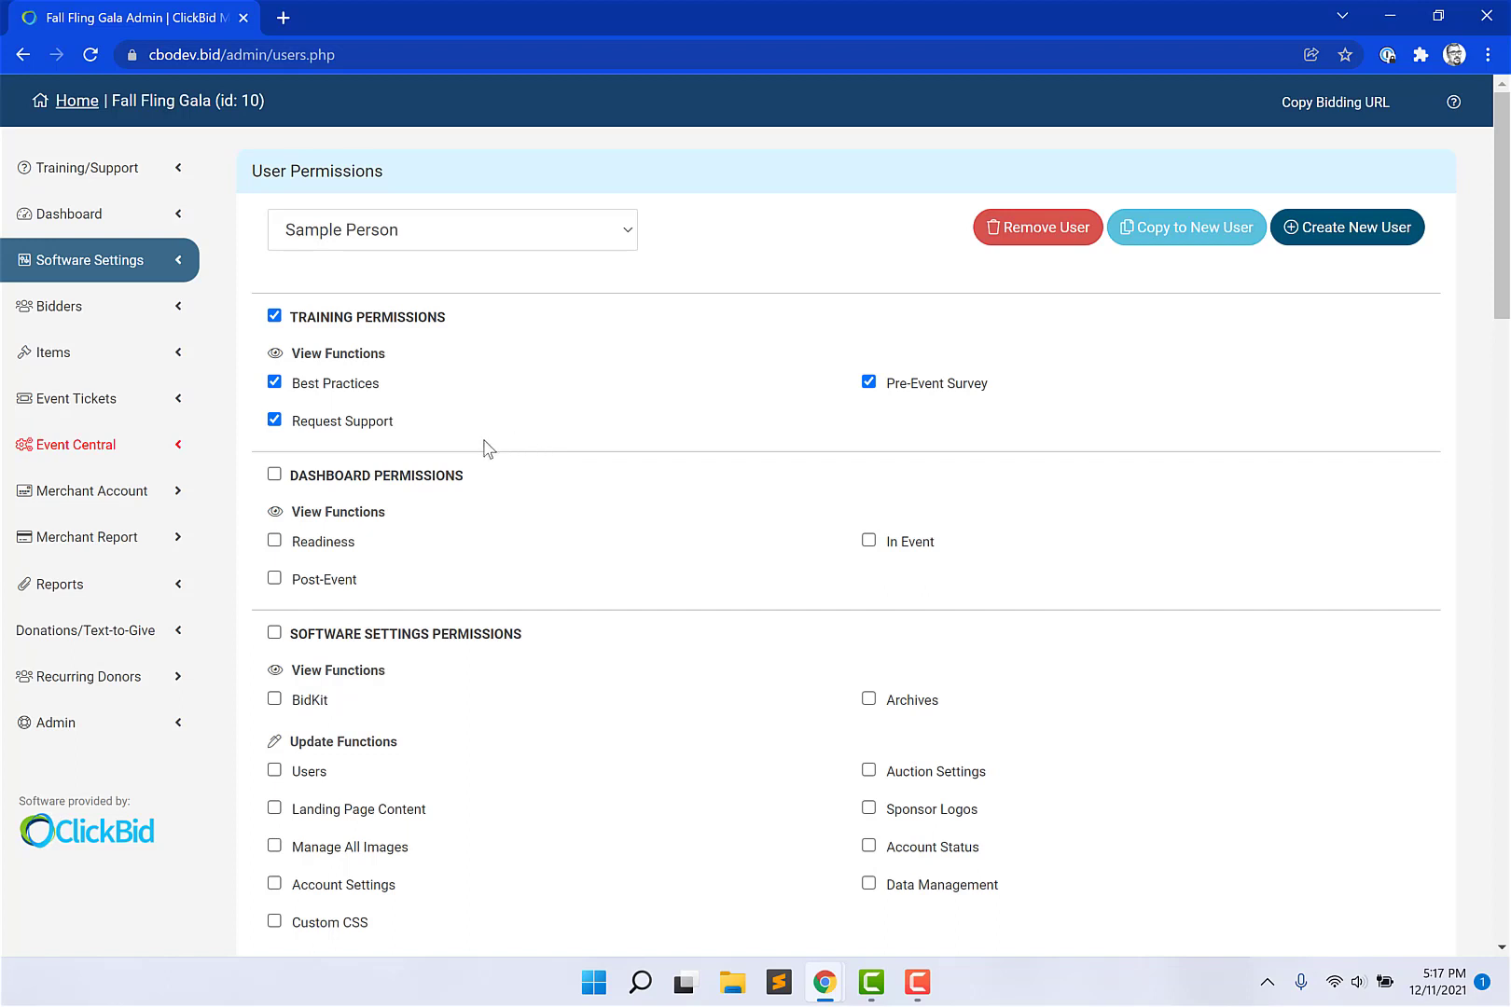
mouse_move(512, 431)
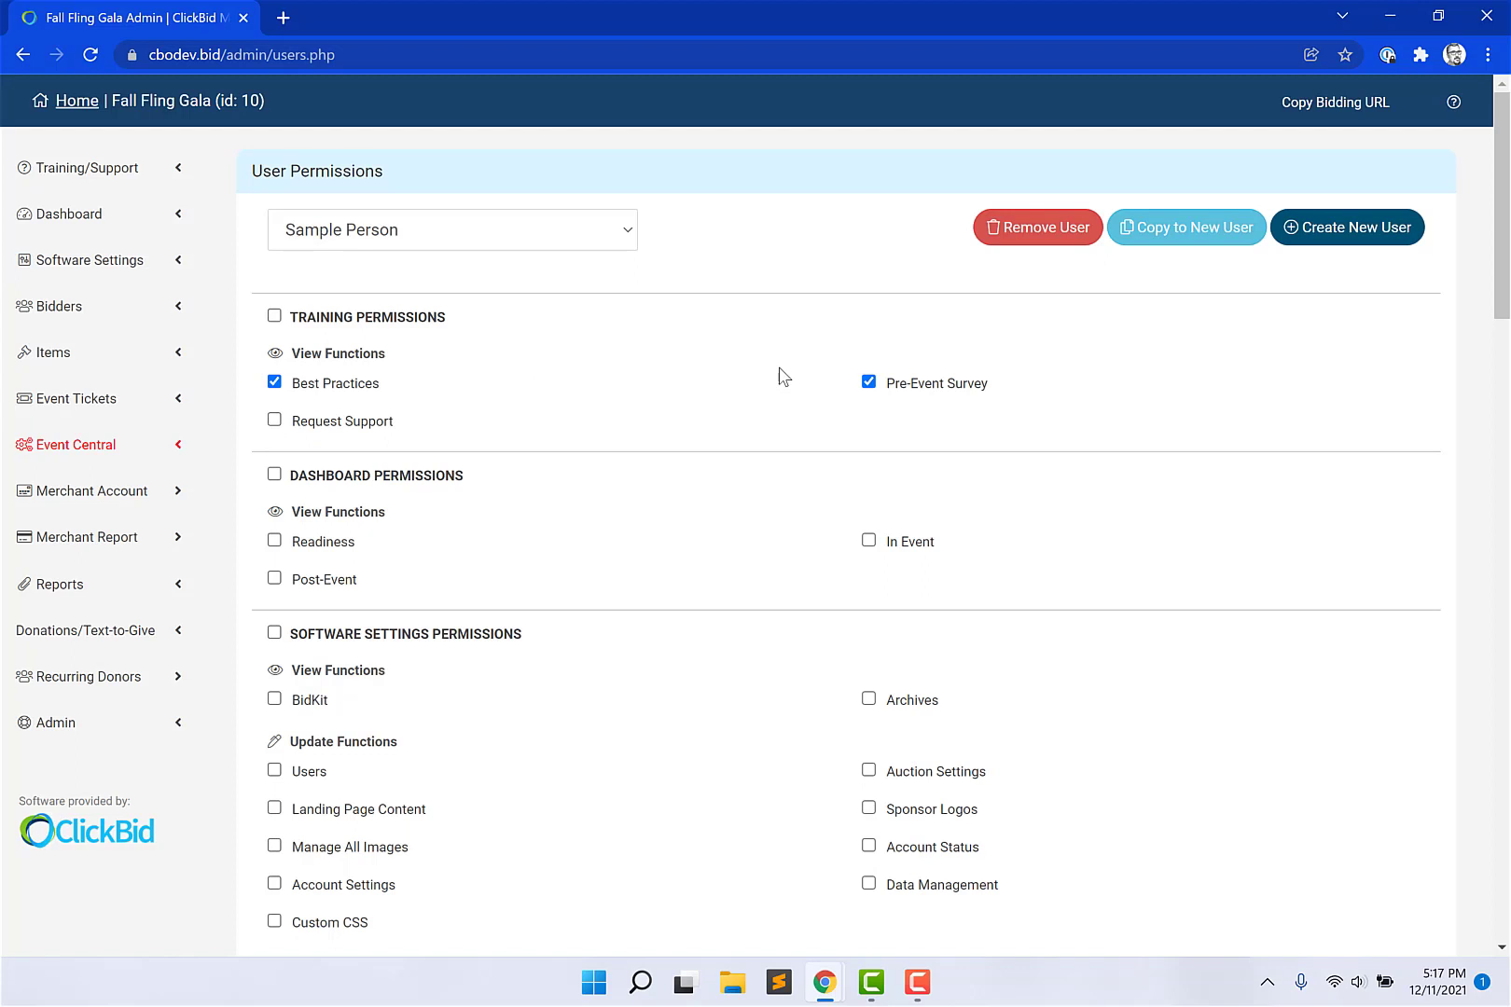
Untick Pre-Event Survey, grant Landing Page Content, and expand Software Settings in the sidebar
click(868, 383)
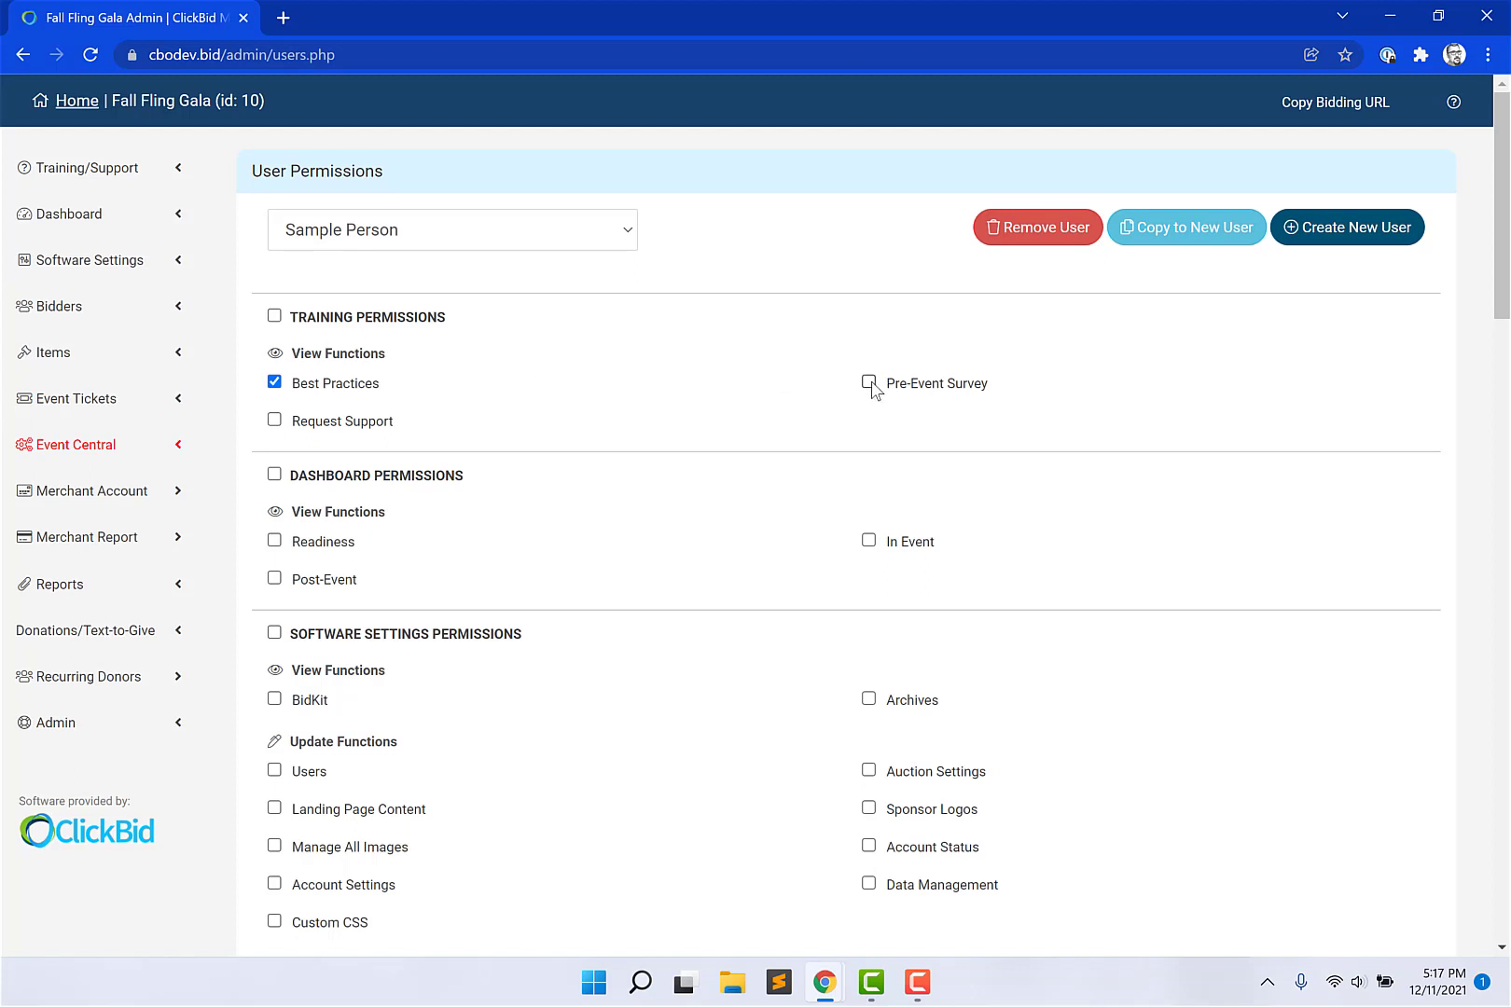
mouse_move(646, 364)
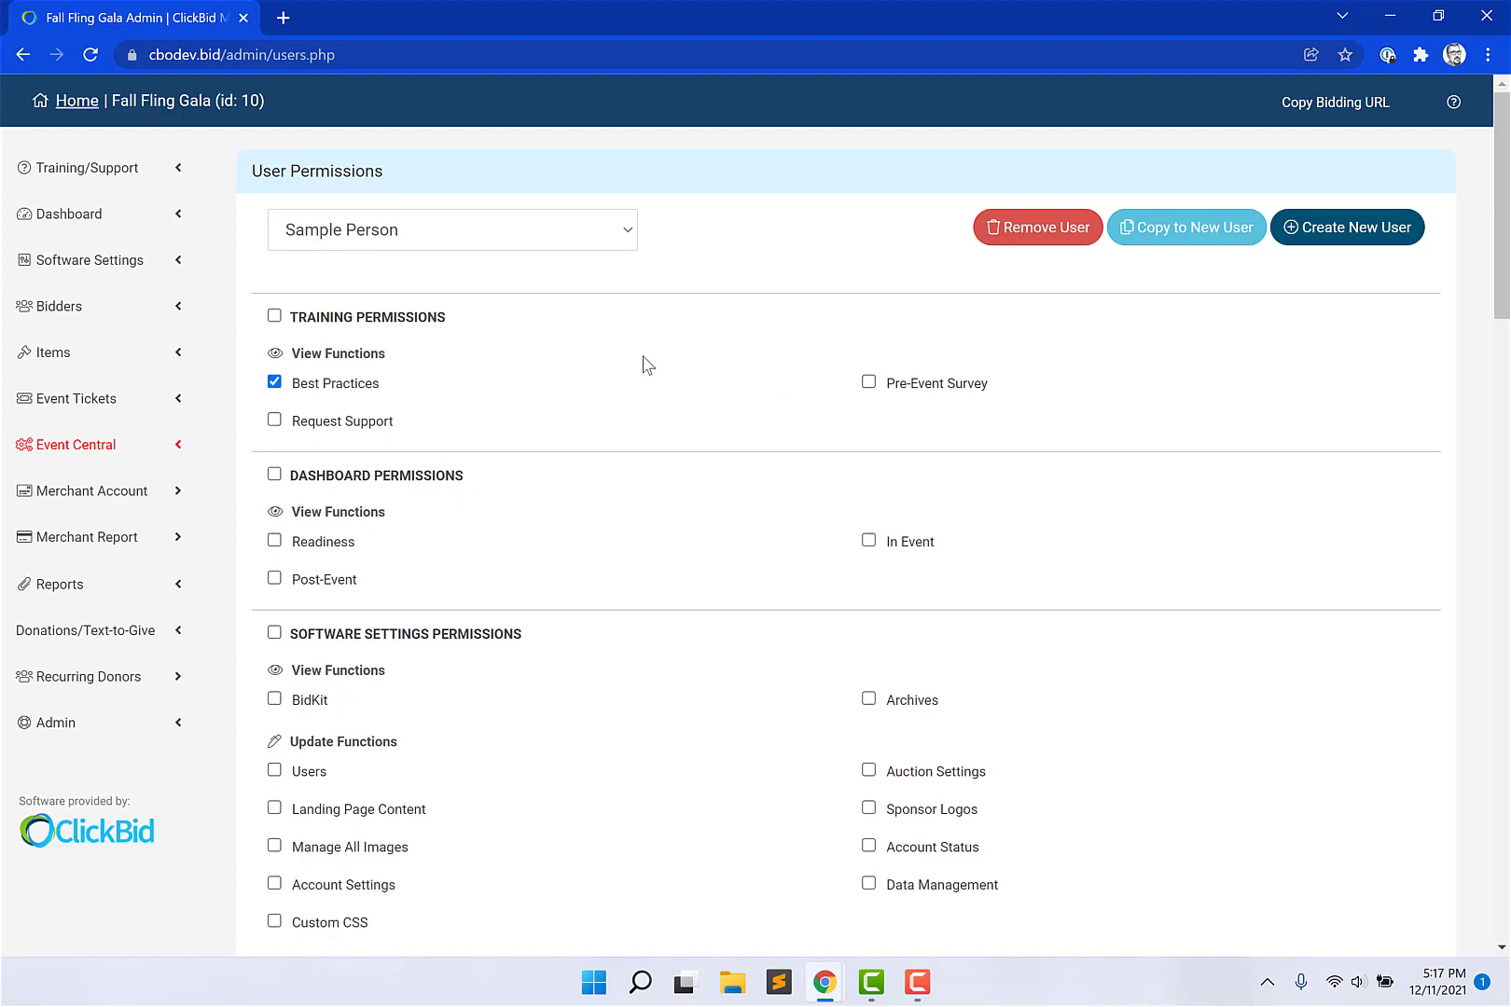
mouse_move(682, 408)
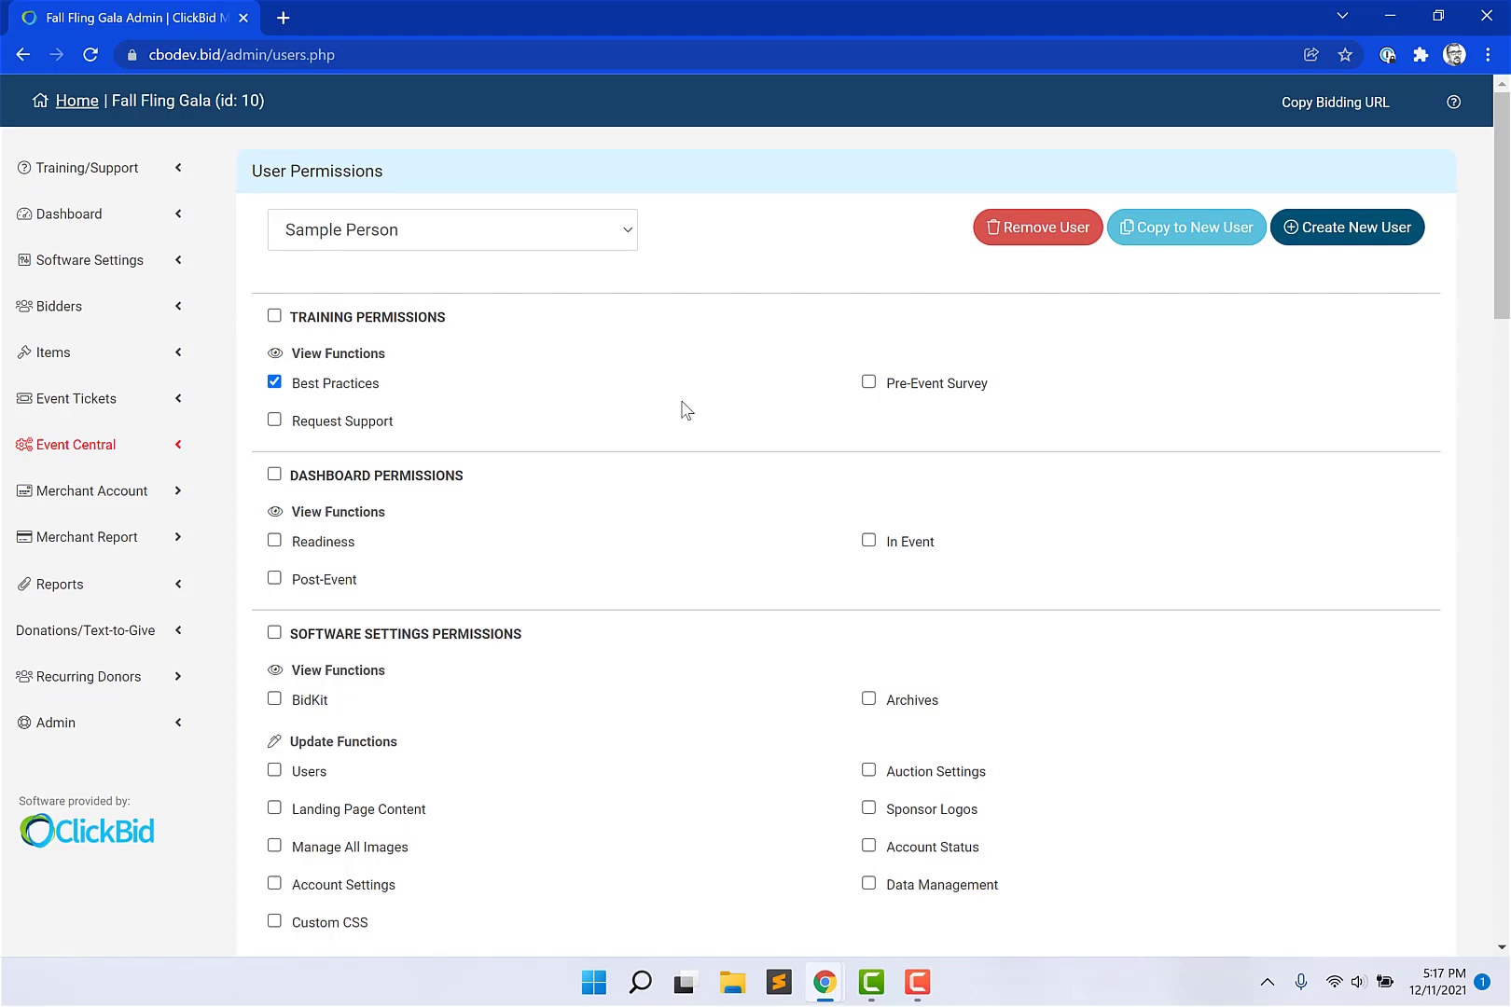
scroll(down, 3)
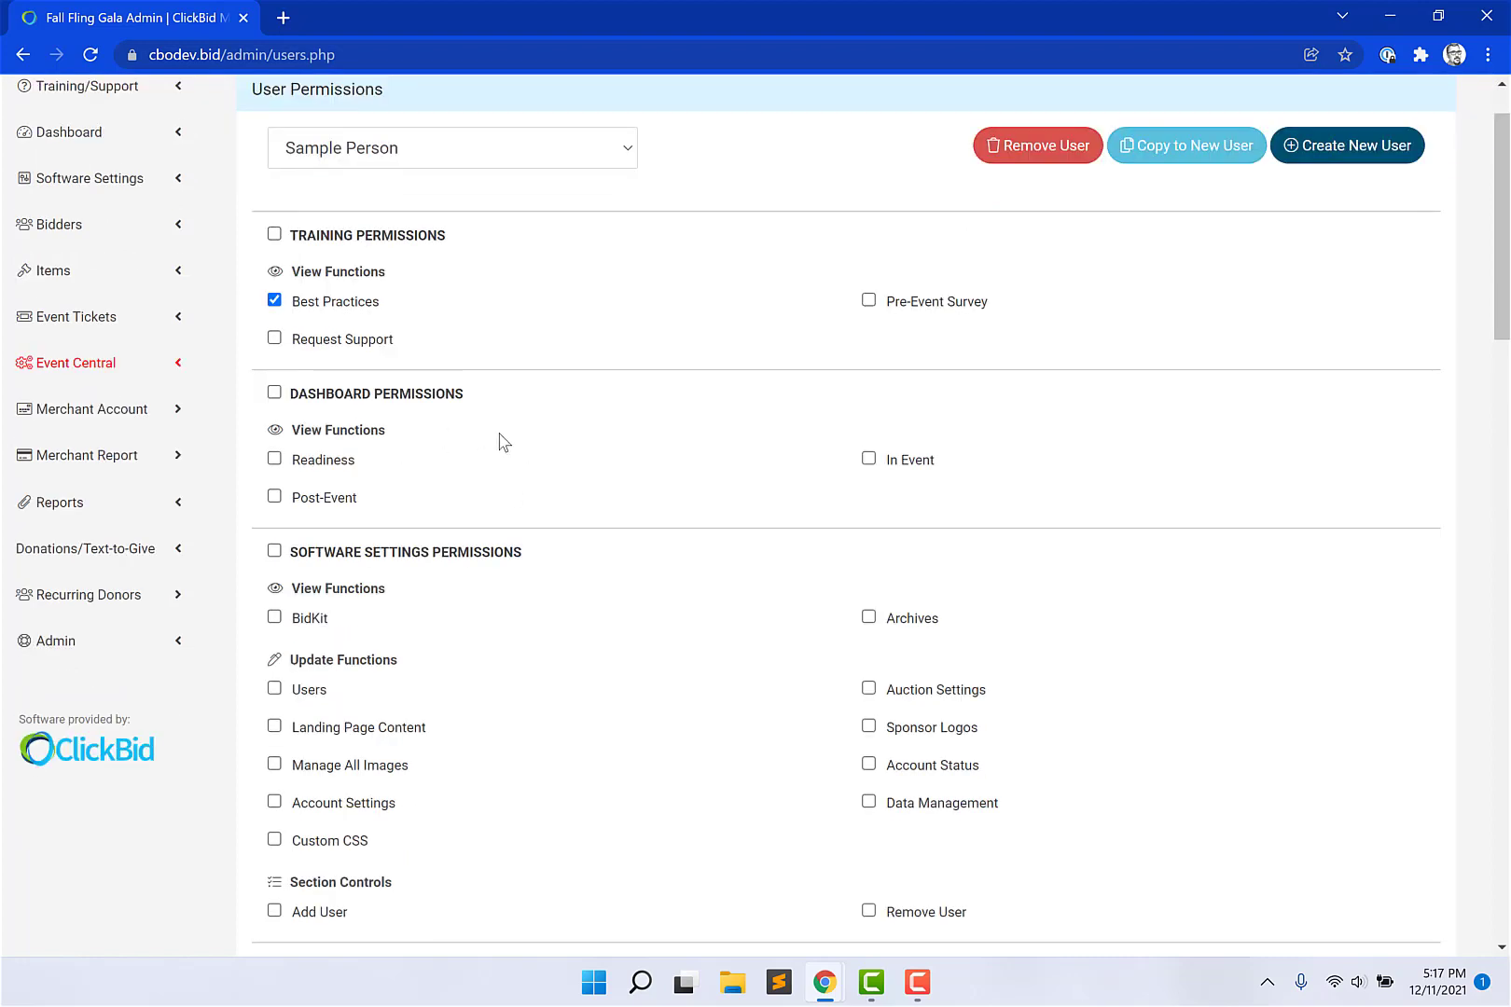
scroll(down, 3)
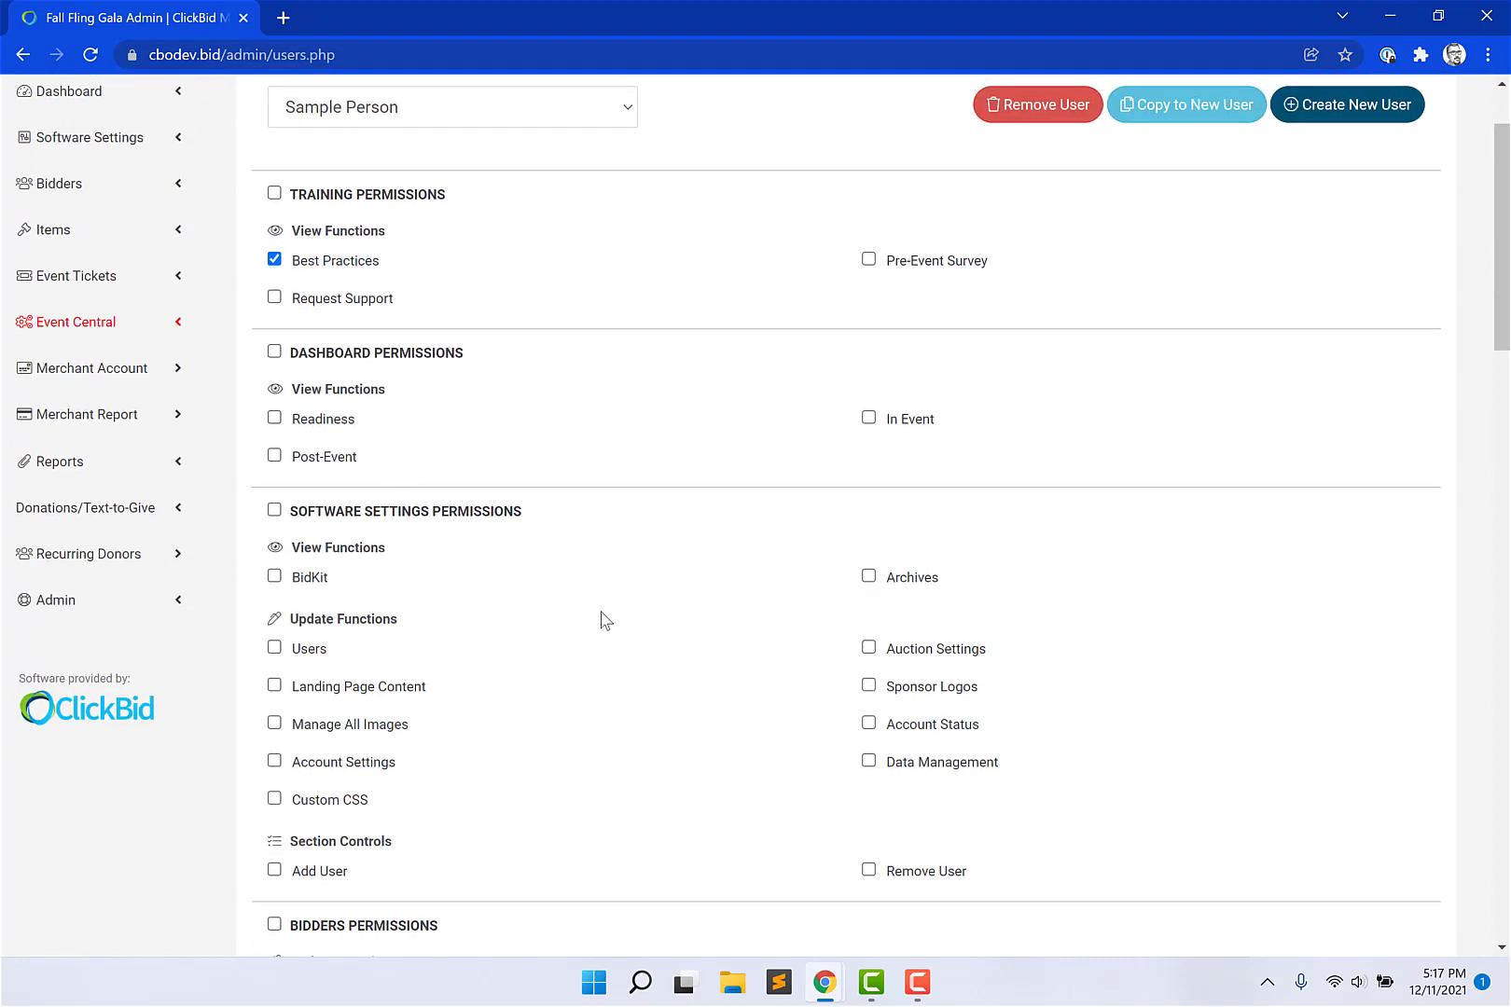
scroll(down, 3)
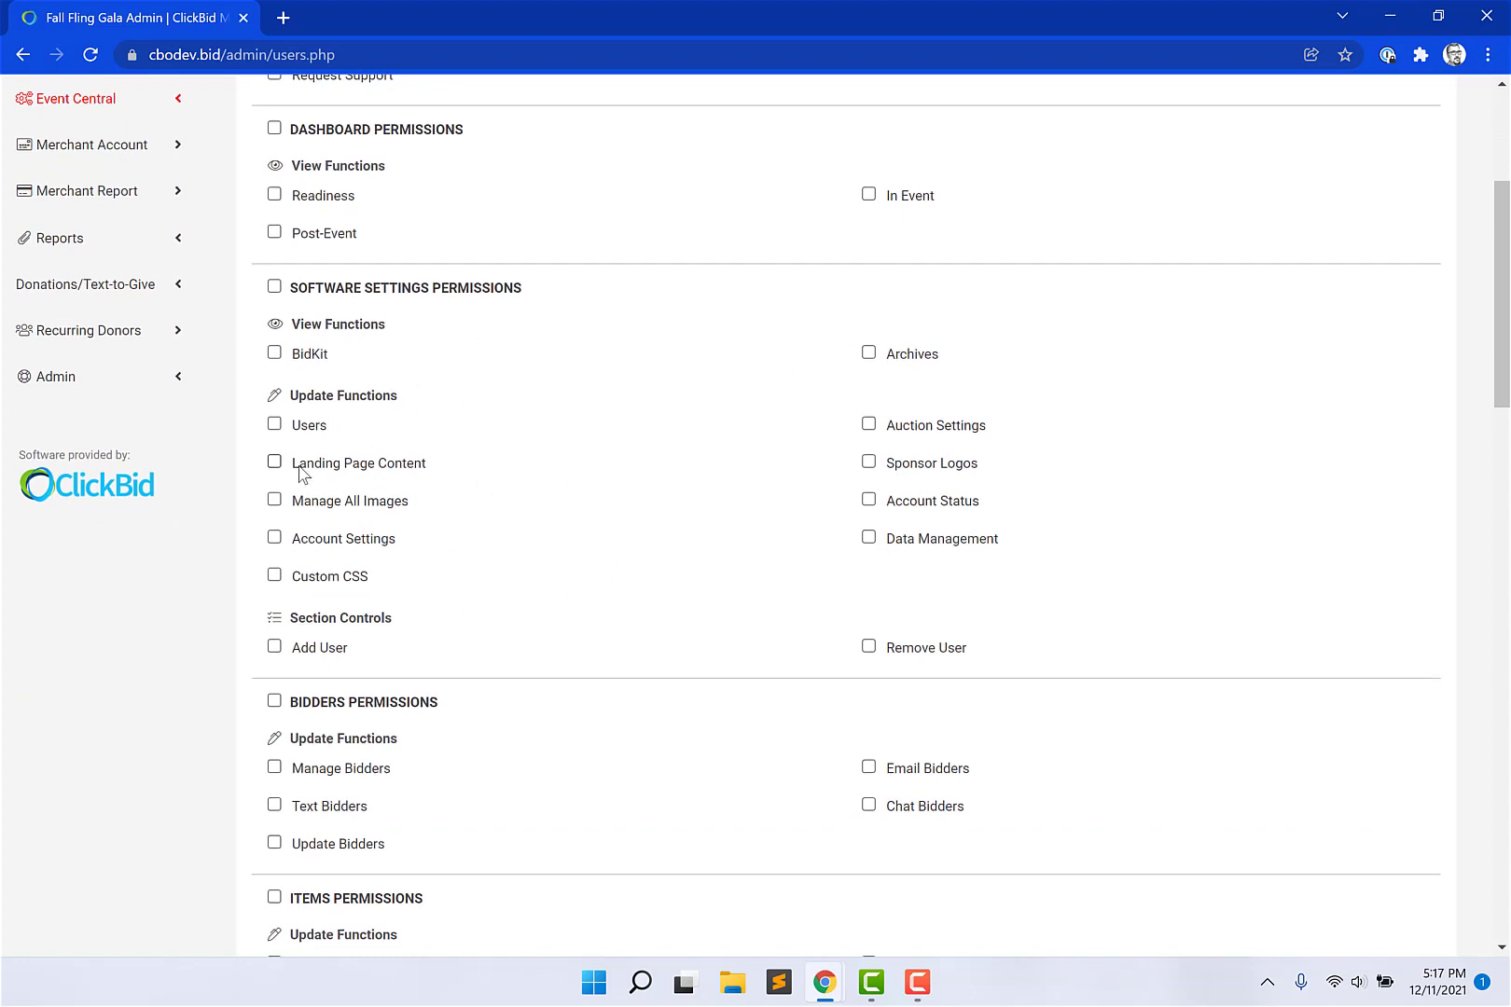
click(274, 464)
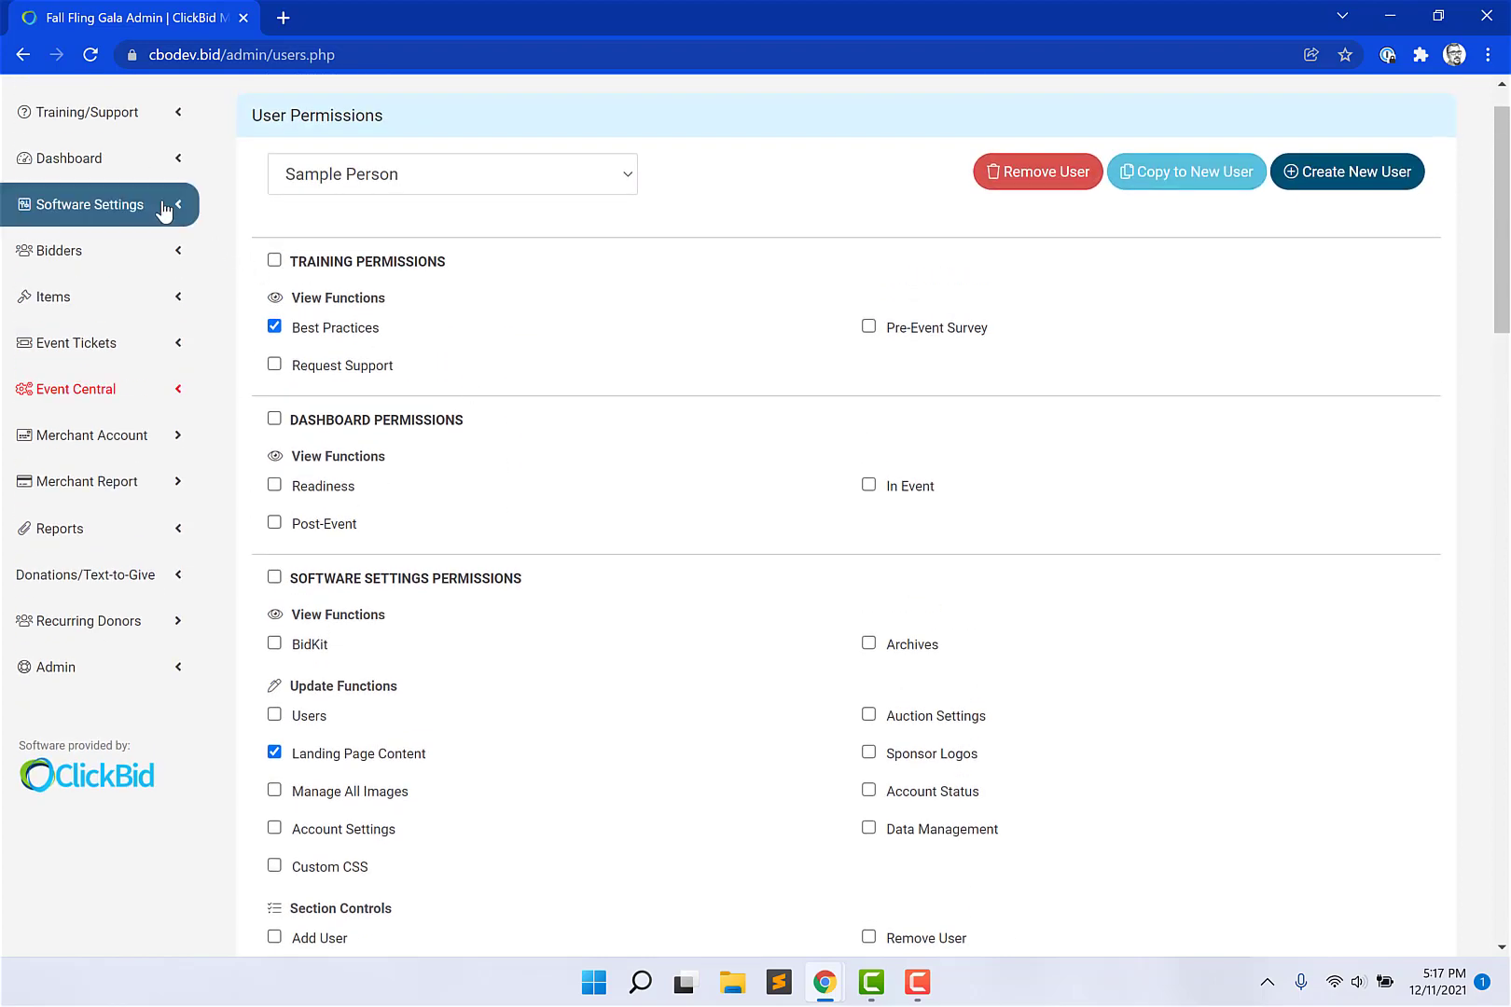
click(86, 204)
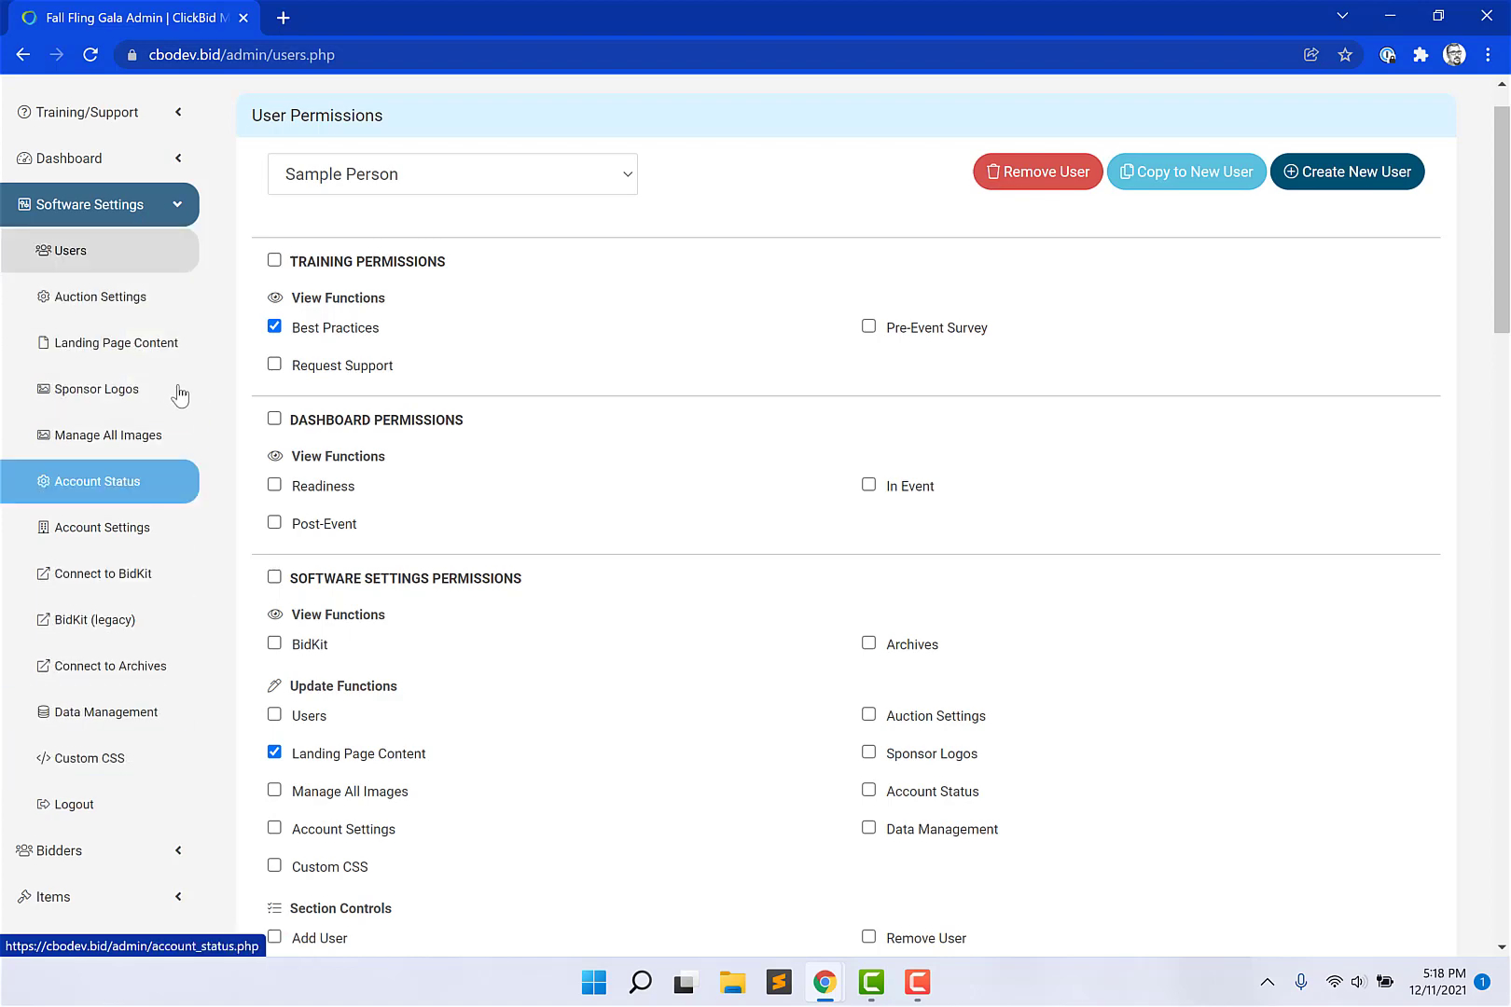
scroll(down, 3)
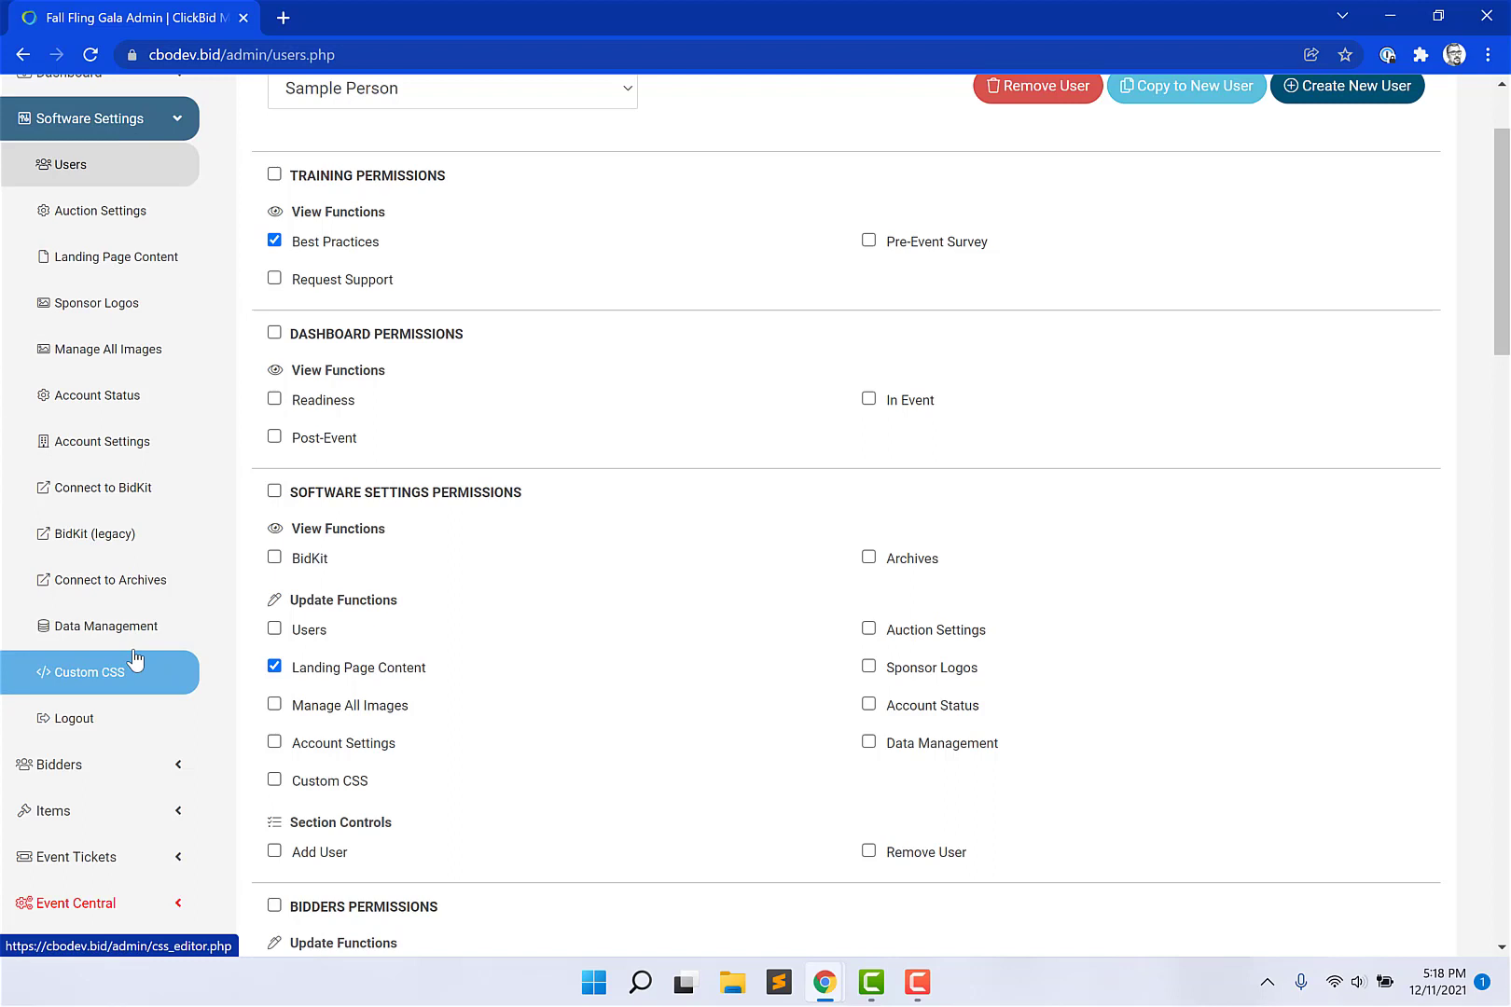
mouse_move(610, 616)
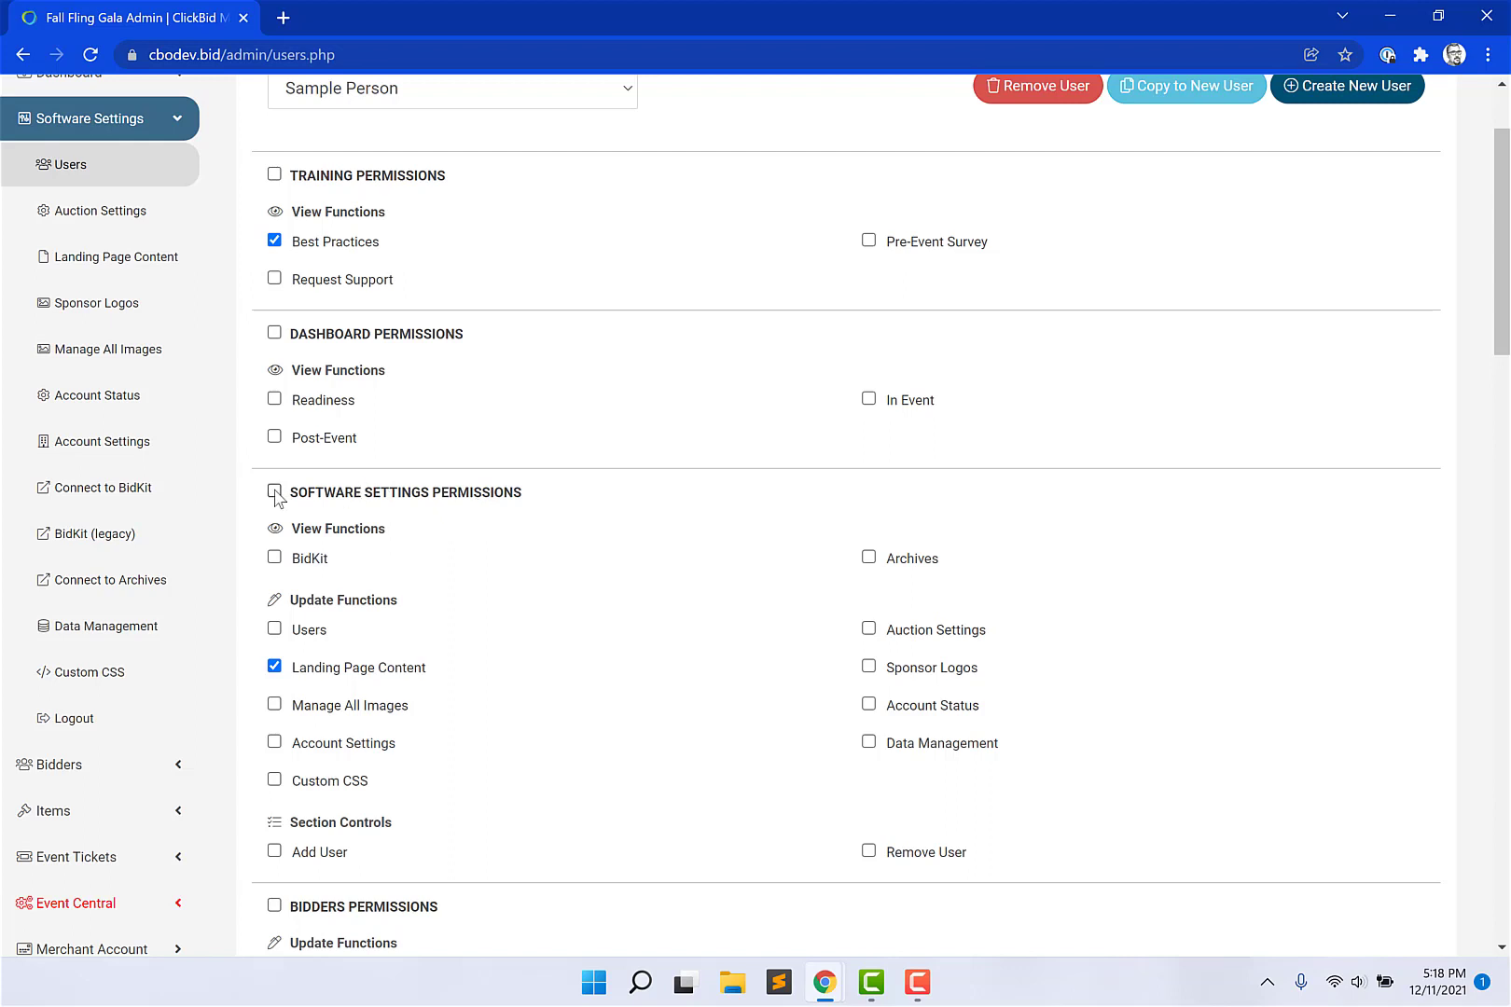
click(273, 491)
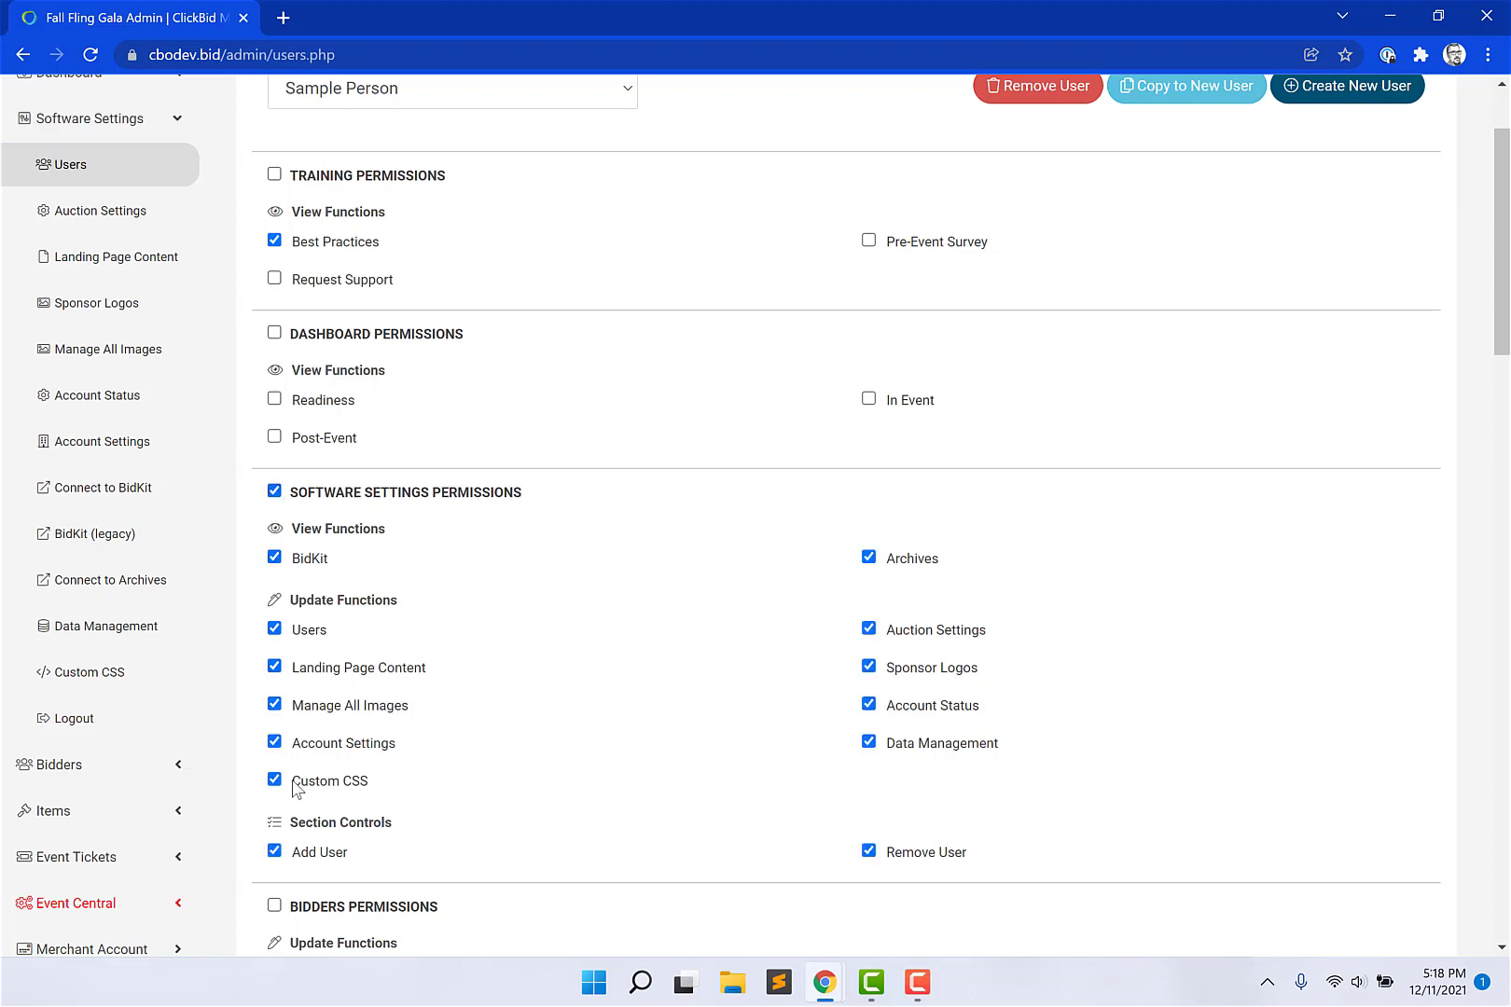
click(273, 491)
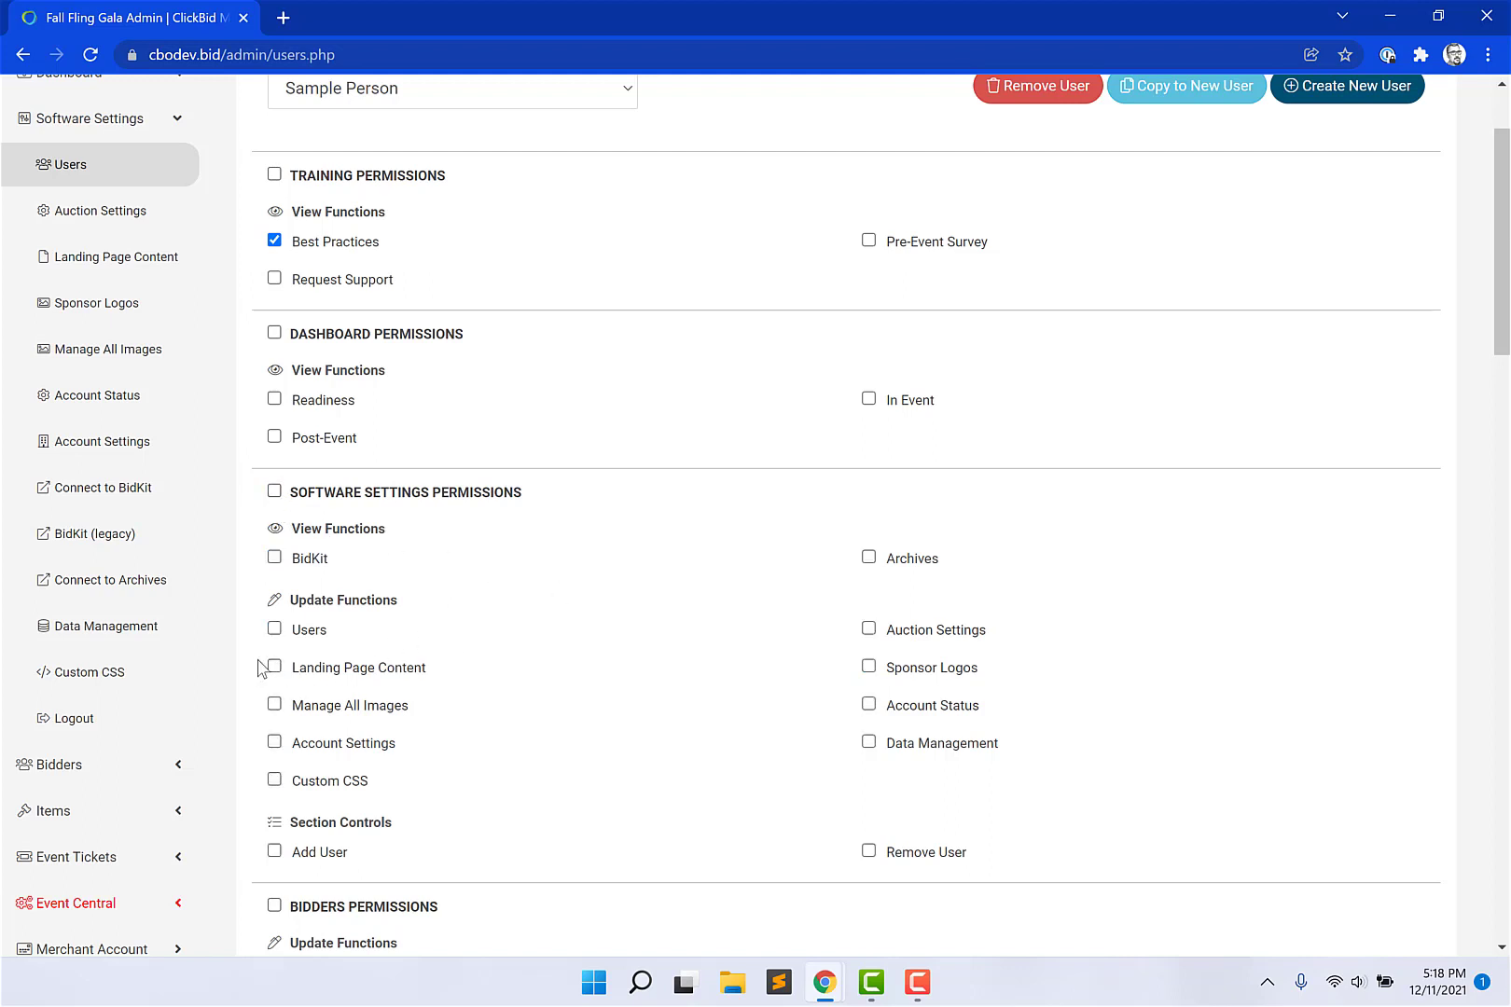
click(274, 666)
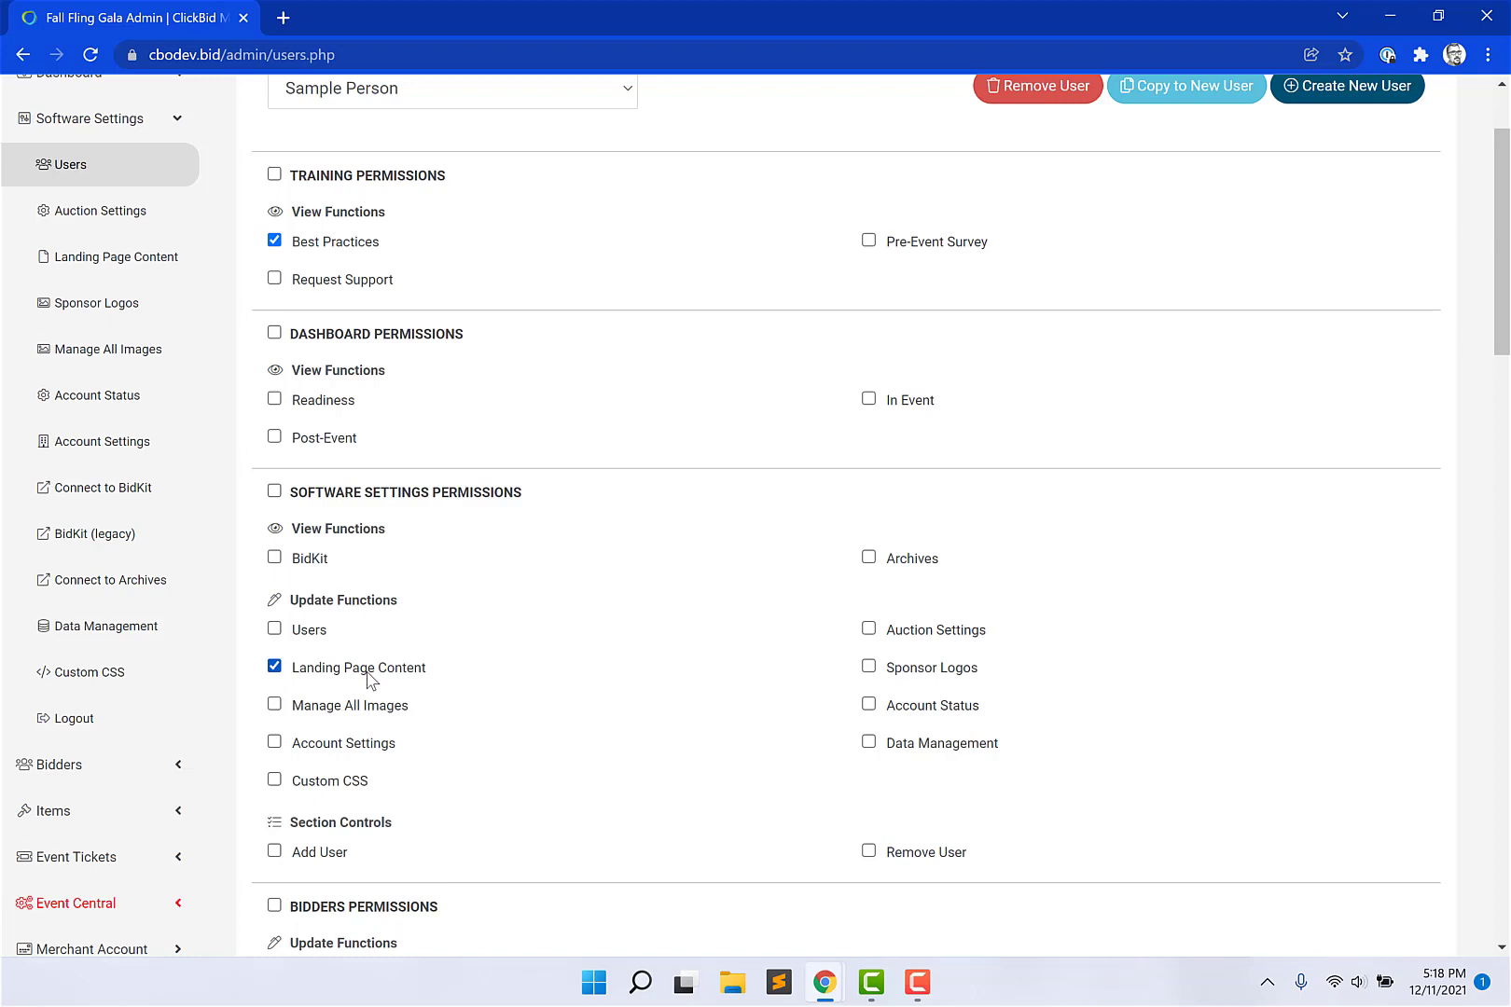
scroll(down, 3)
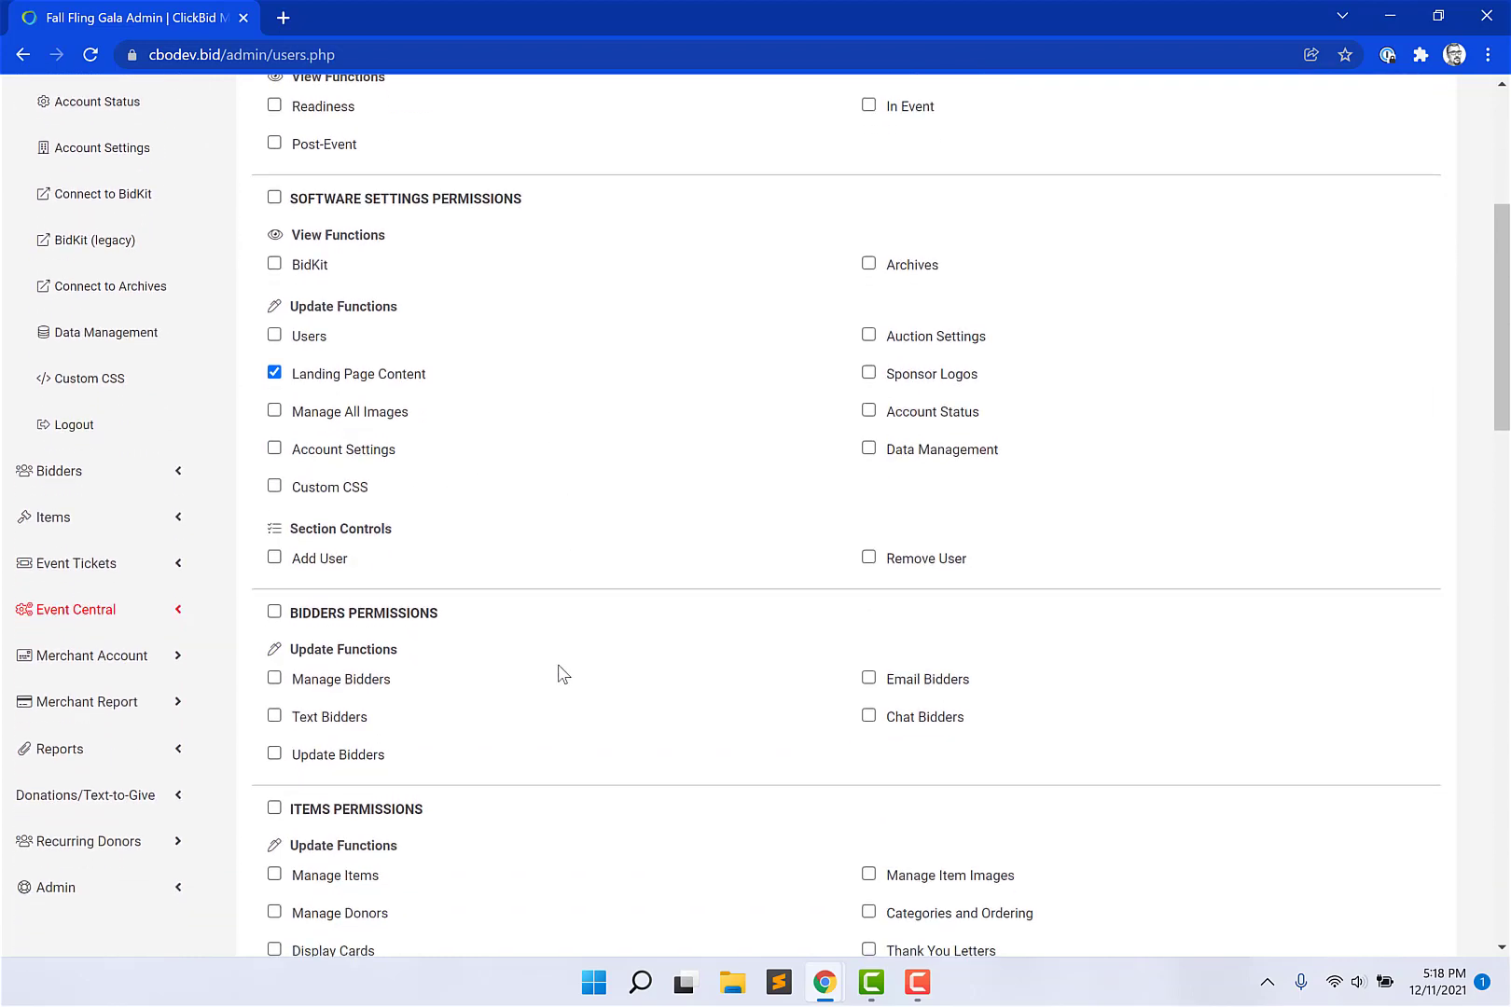
scroll(down, 3)
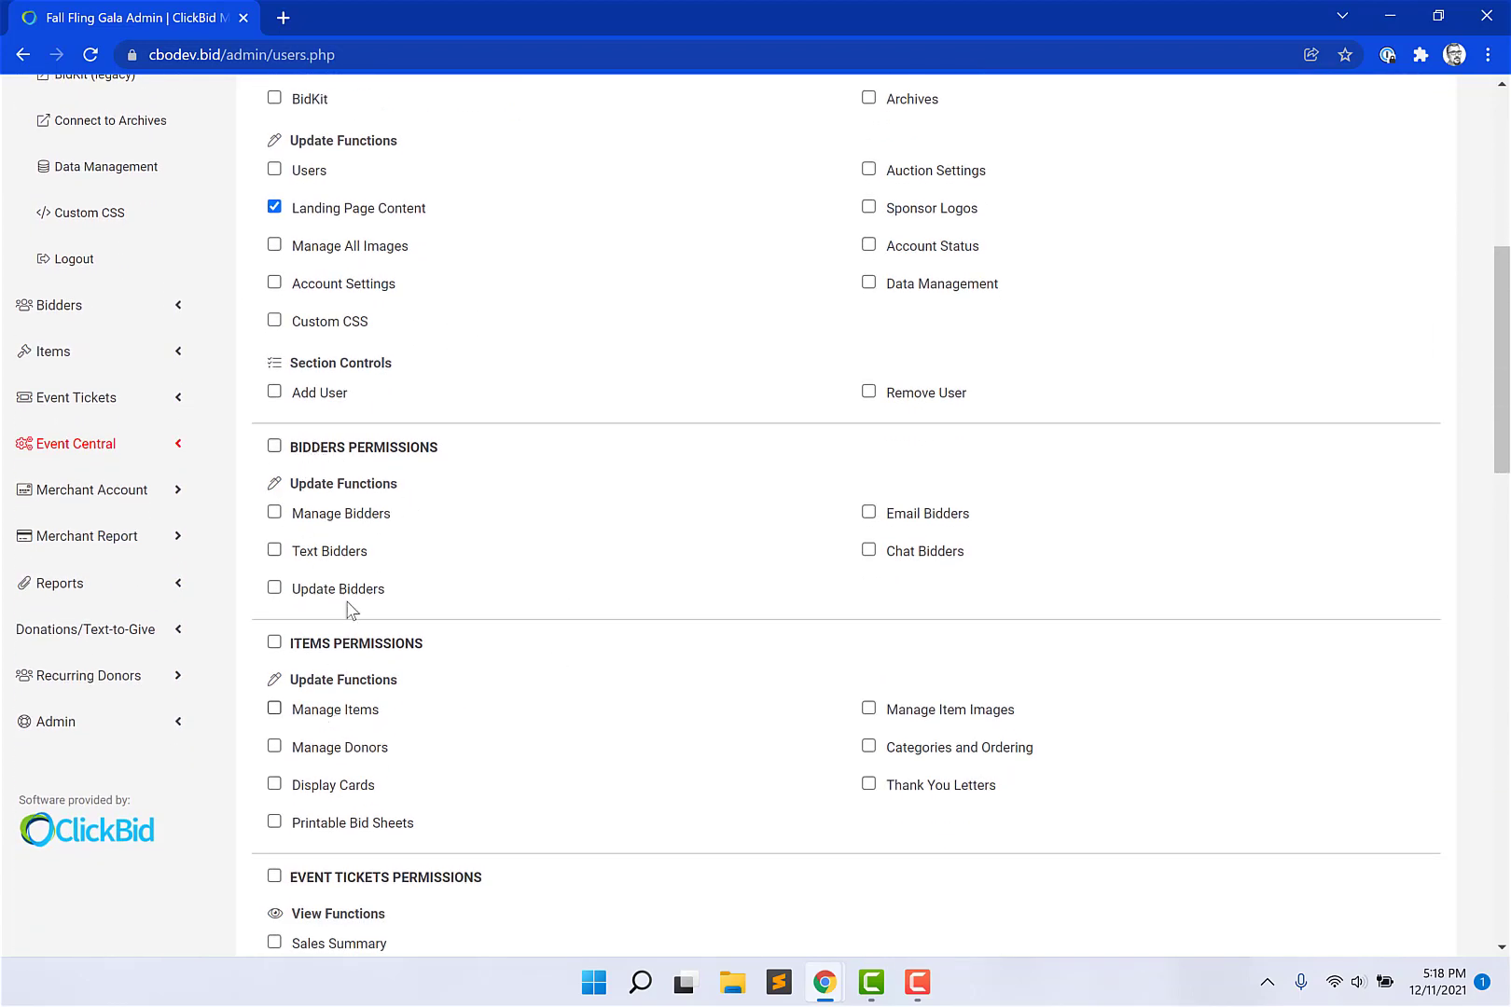
mouse_move(564, 653)
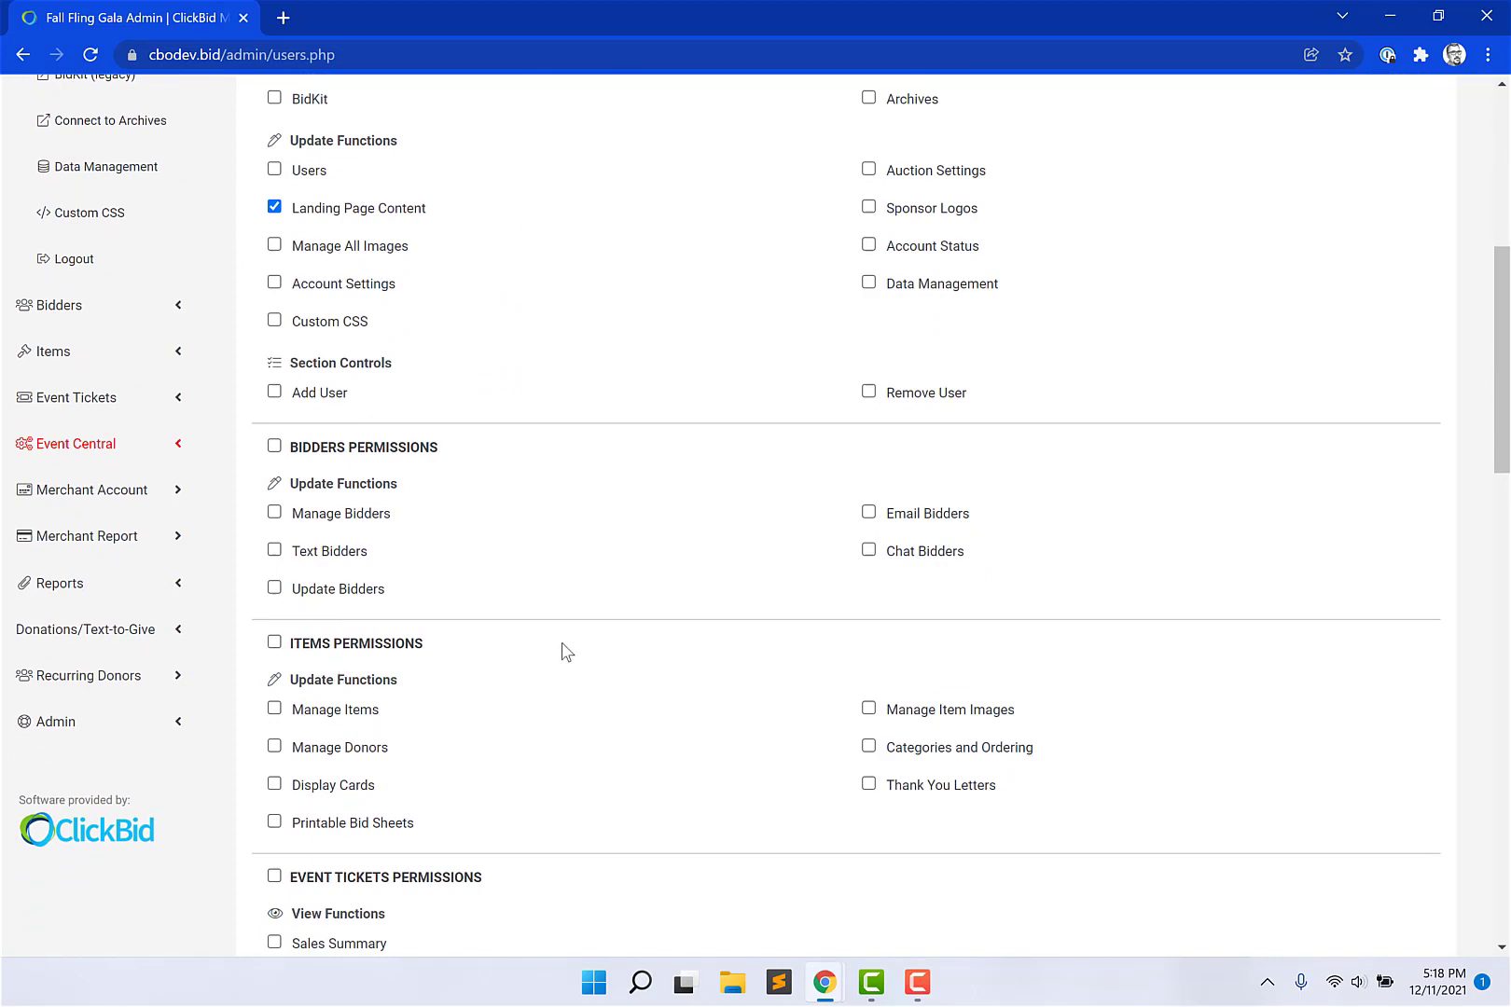
Scroll down to the Event Central, Butler and Merchant permission sections
scroll(down, 3)
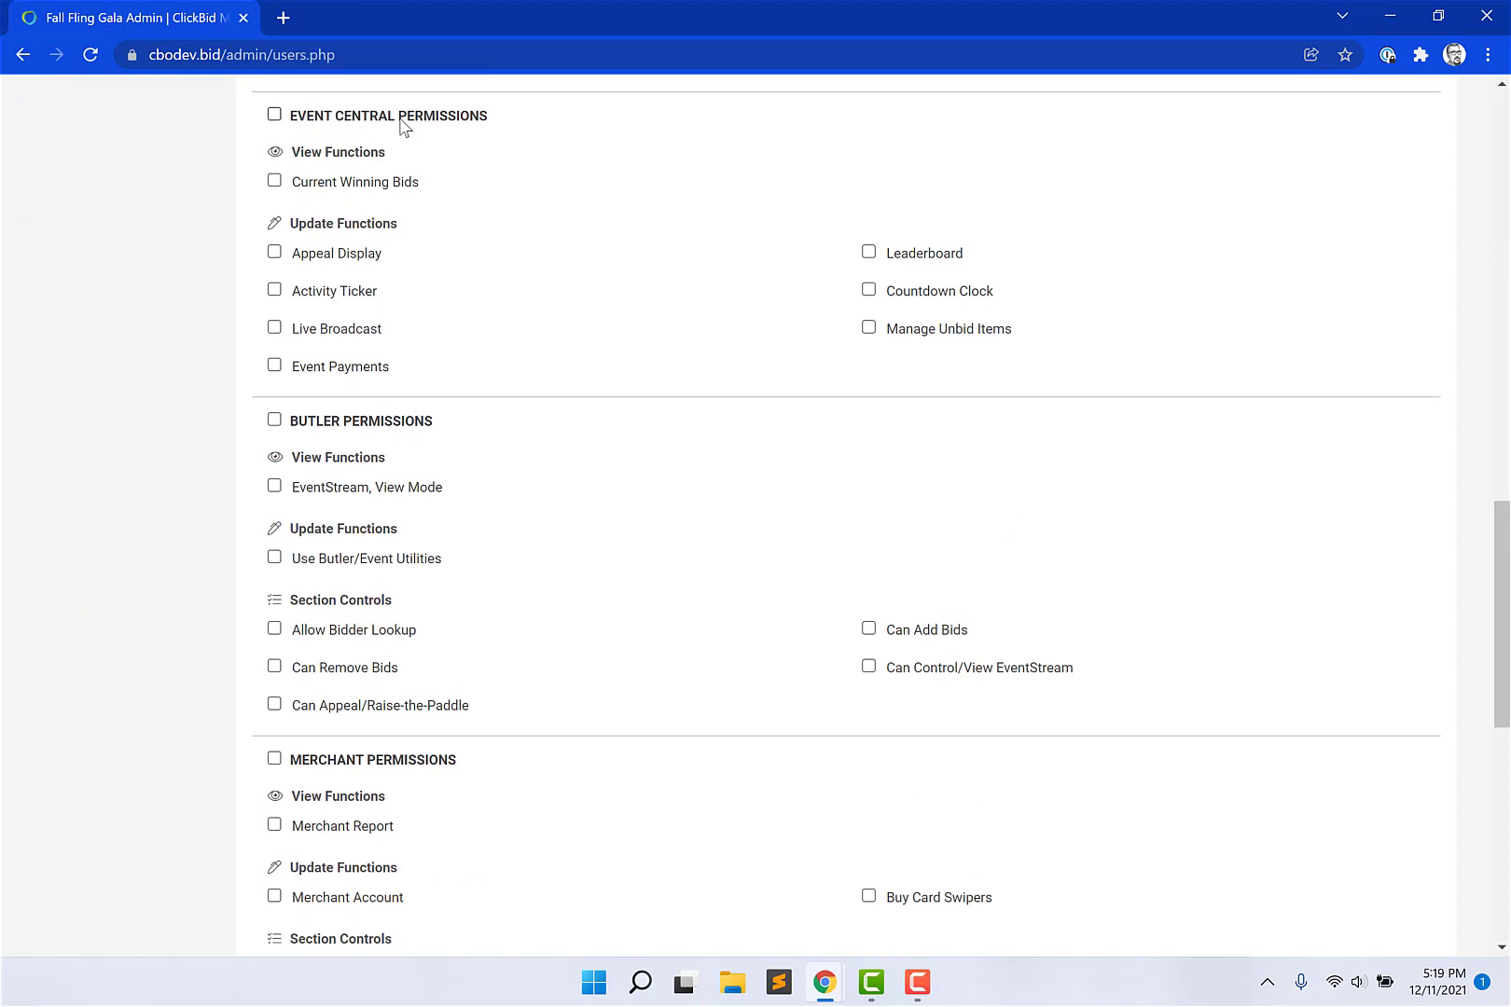
mouse_move(567, 516)
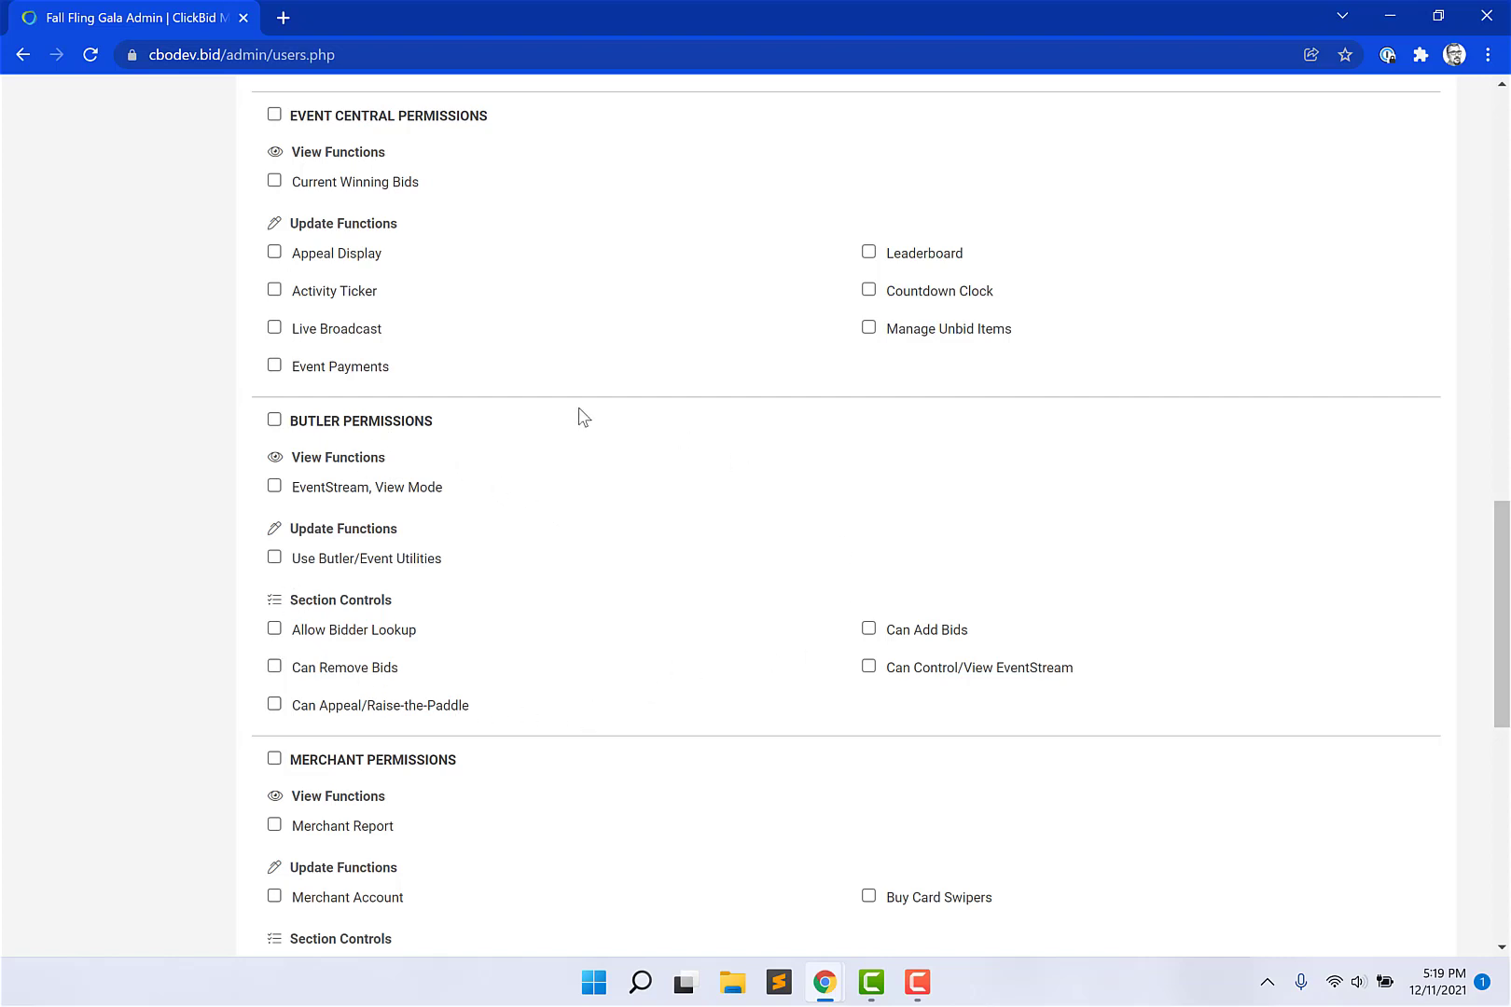
mouse_move(454, 456)
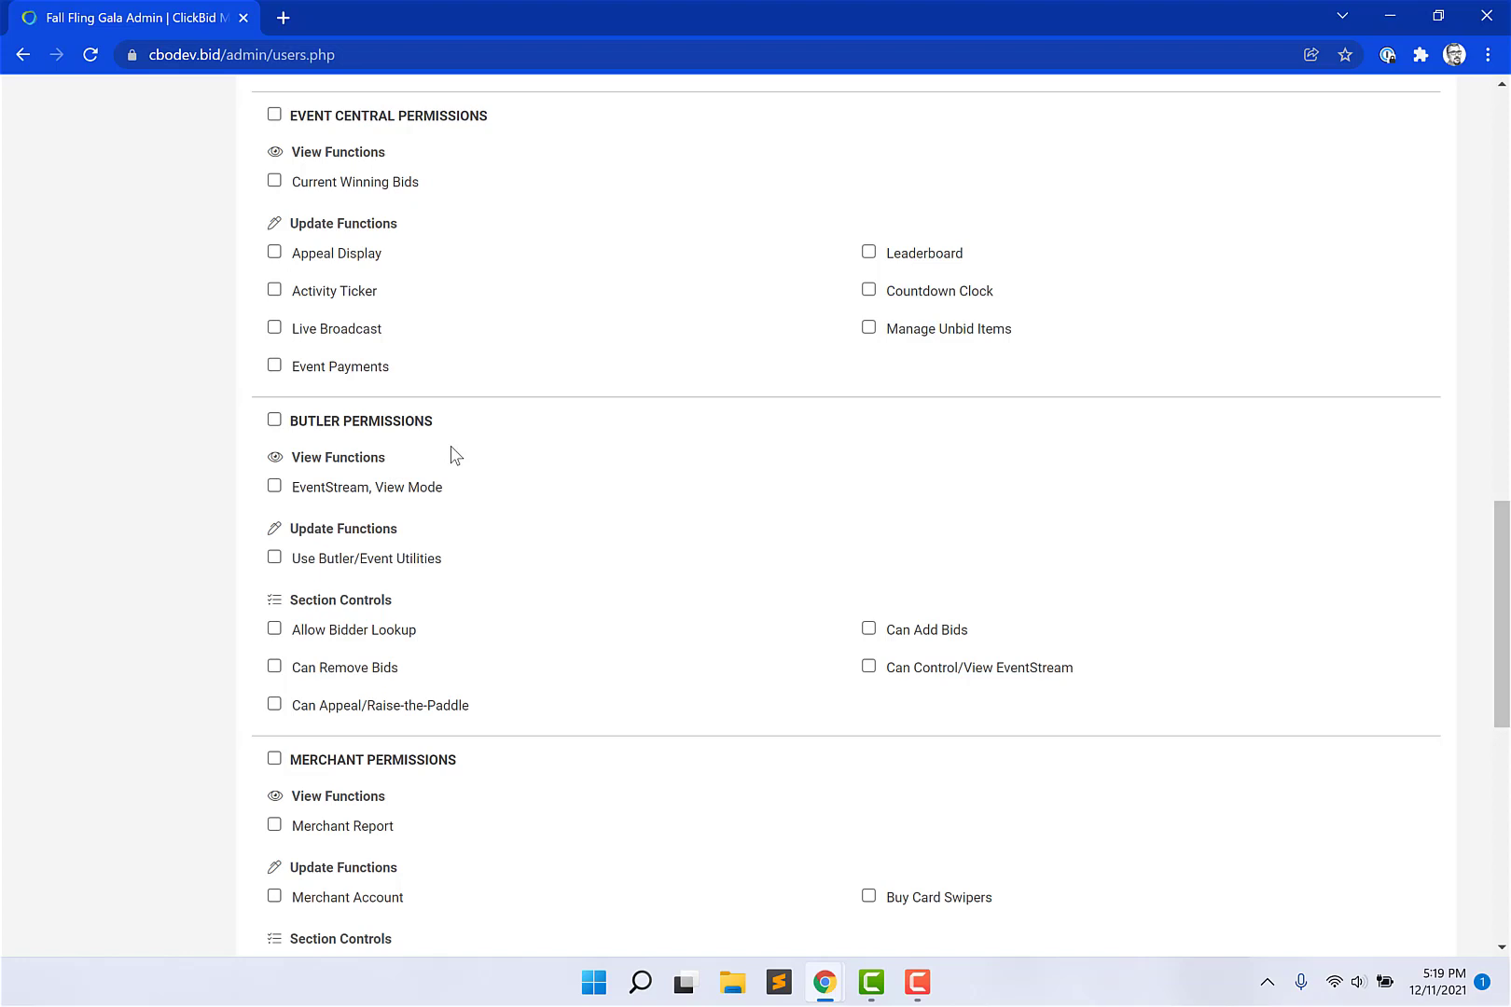
Tick all Butler permissions, then untick EventStream View Mode, Control/View EventStream and Appeal/Raise-the-Paddle
click(274, 420)
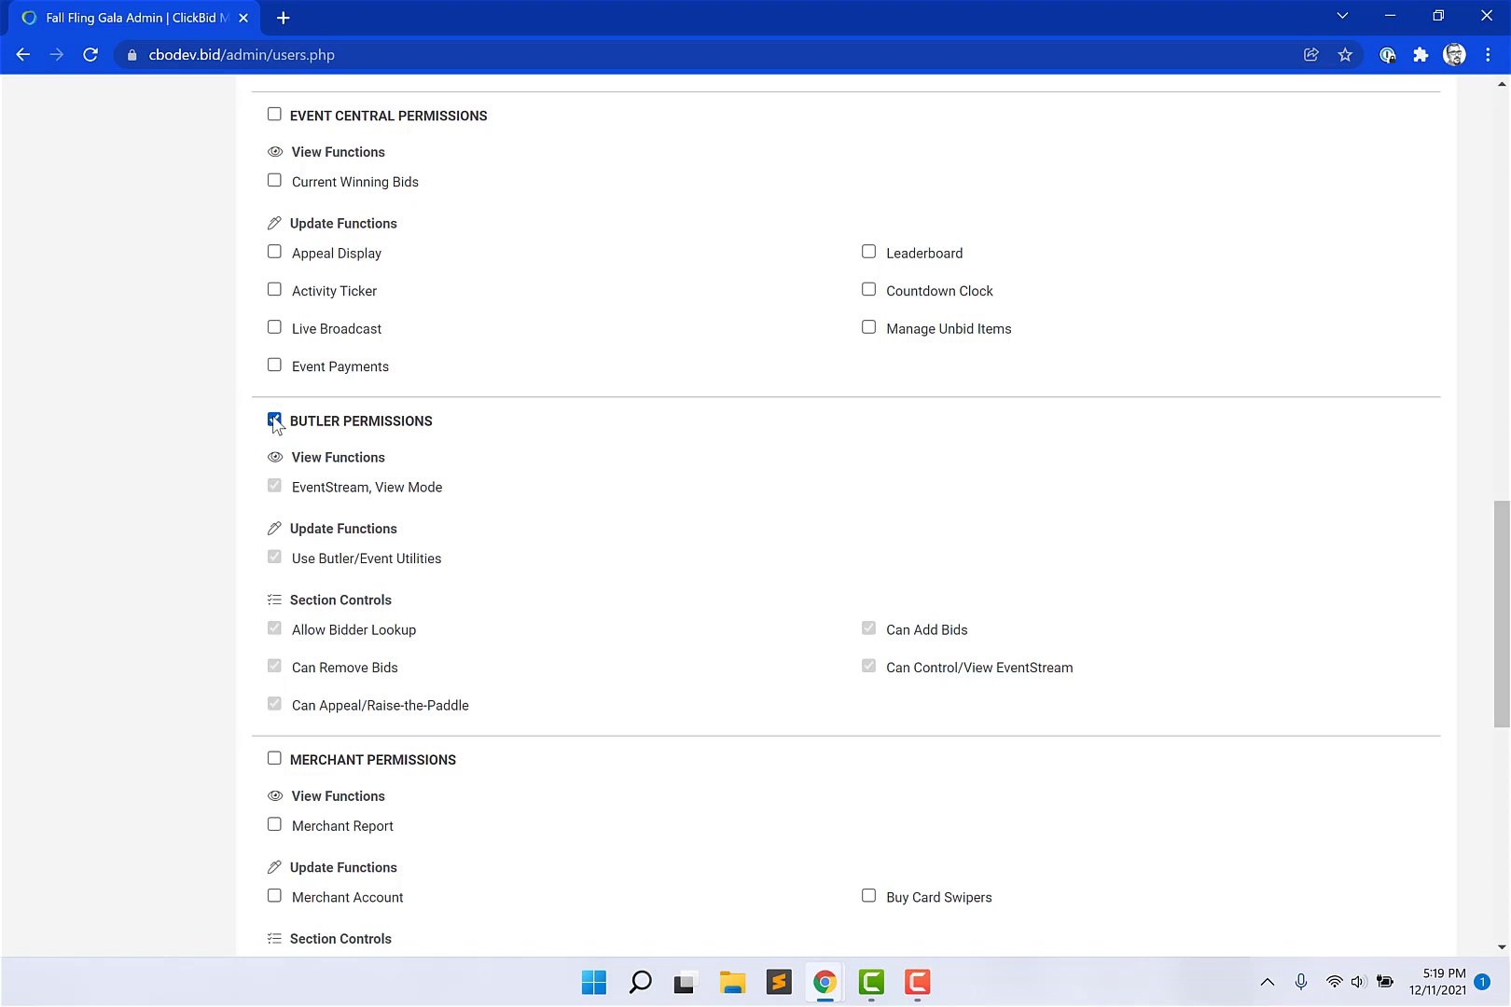
click(273, 422)
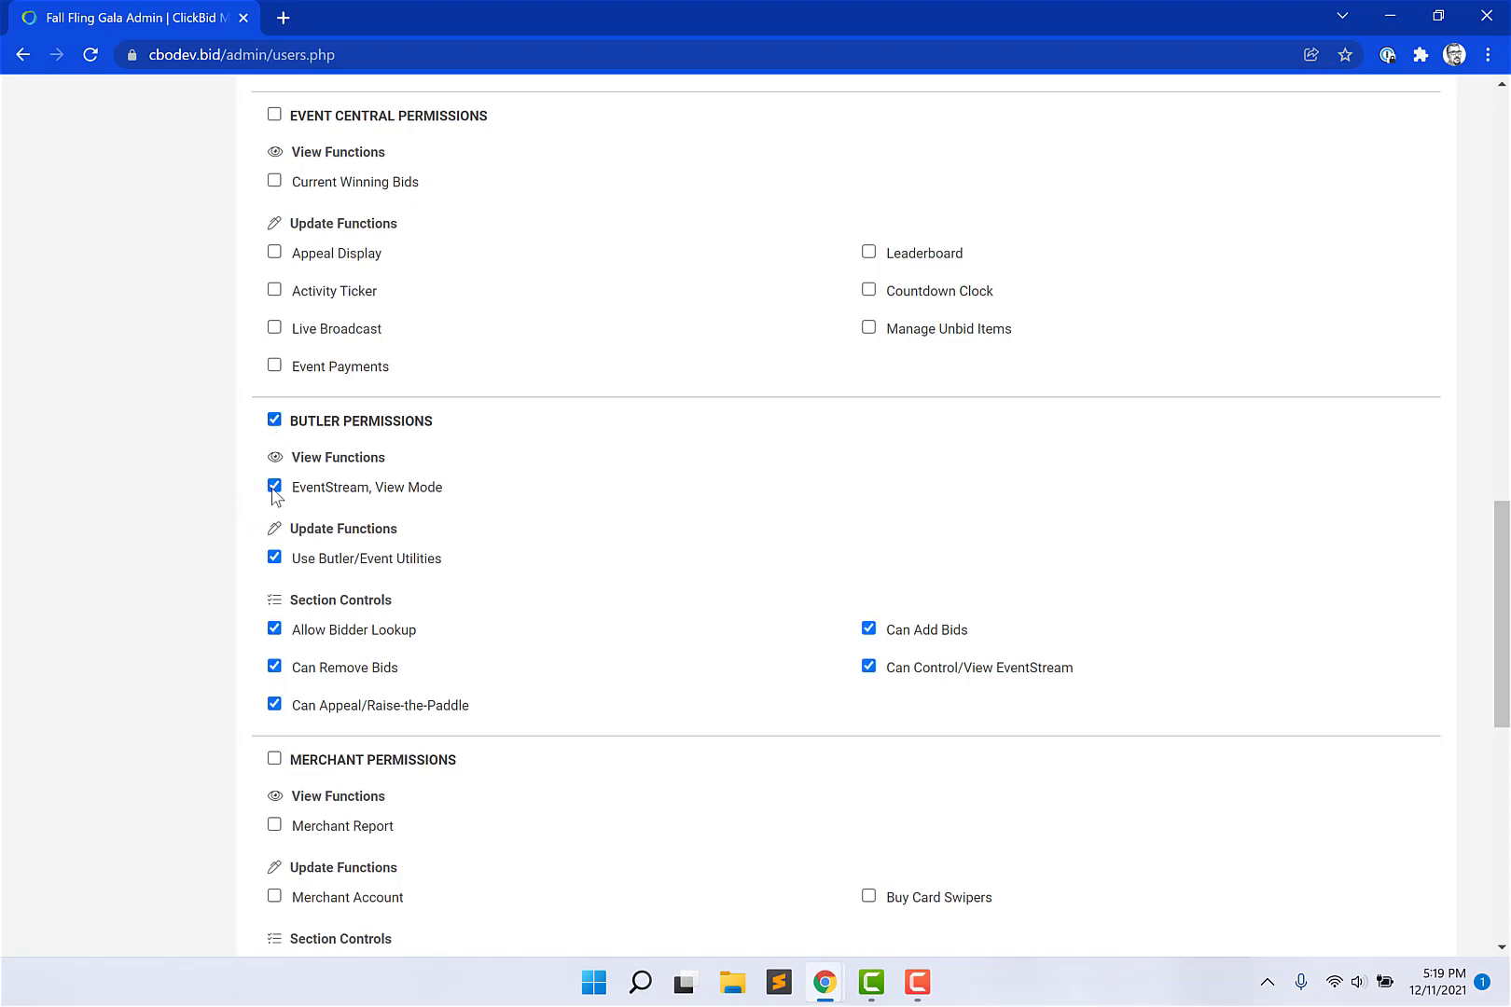
click(273, 487)
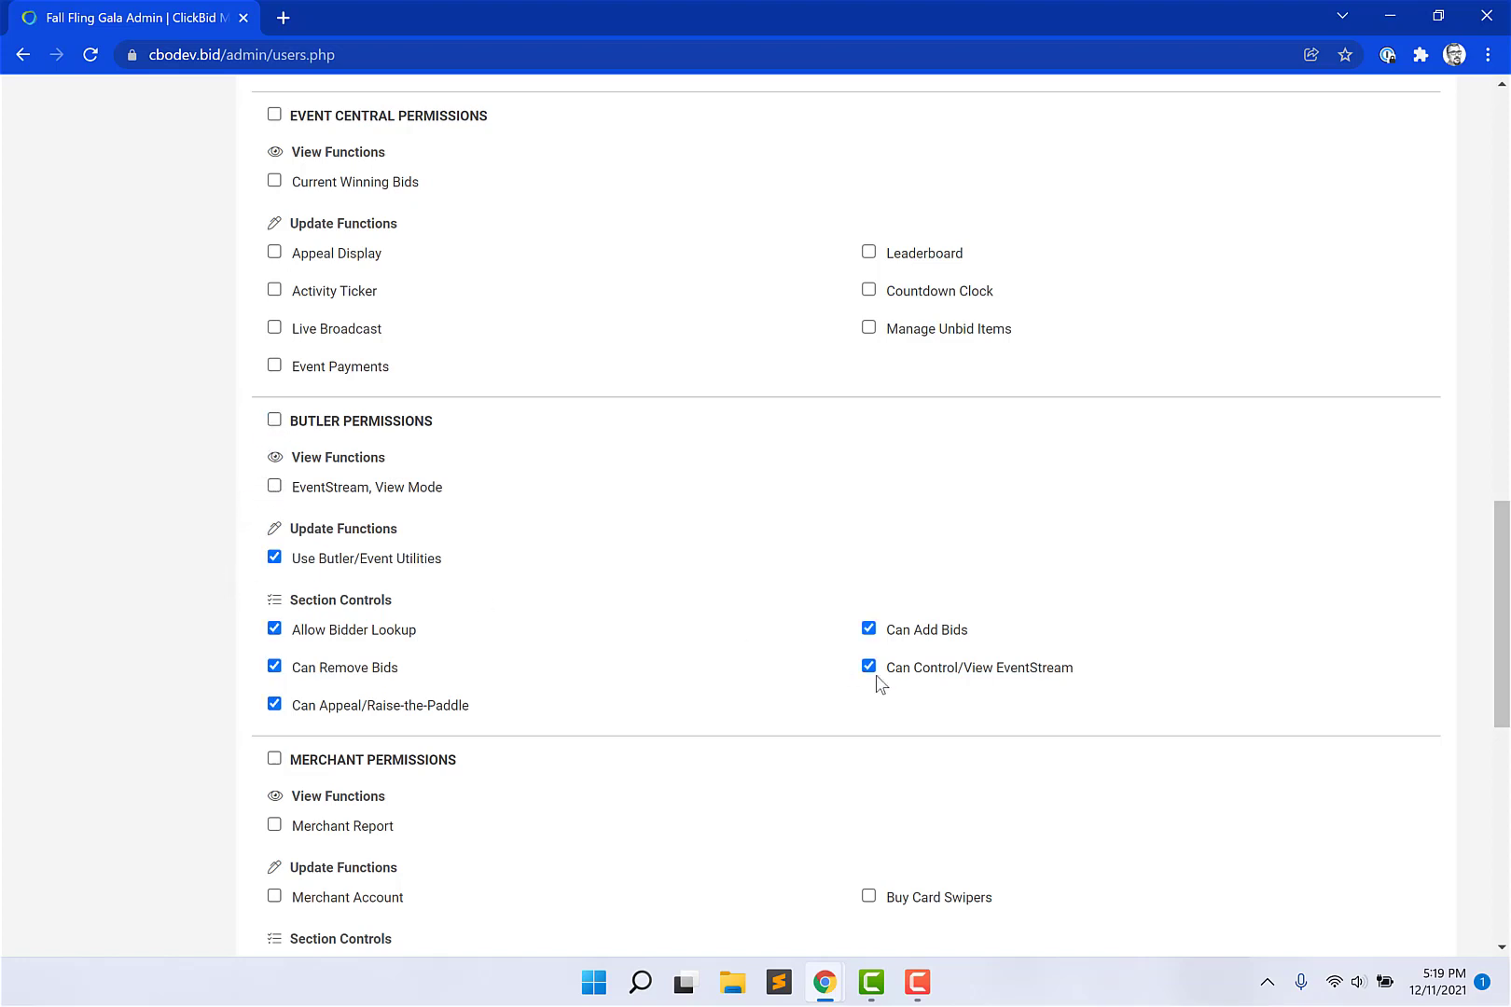
click(868, 667)
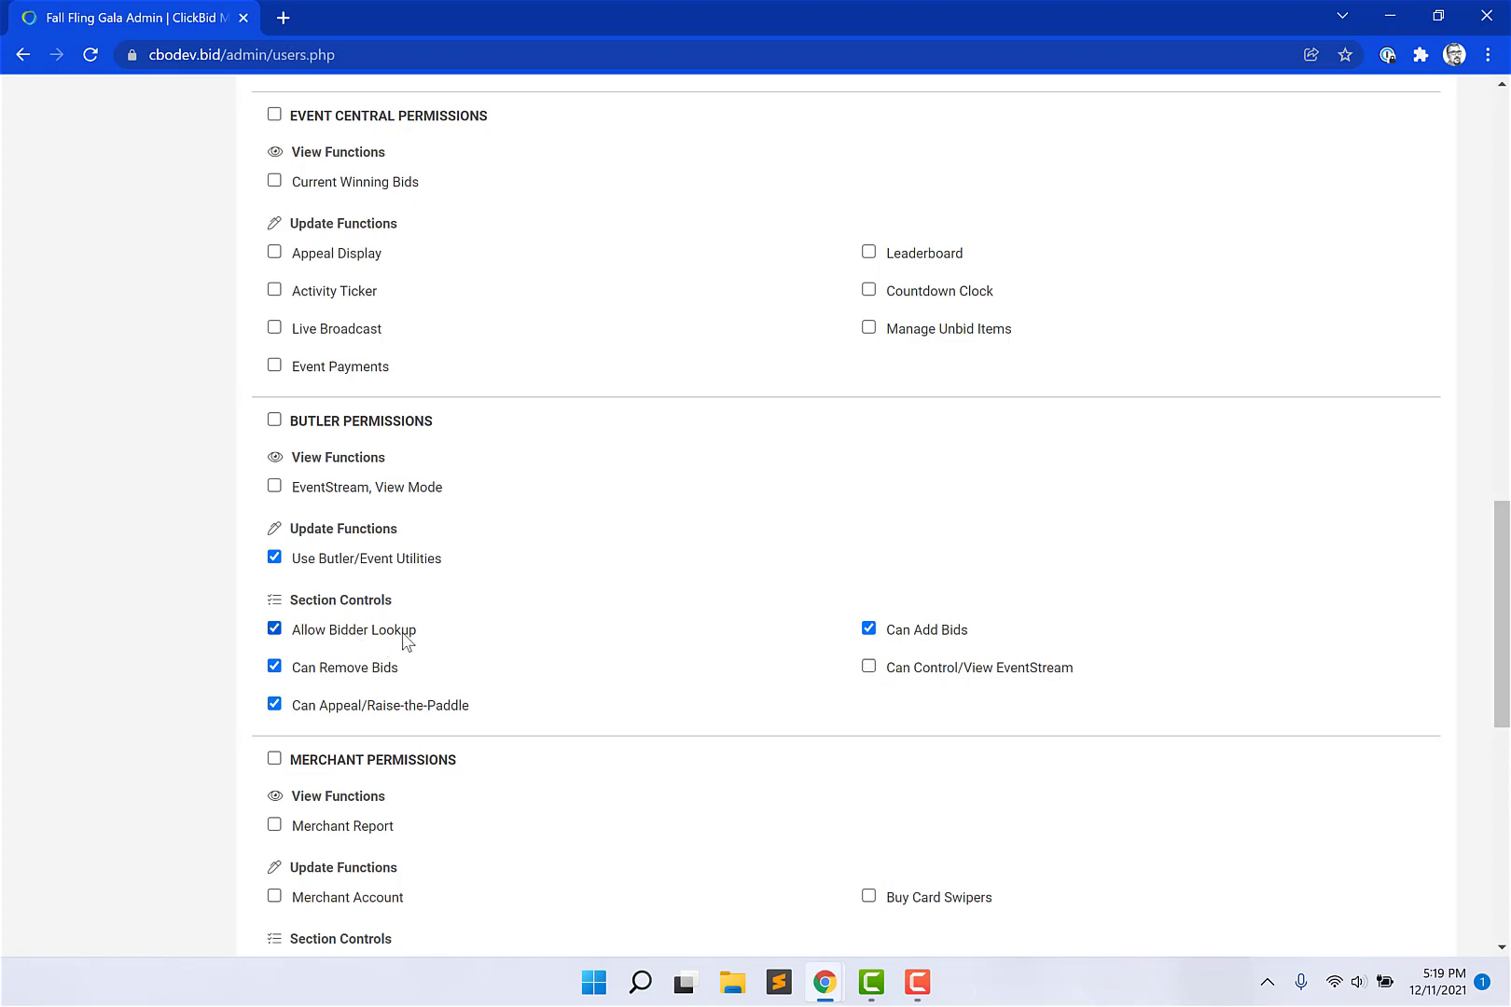
mouse_move(336, 672)
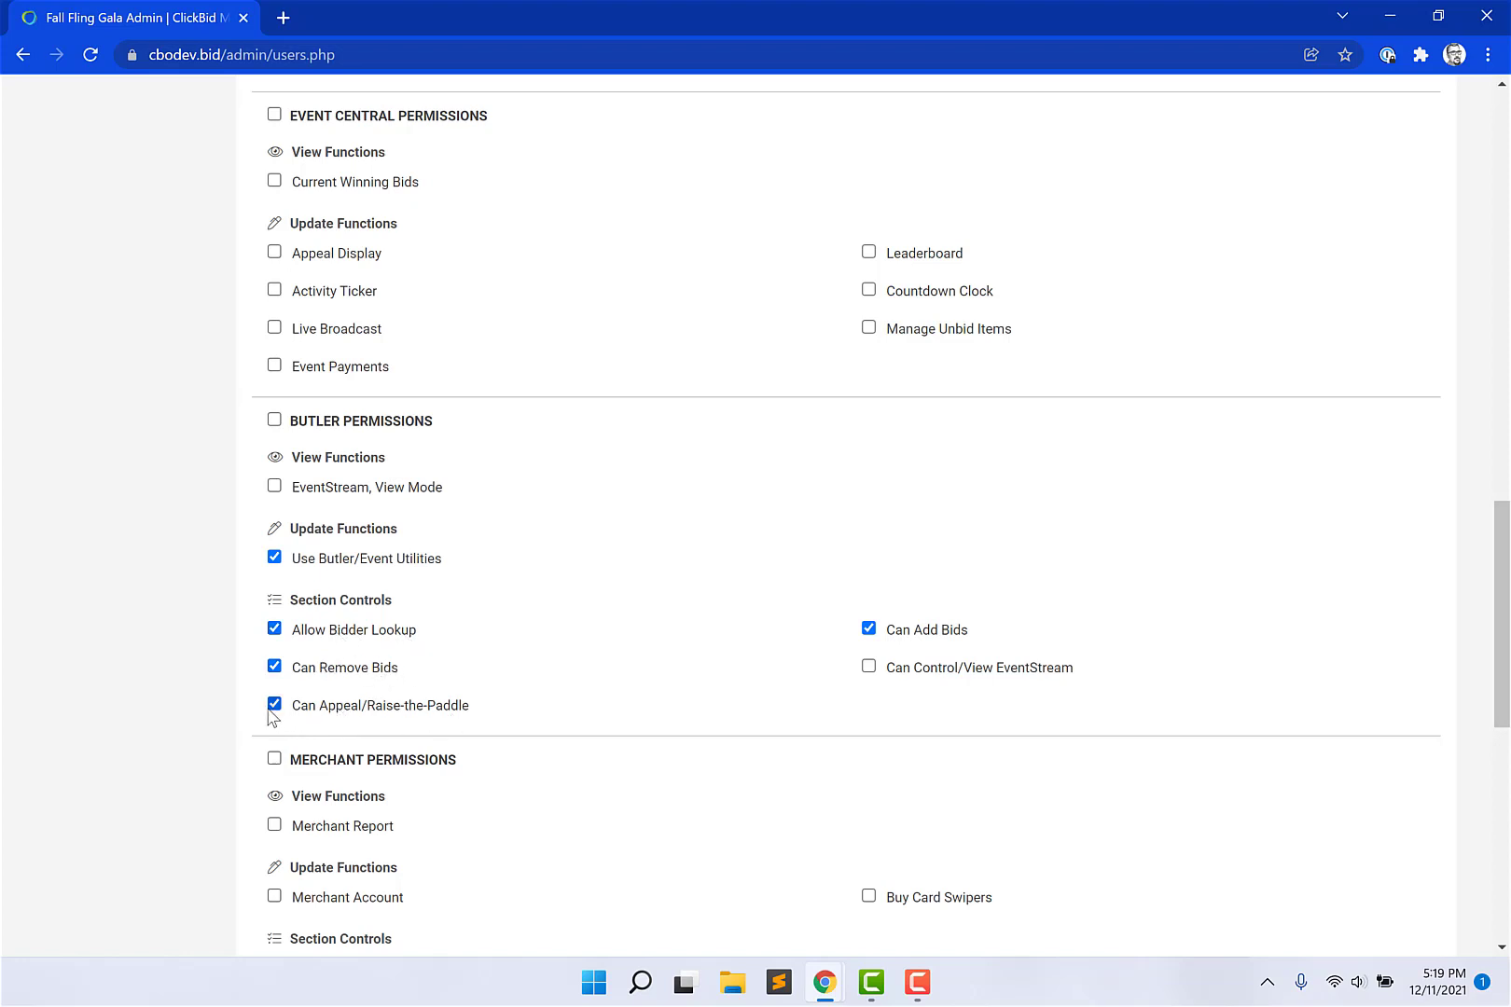
click(272, 704)
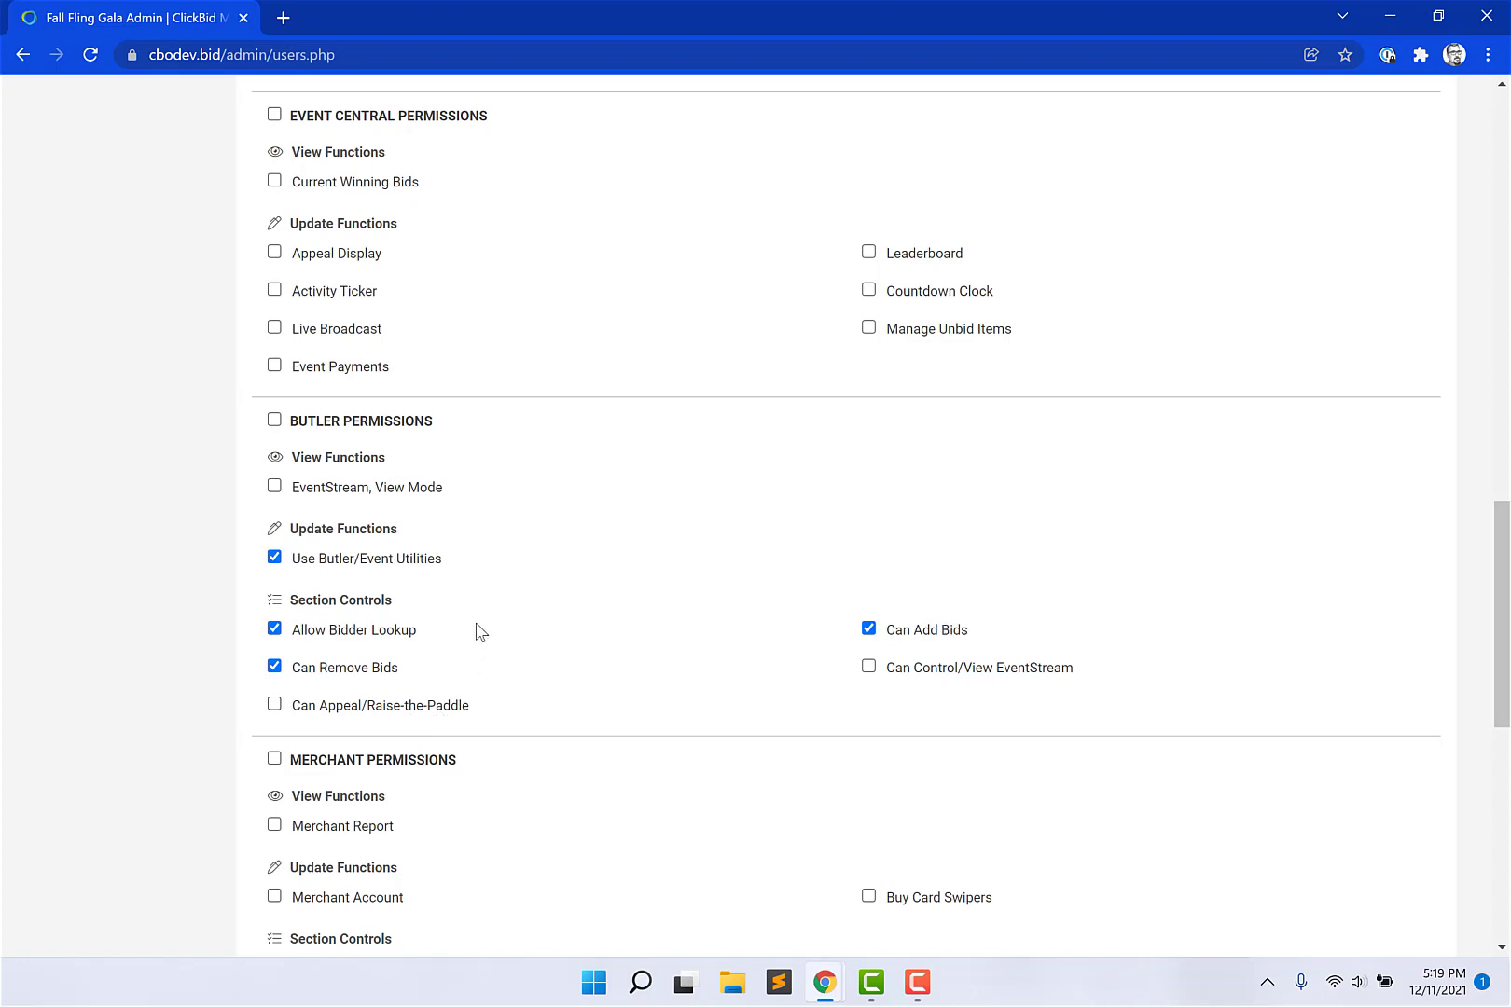
mouse_move(563, 636)
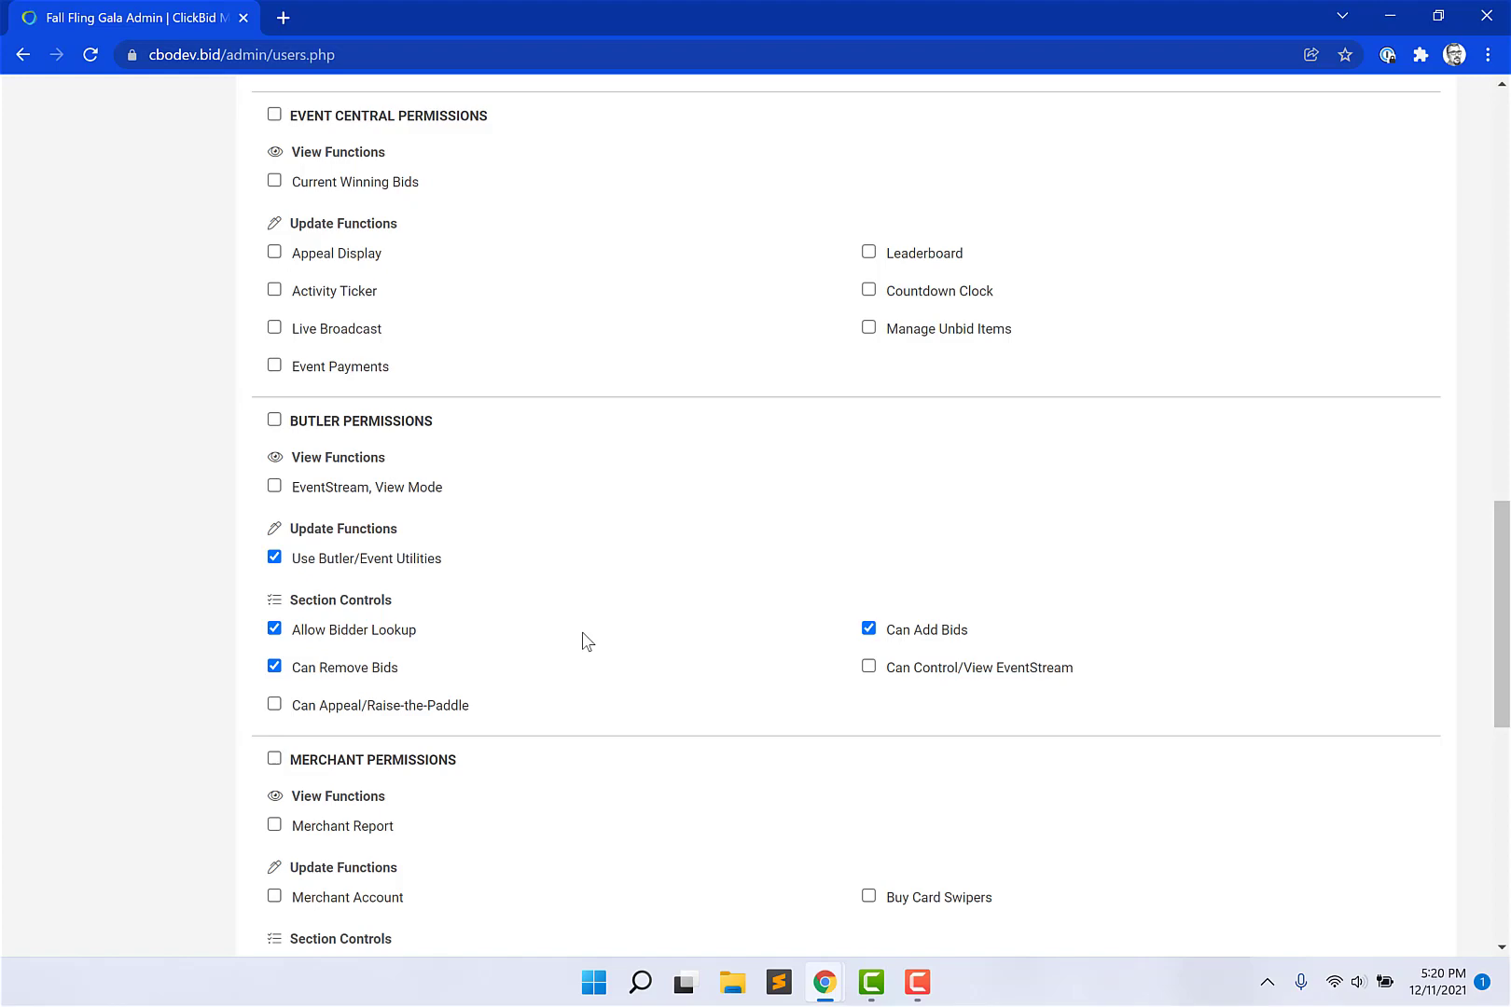
scroll(down, 3)
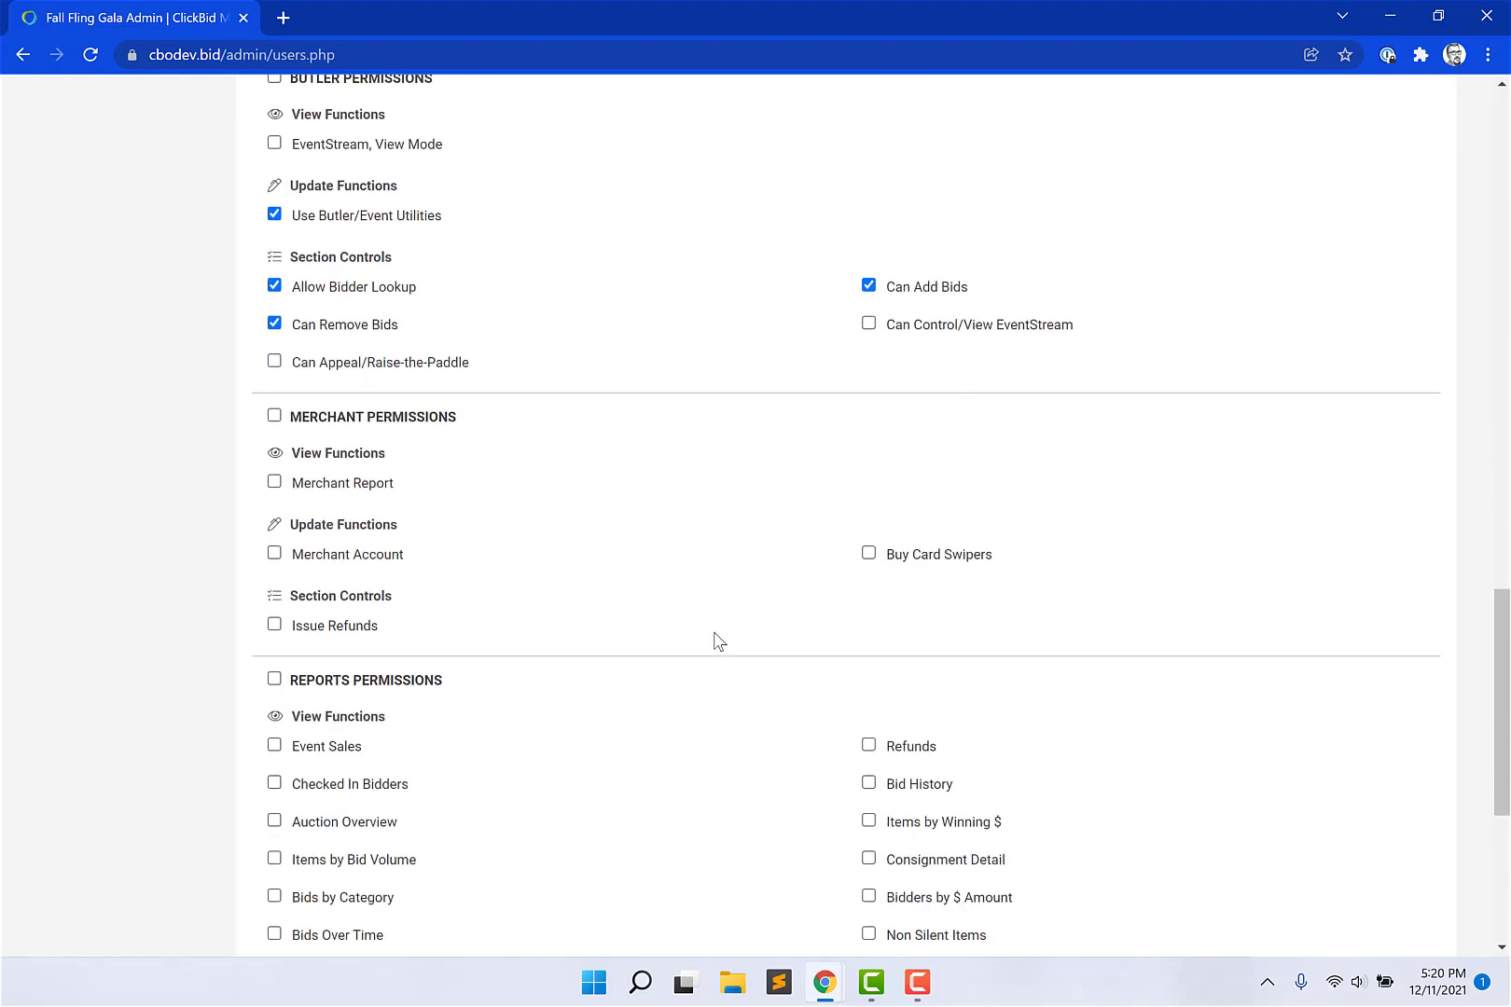
scroll(down, 3)
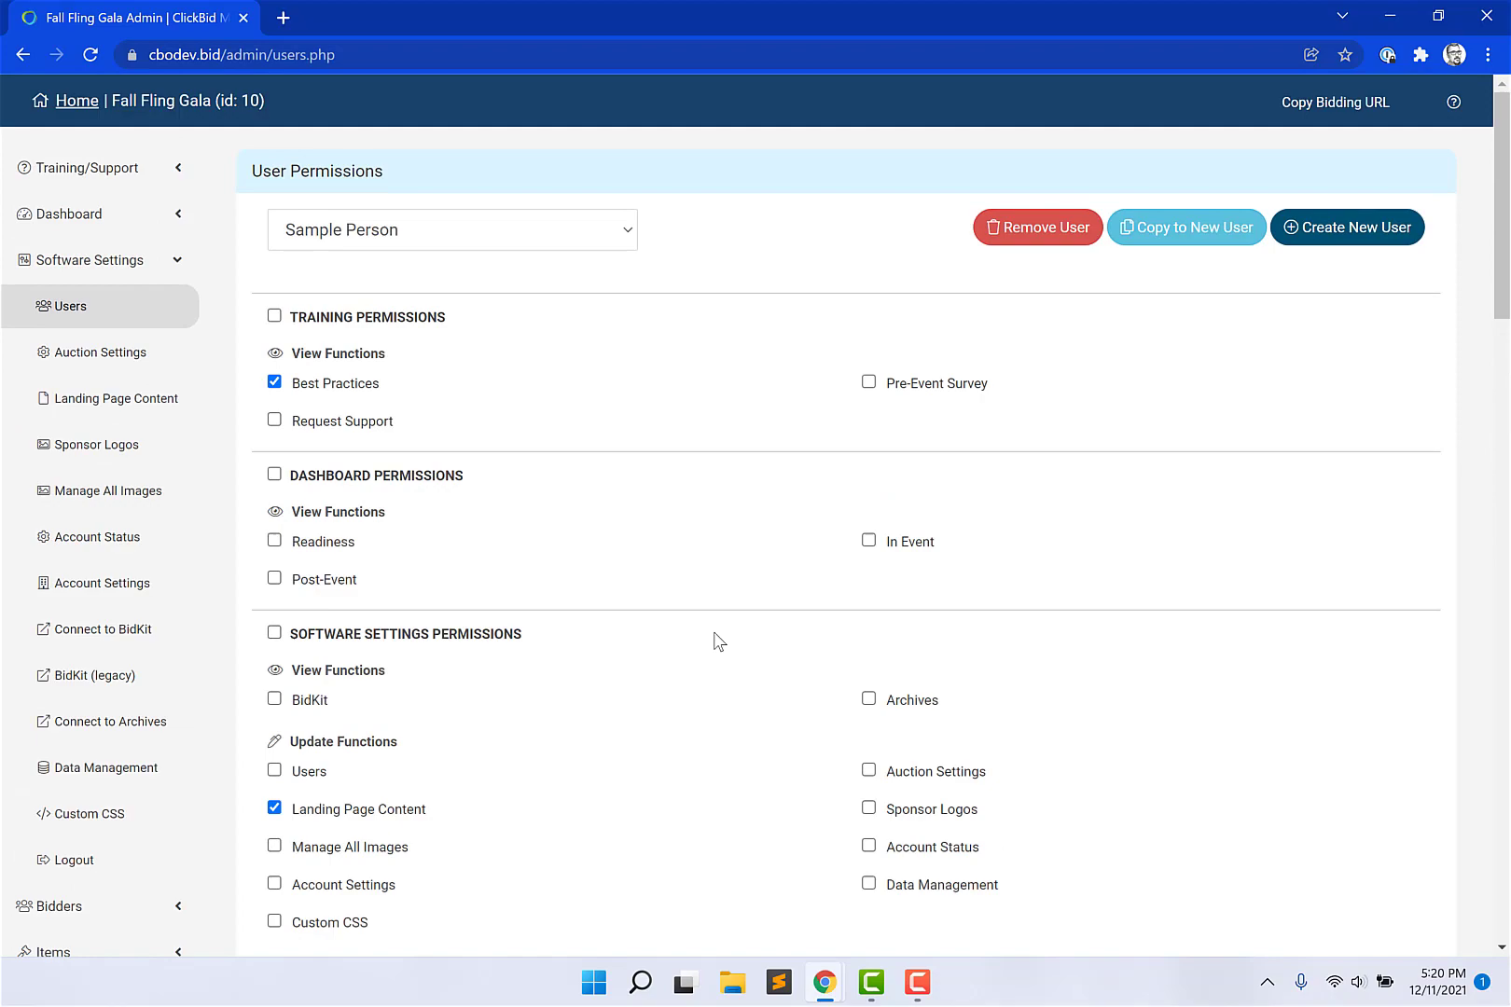
scroll(down, 3)
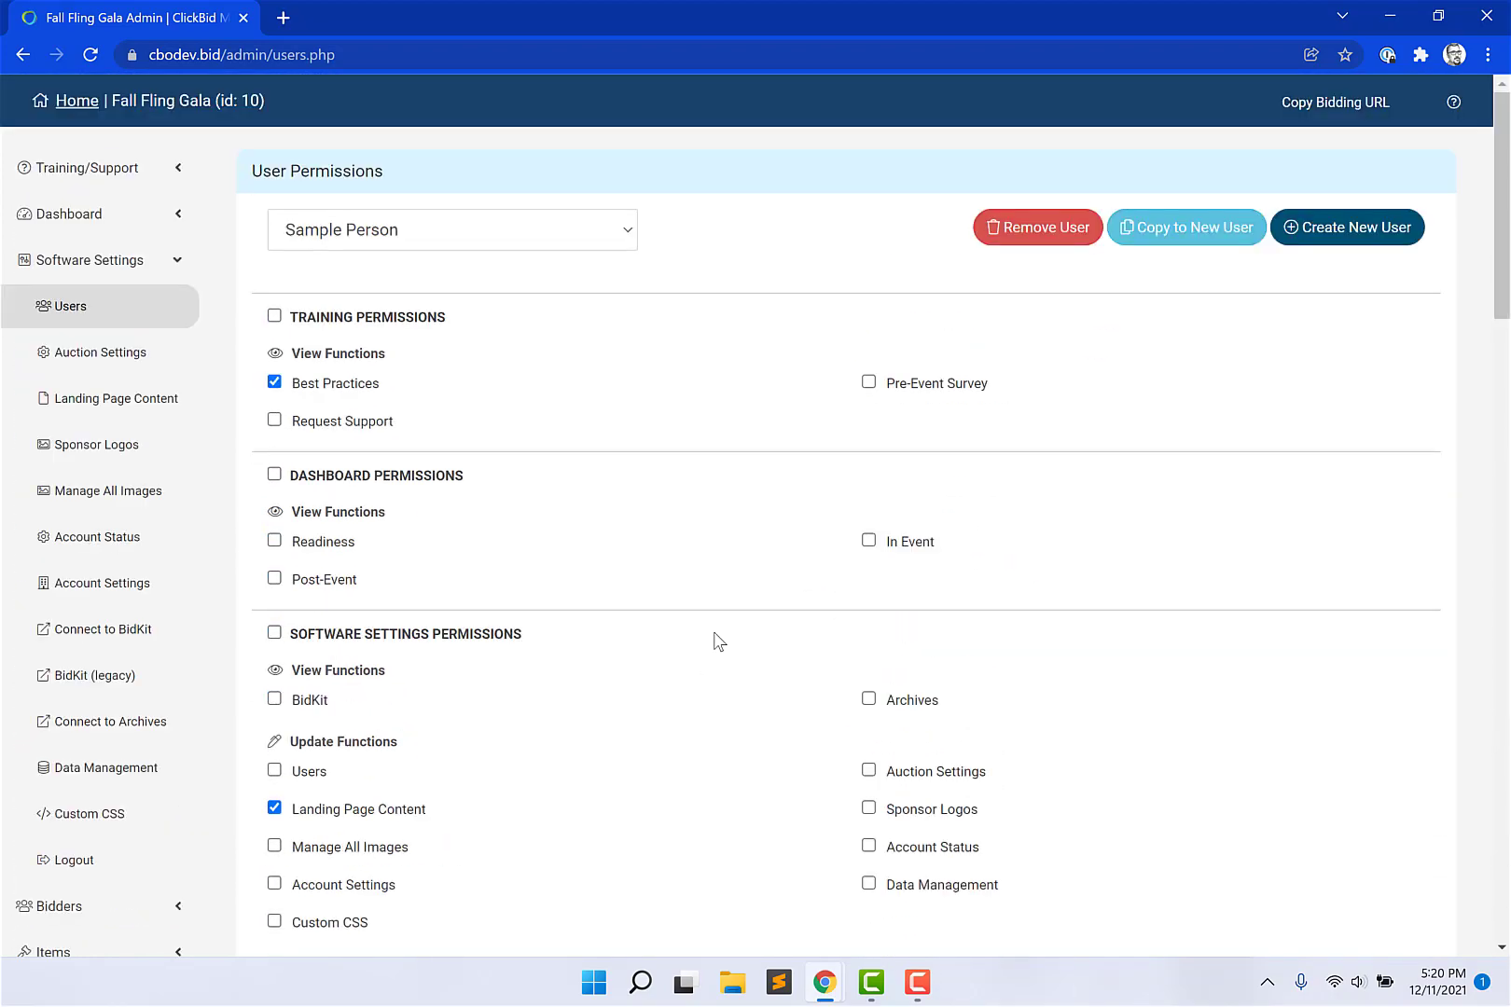
mouse_move(819, 282)
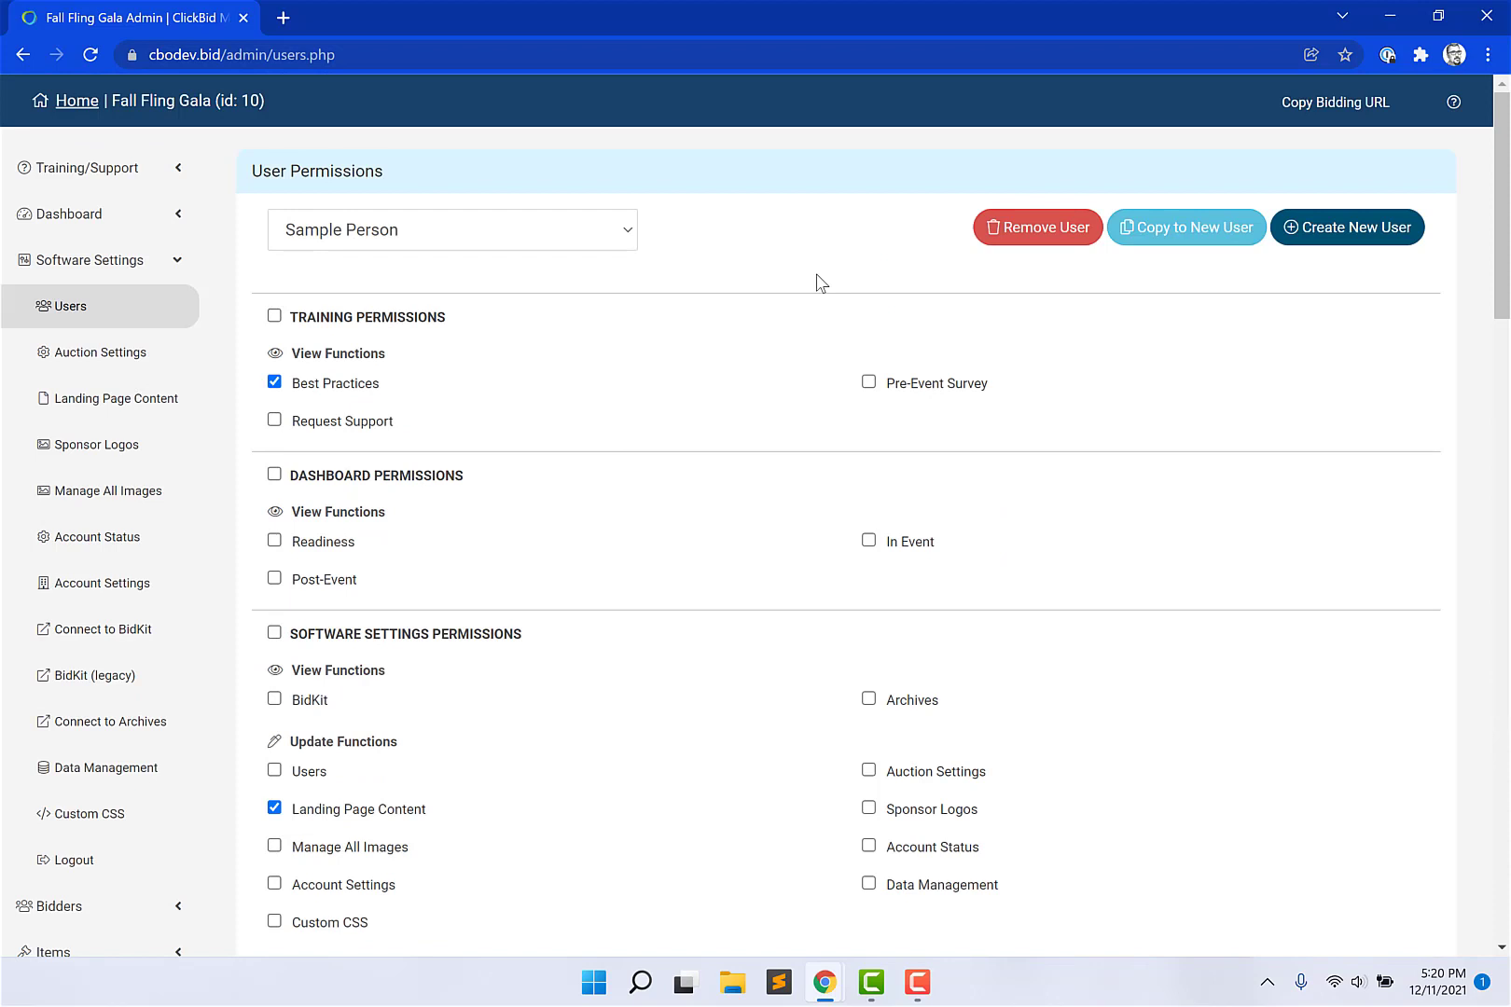
mouse_move(793, 237)
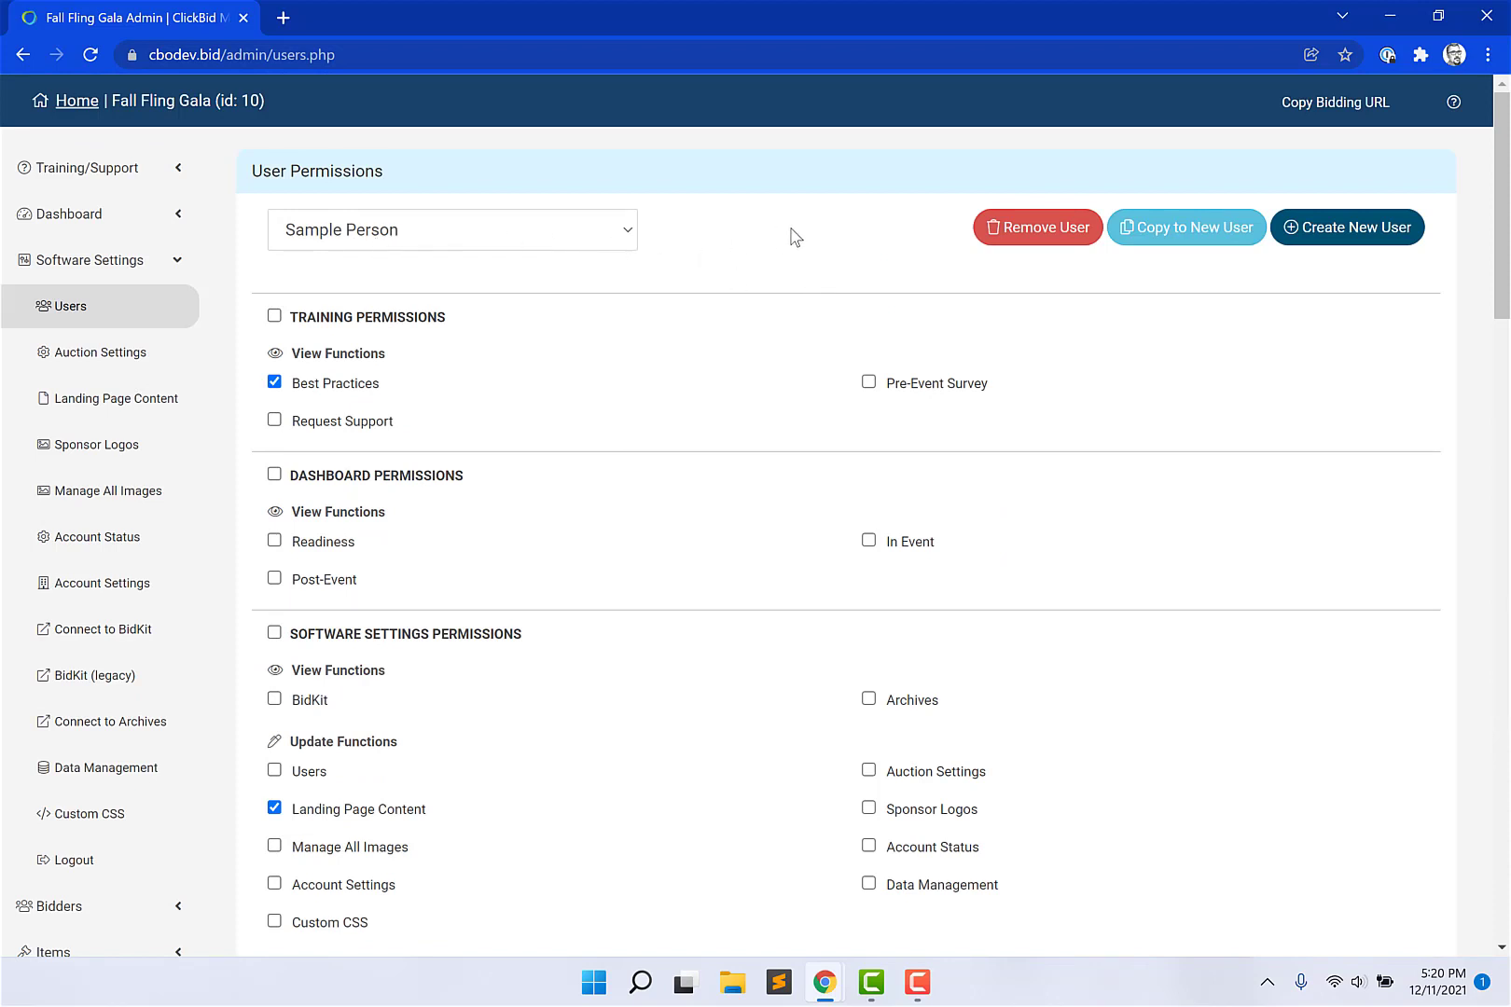
mouse_move(1193, 278)
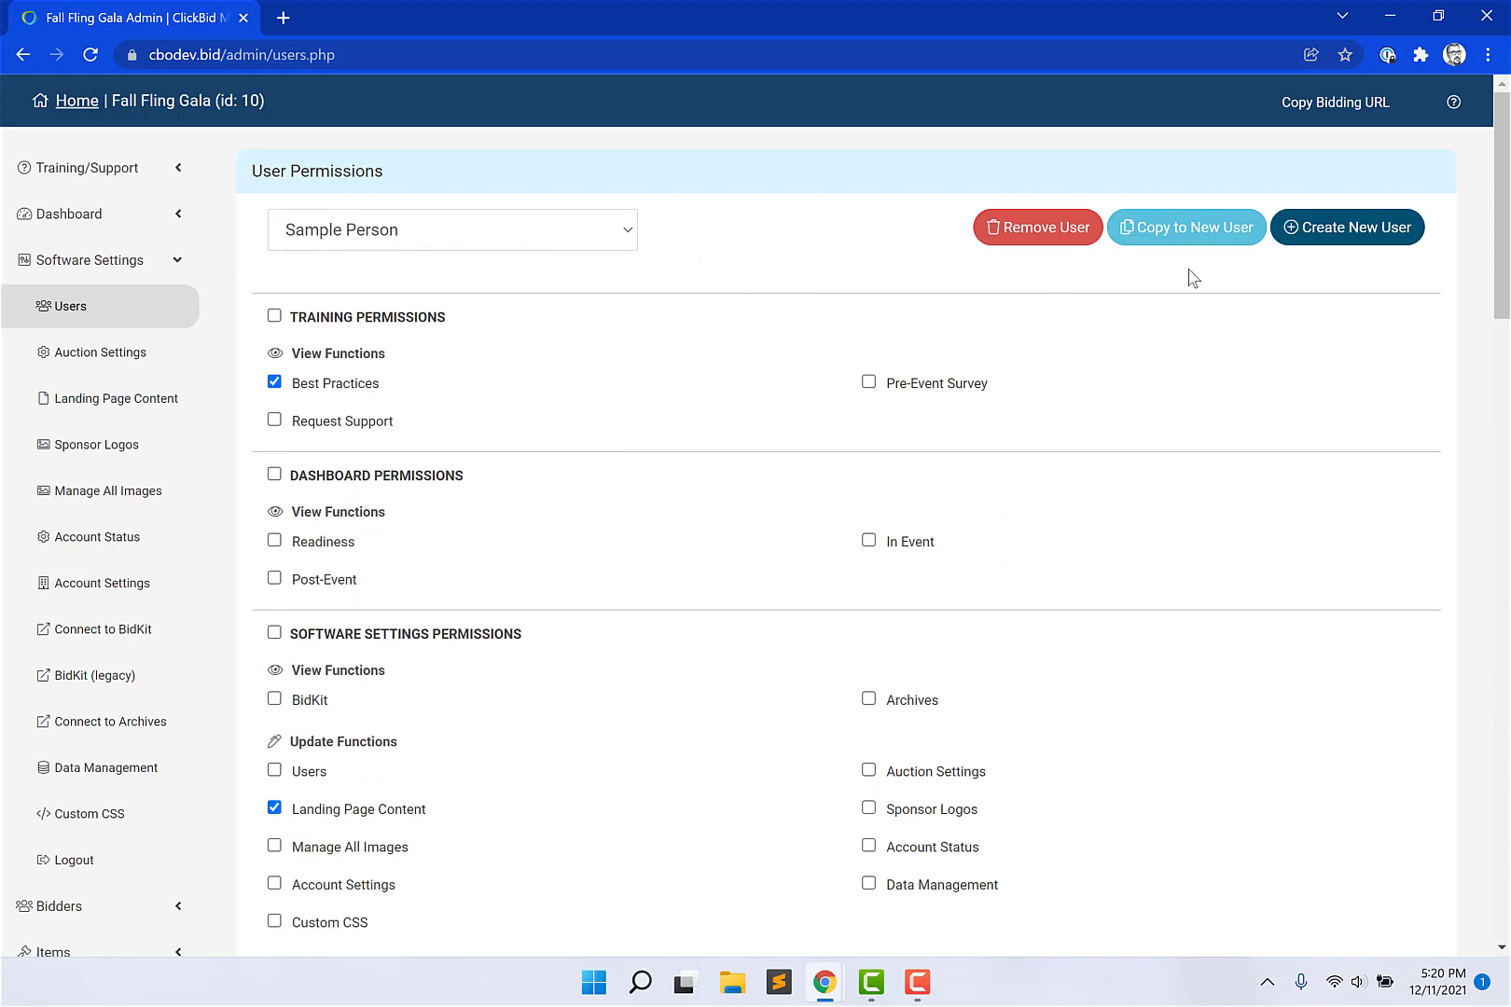
mouse_move(1186, 228)
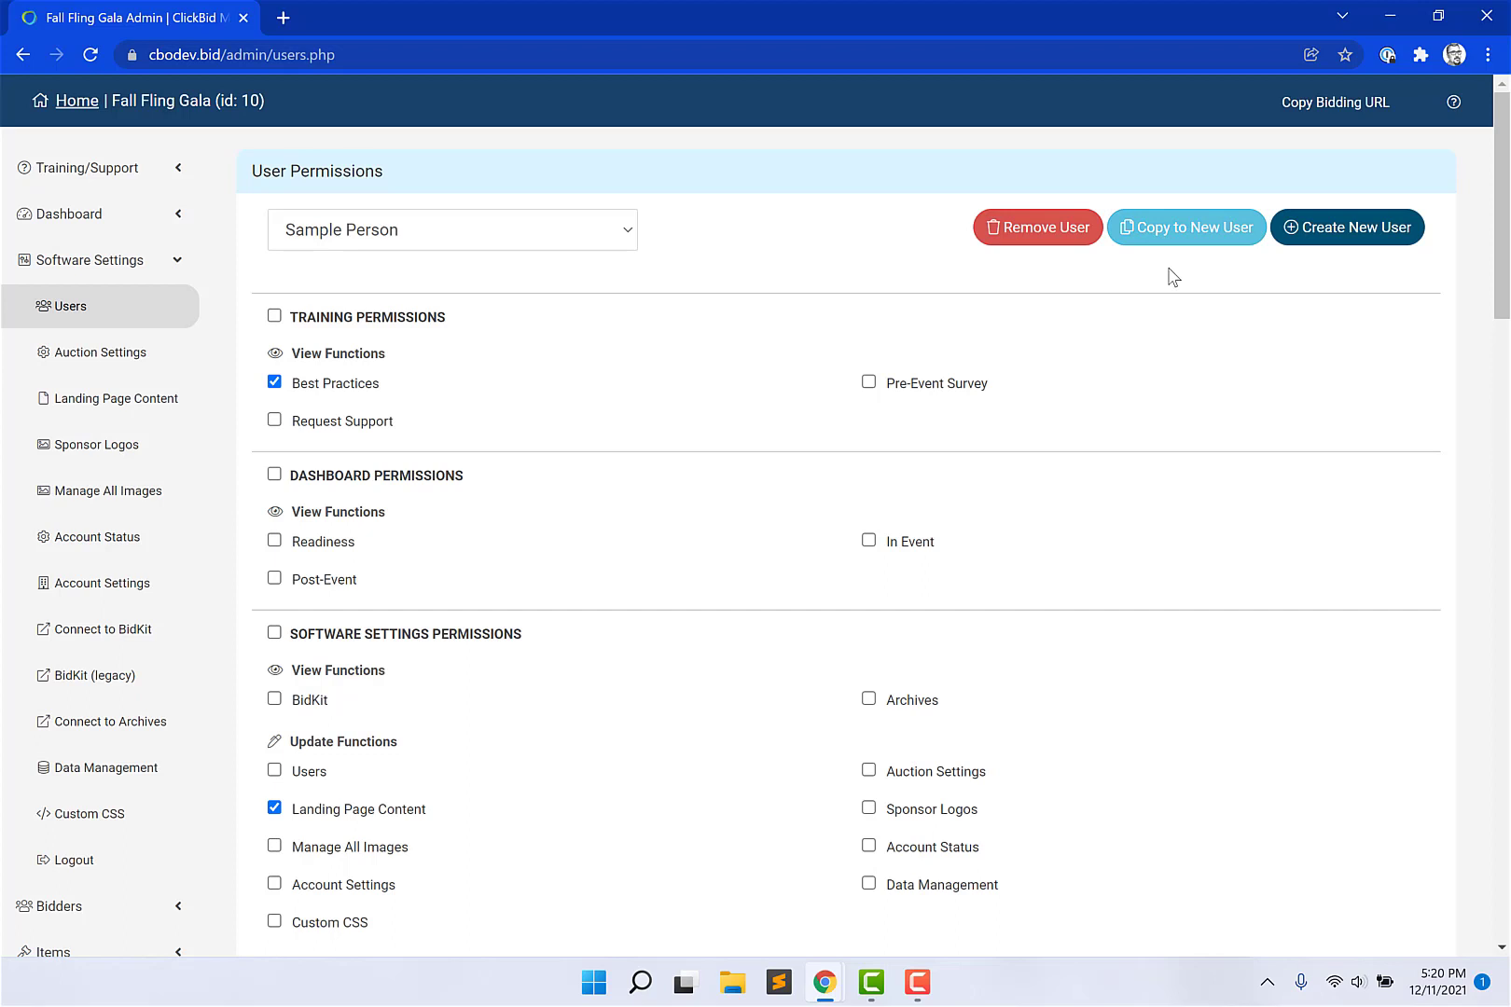
Reopen the Users page and check that Sample Person appears in the user dropdown
click(66, 306)
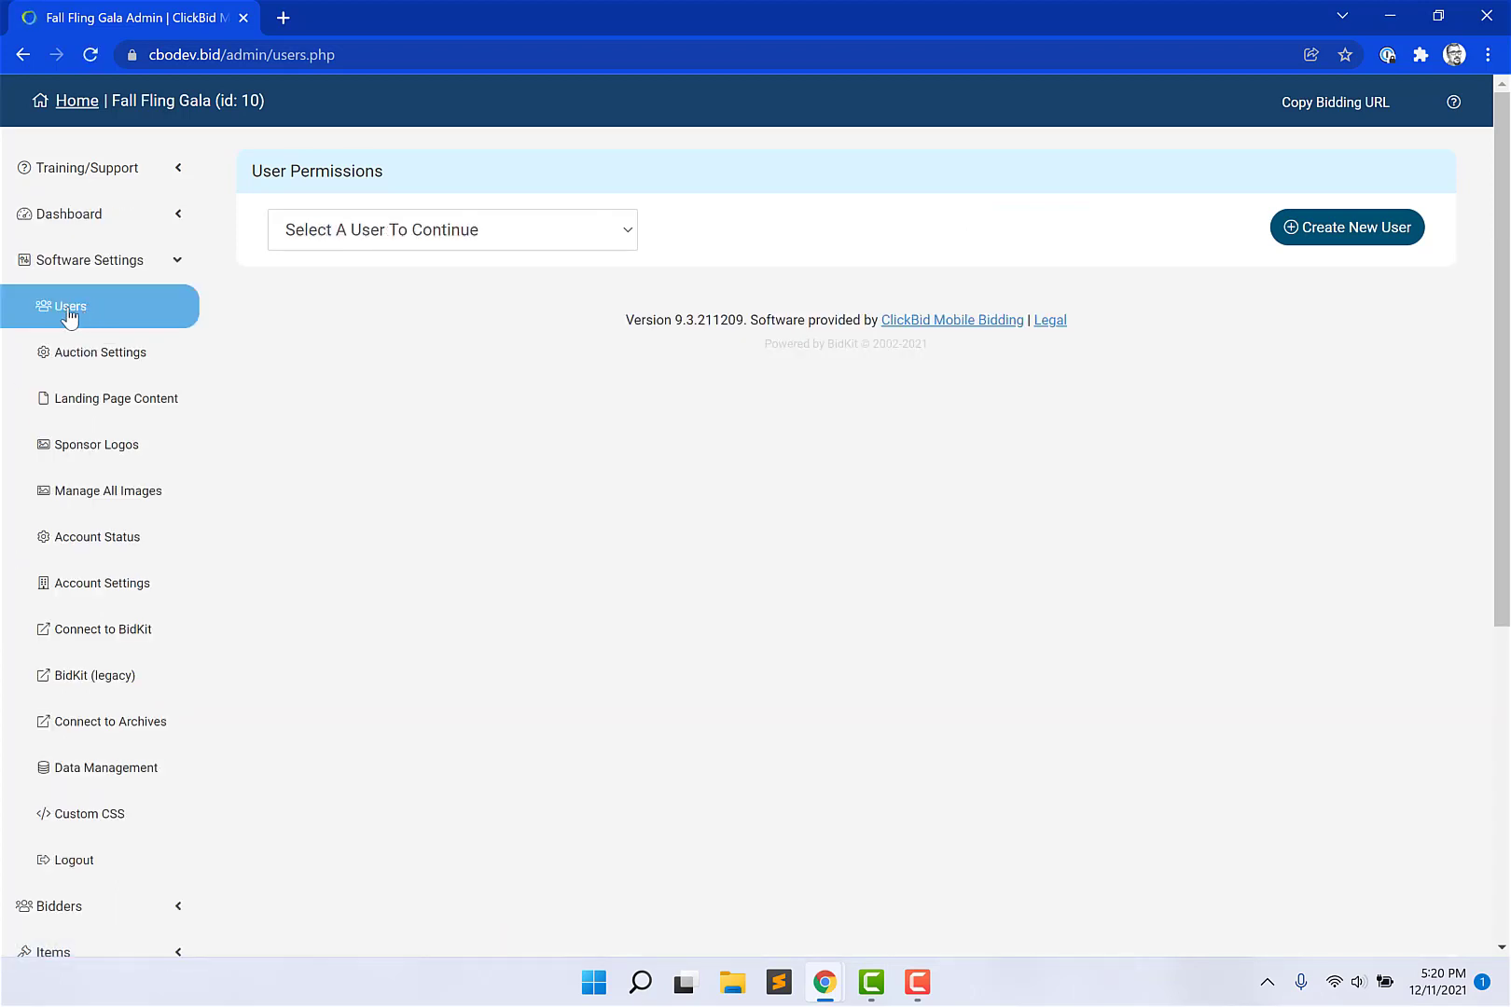
mouse_move(332, 294)
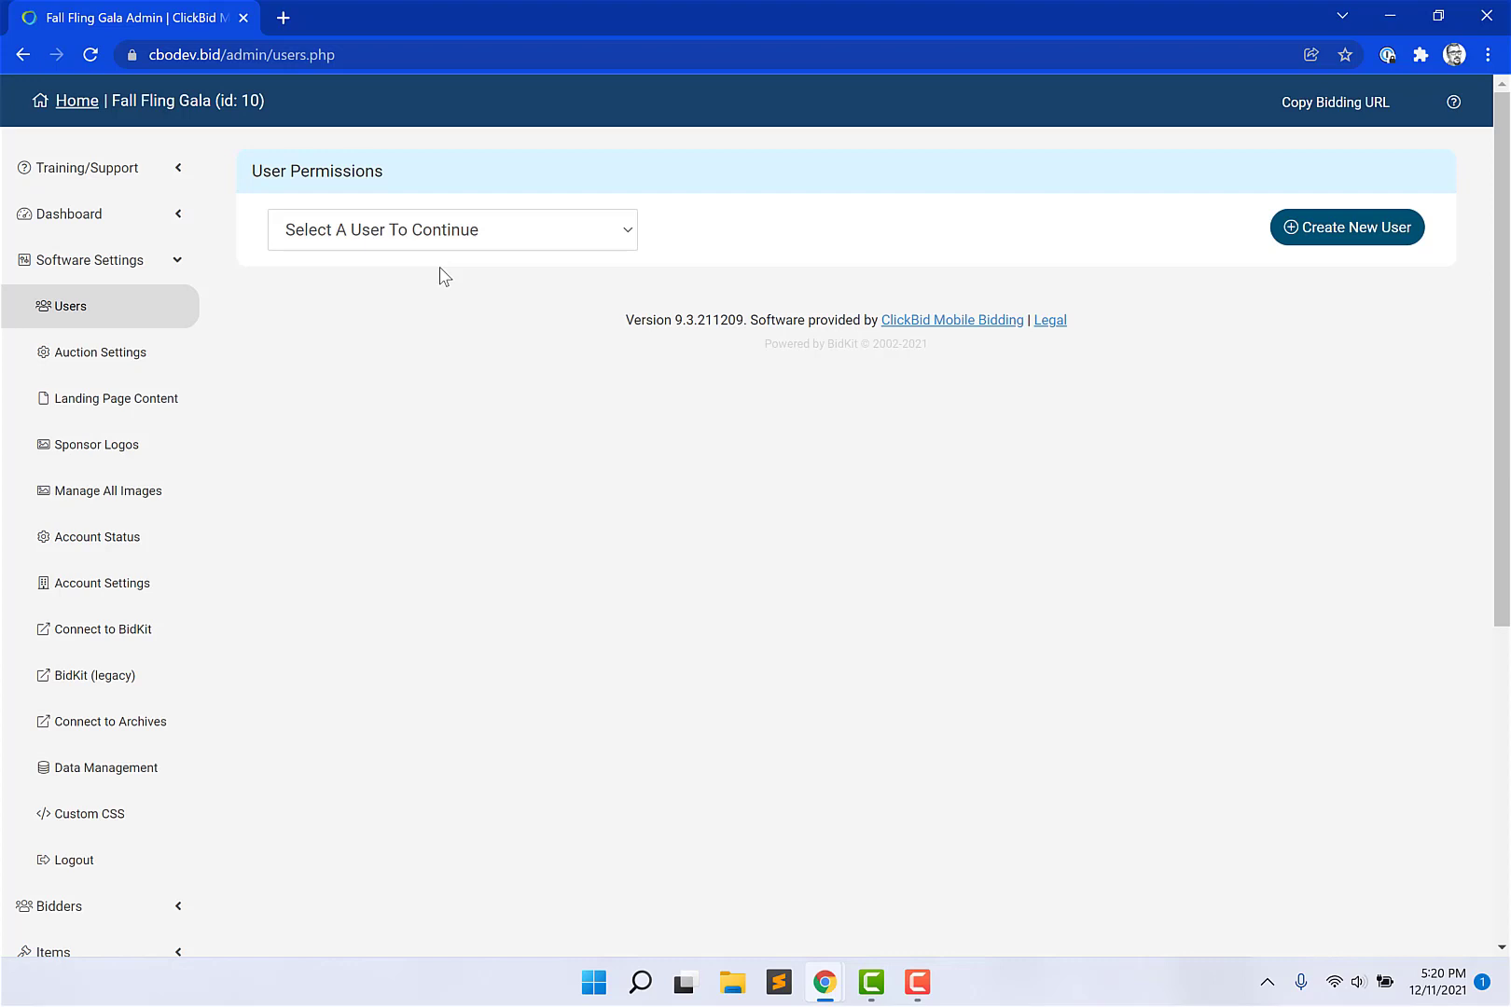
click(451, 229)
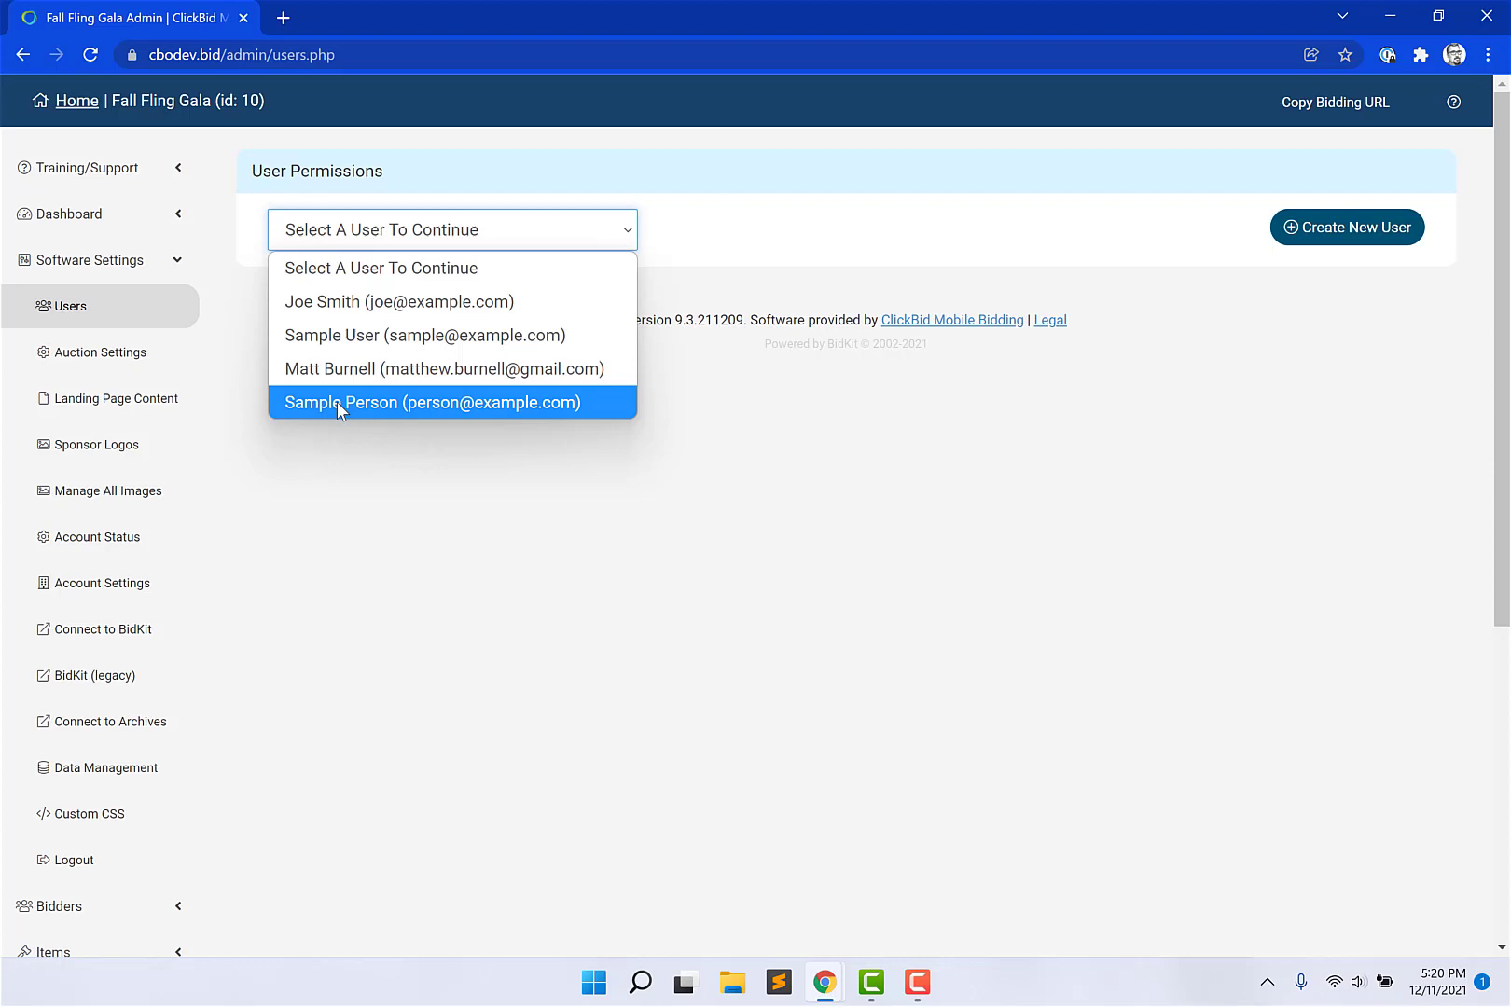
mouse_move(436, 420)
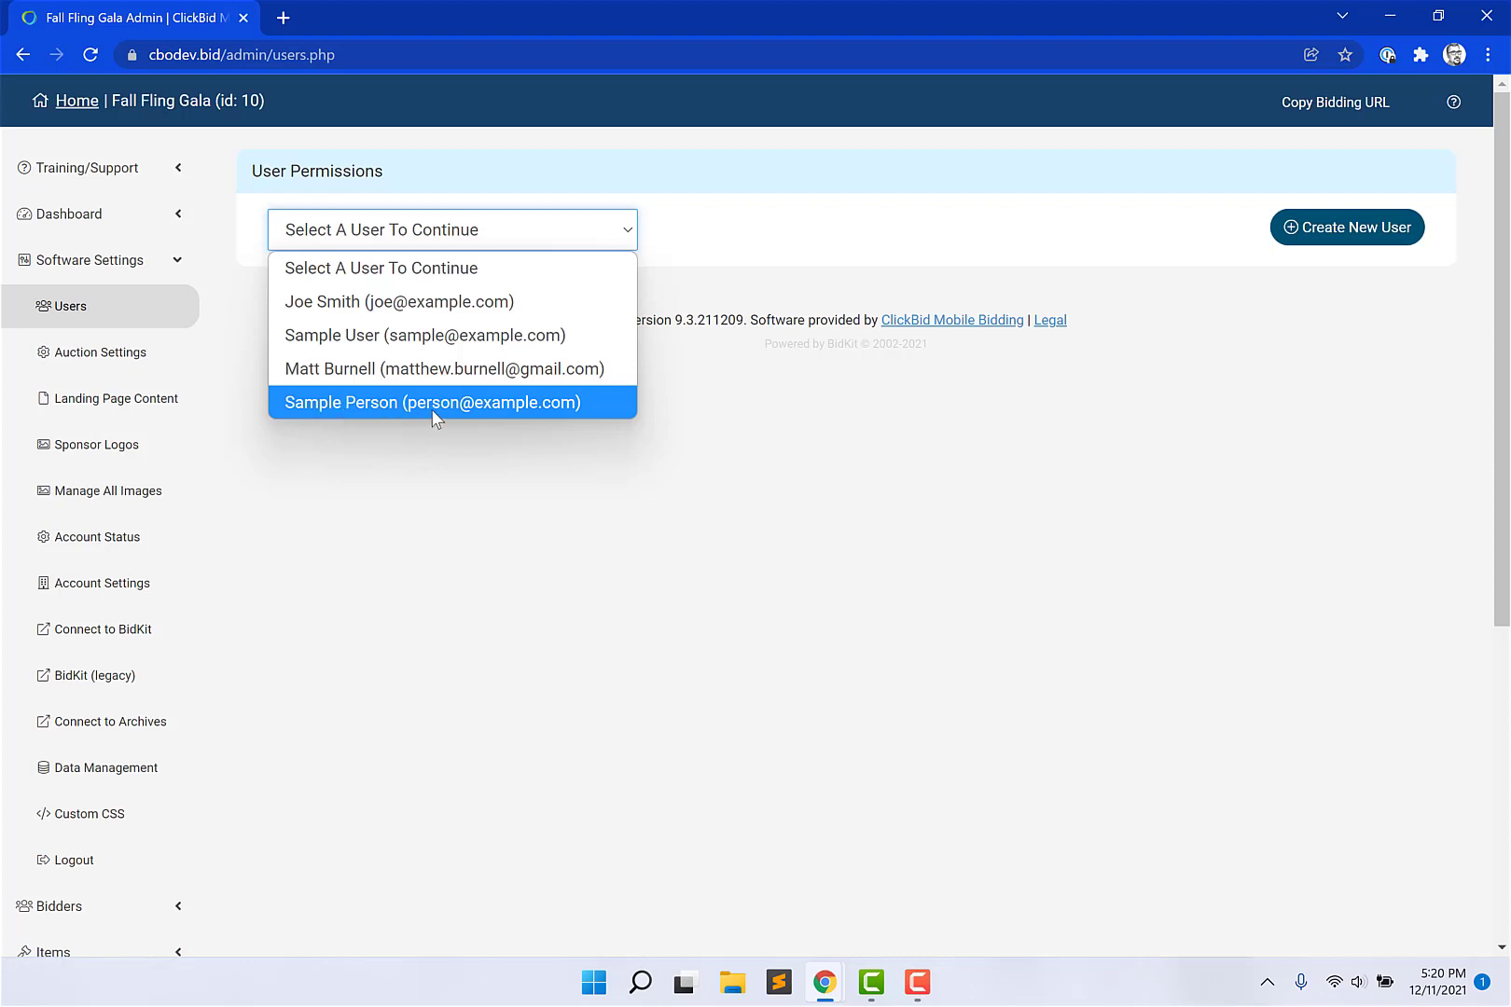
mouse_move(513, 414)
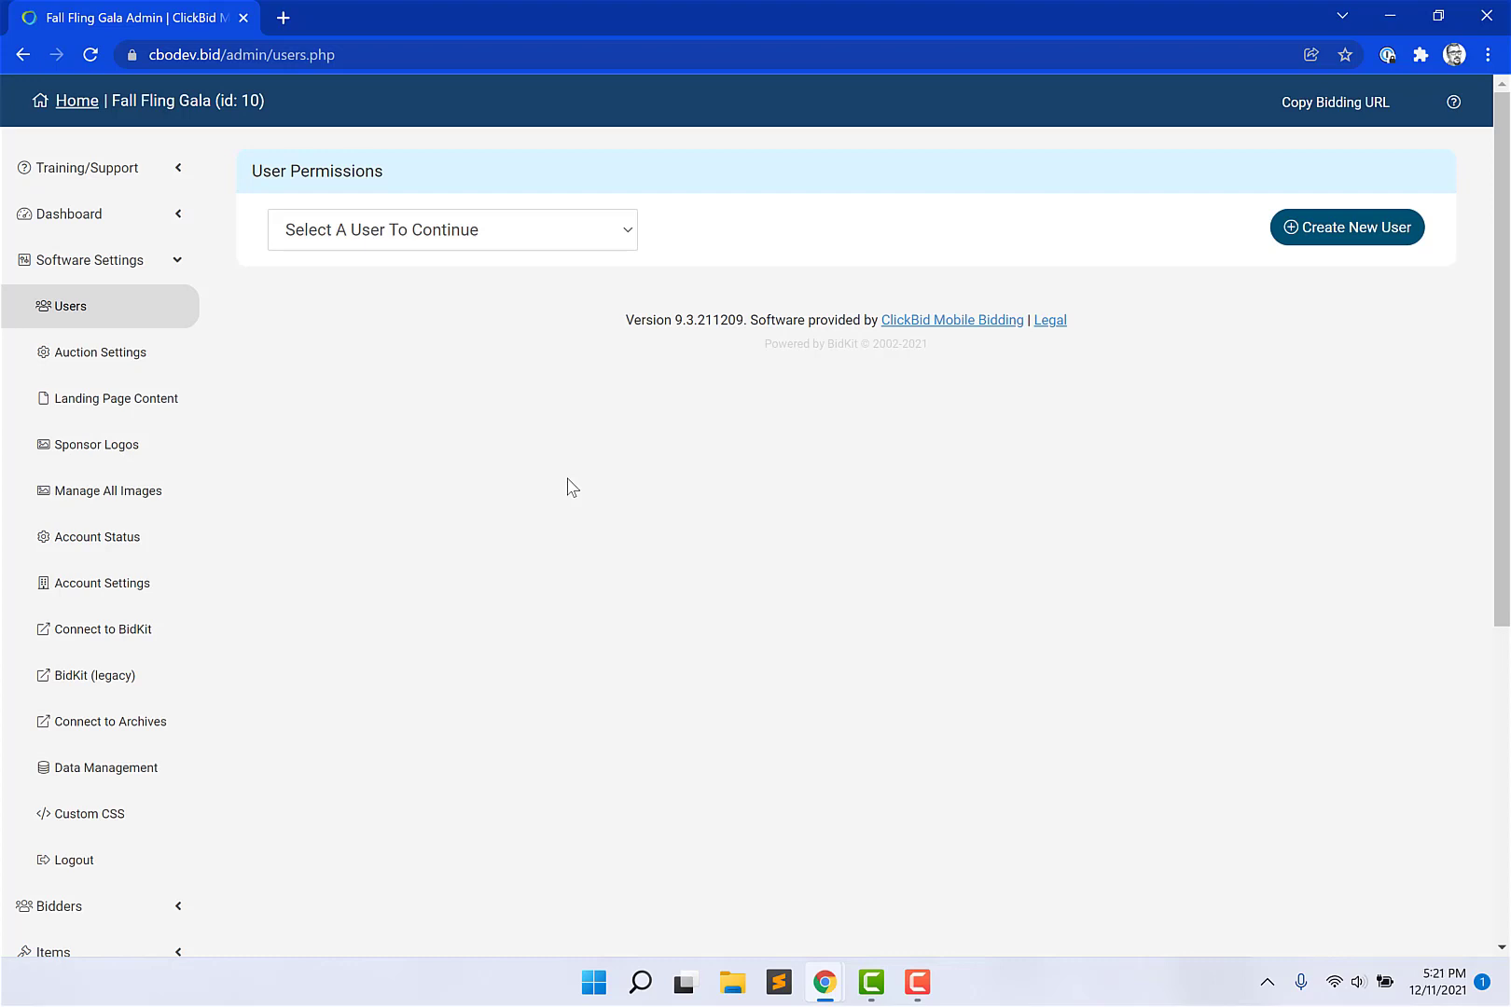
mouse_move(536, 405)
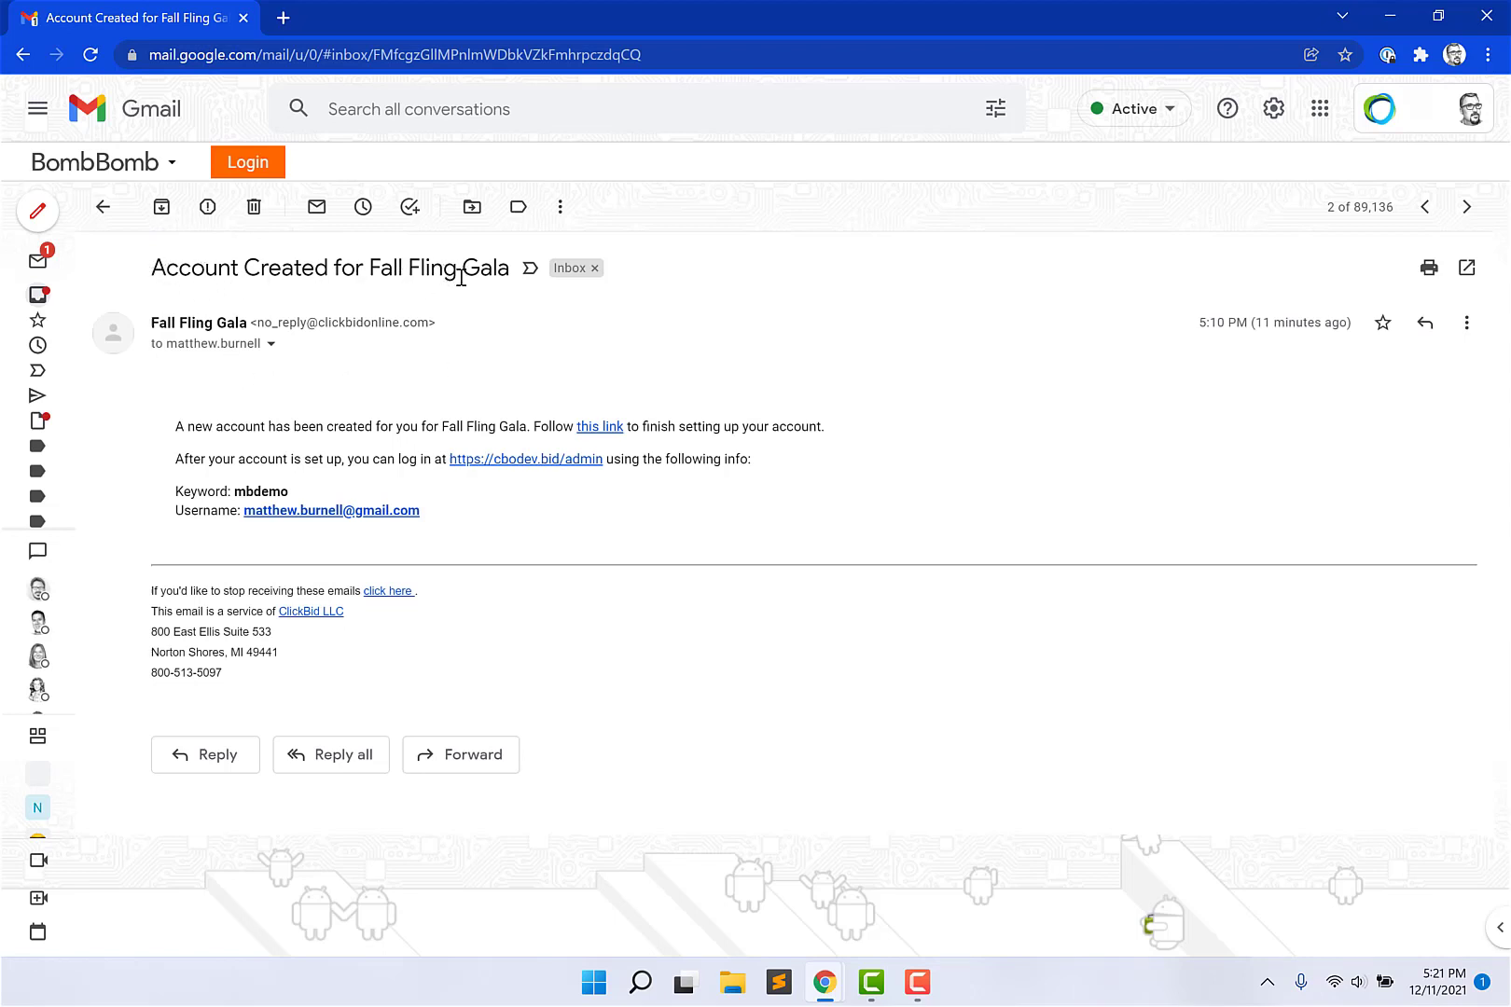
mouse_move(185, 433)
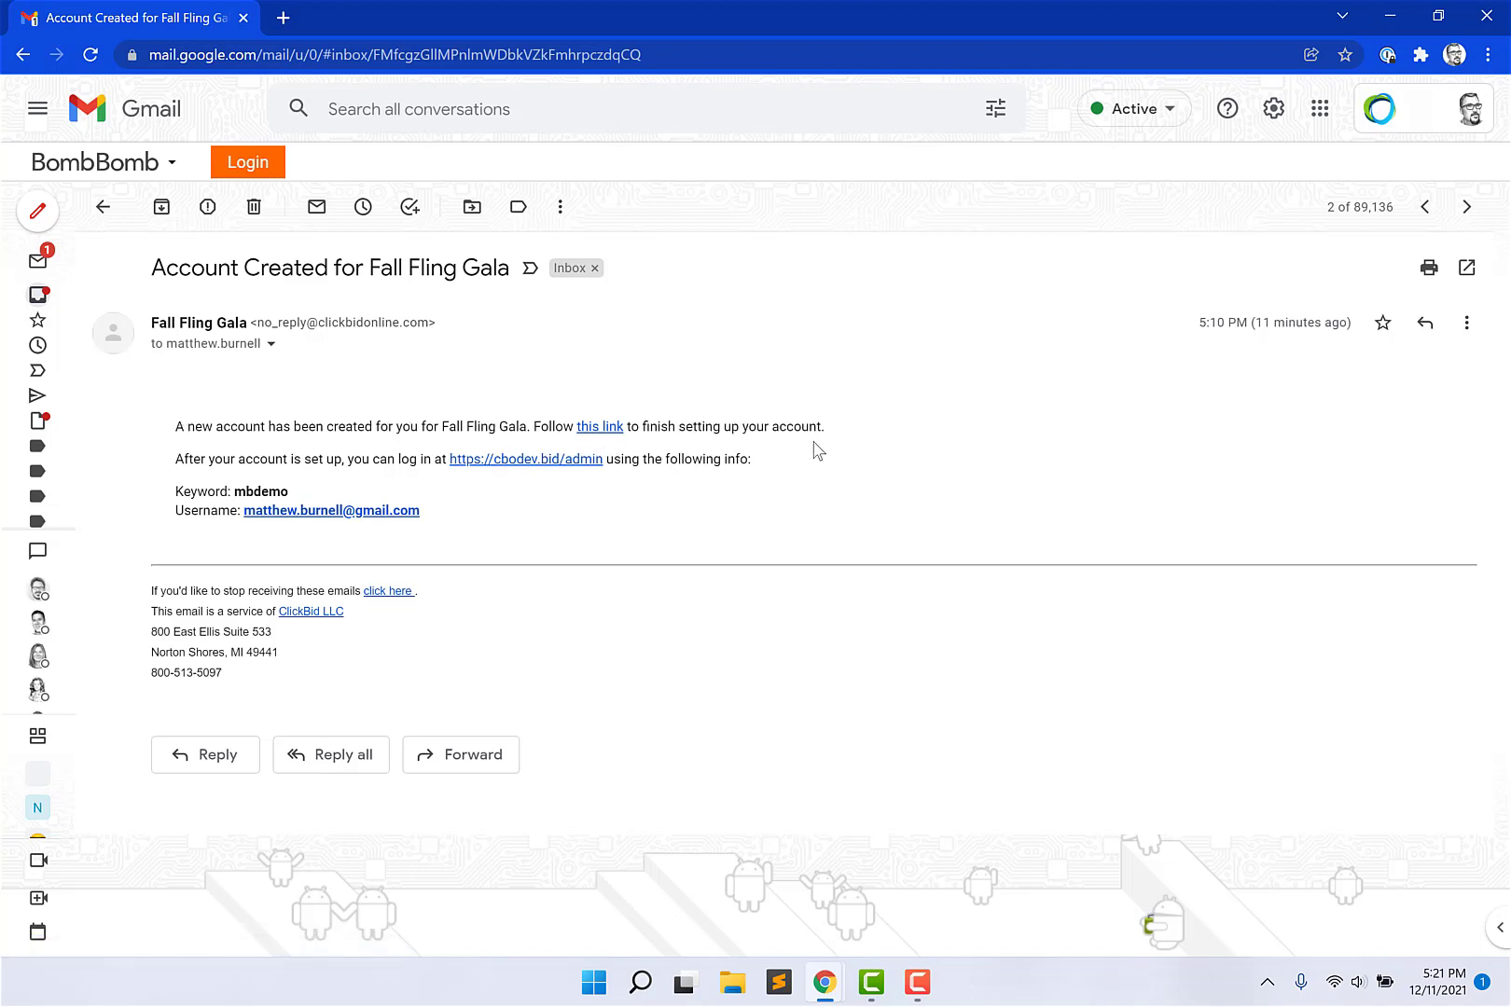
mouse_move(323, 457)
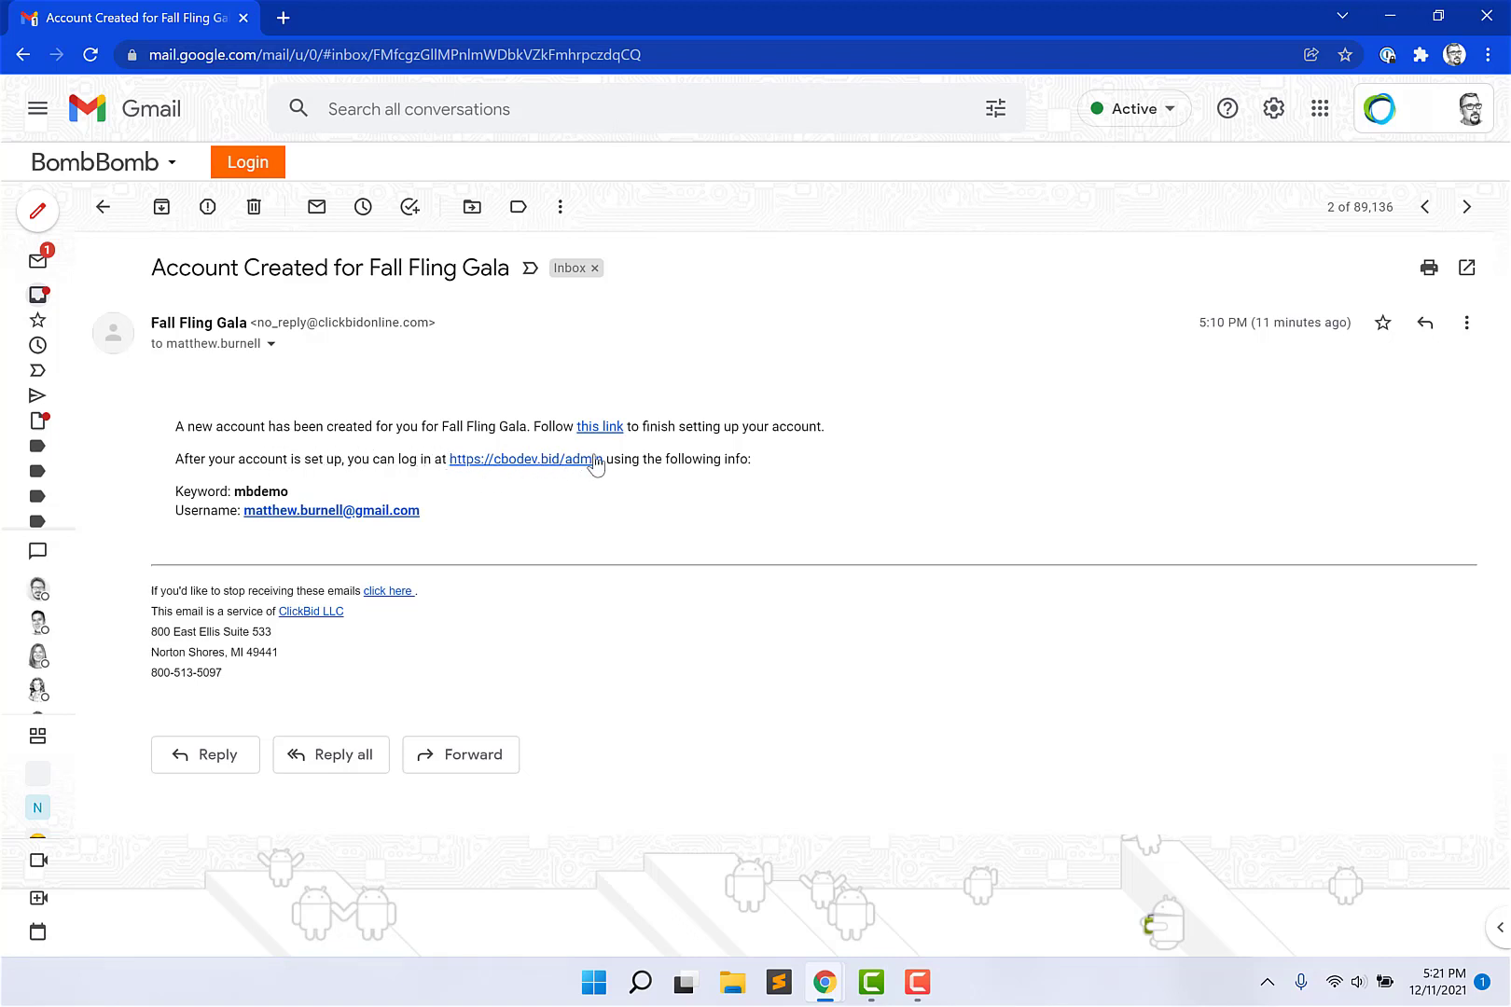
mouse_move(234, 485)
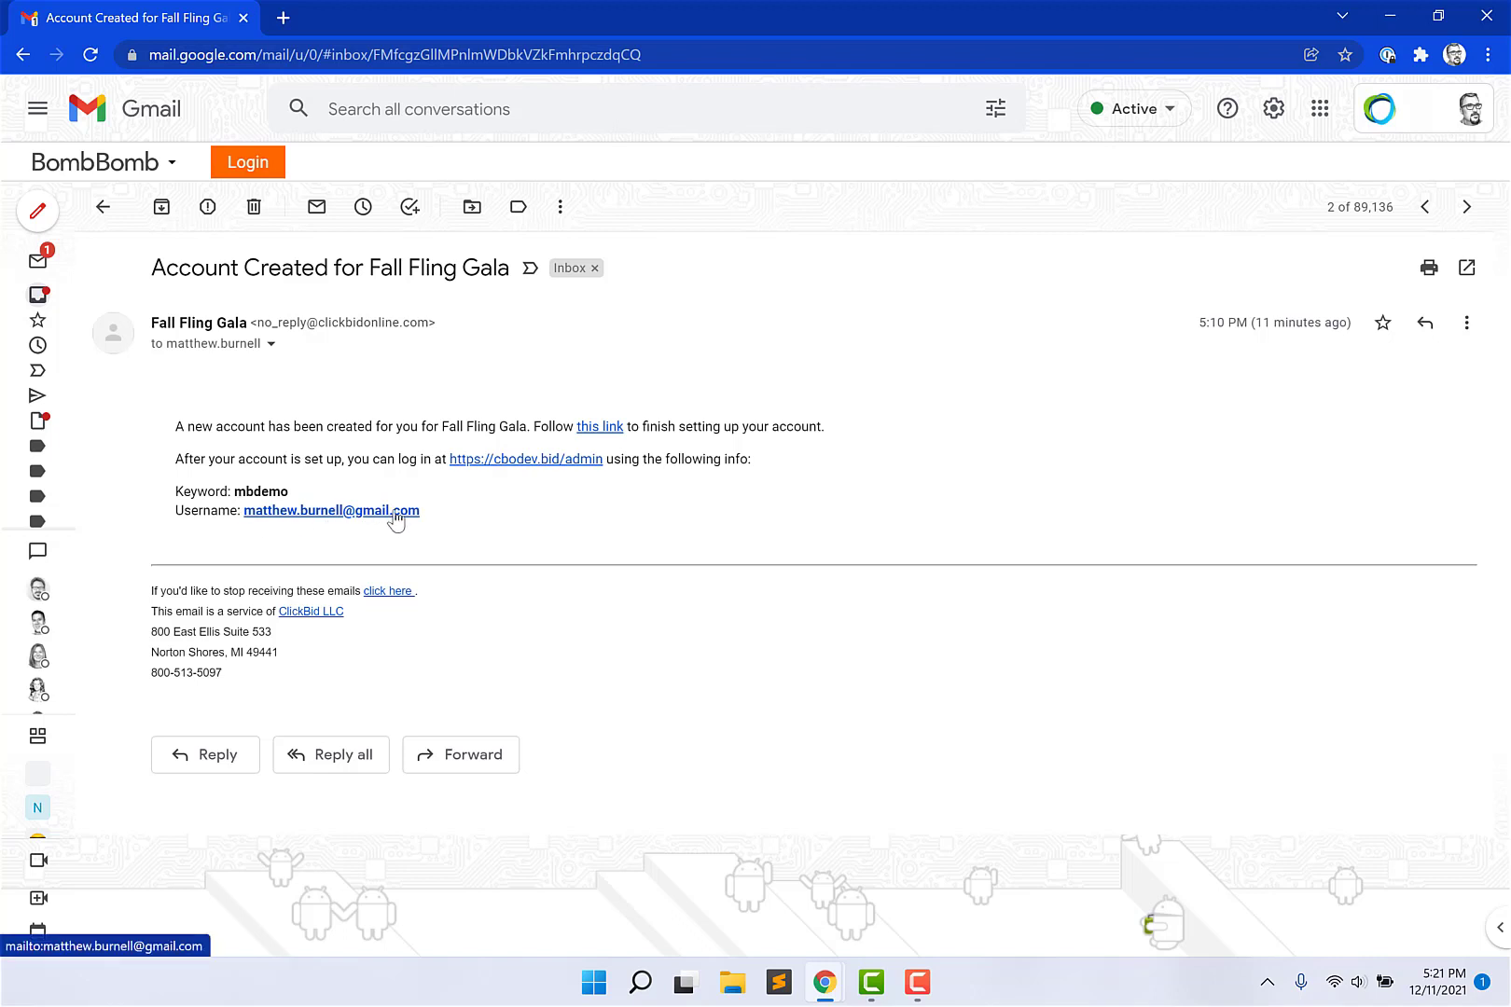
mouse_move(599, 428)
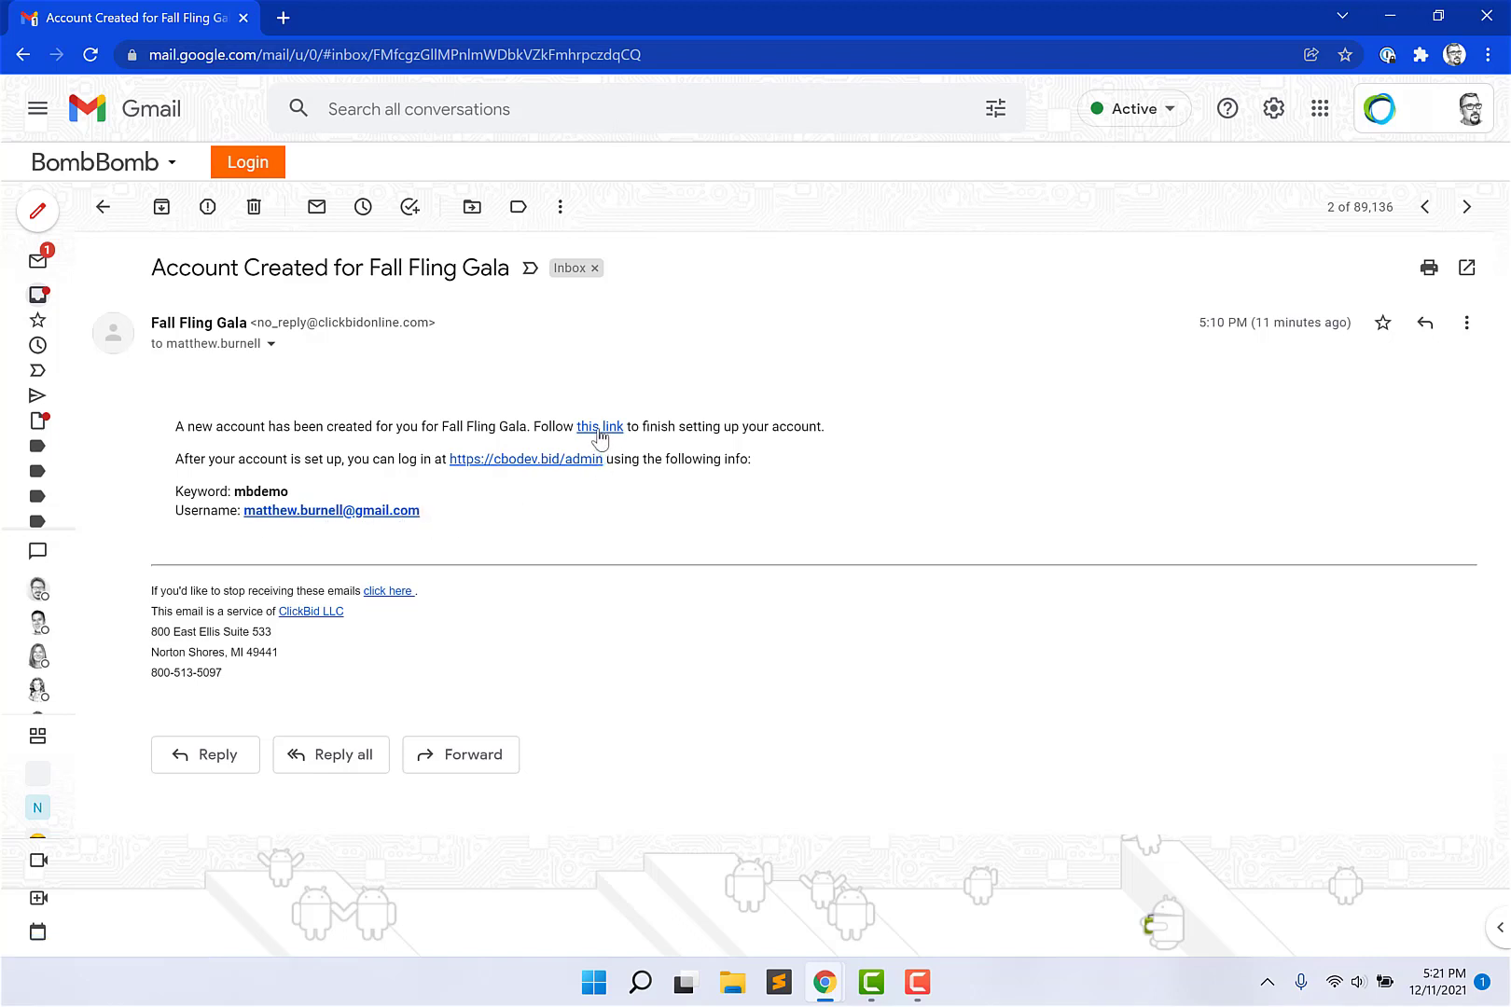
mouse_move(542, 419)
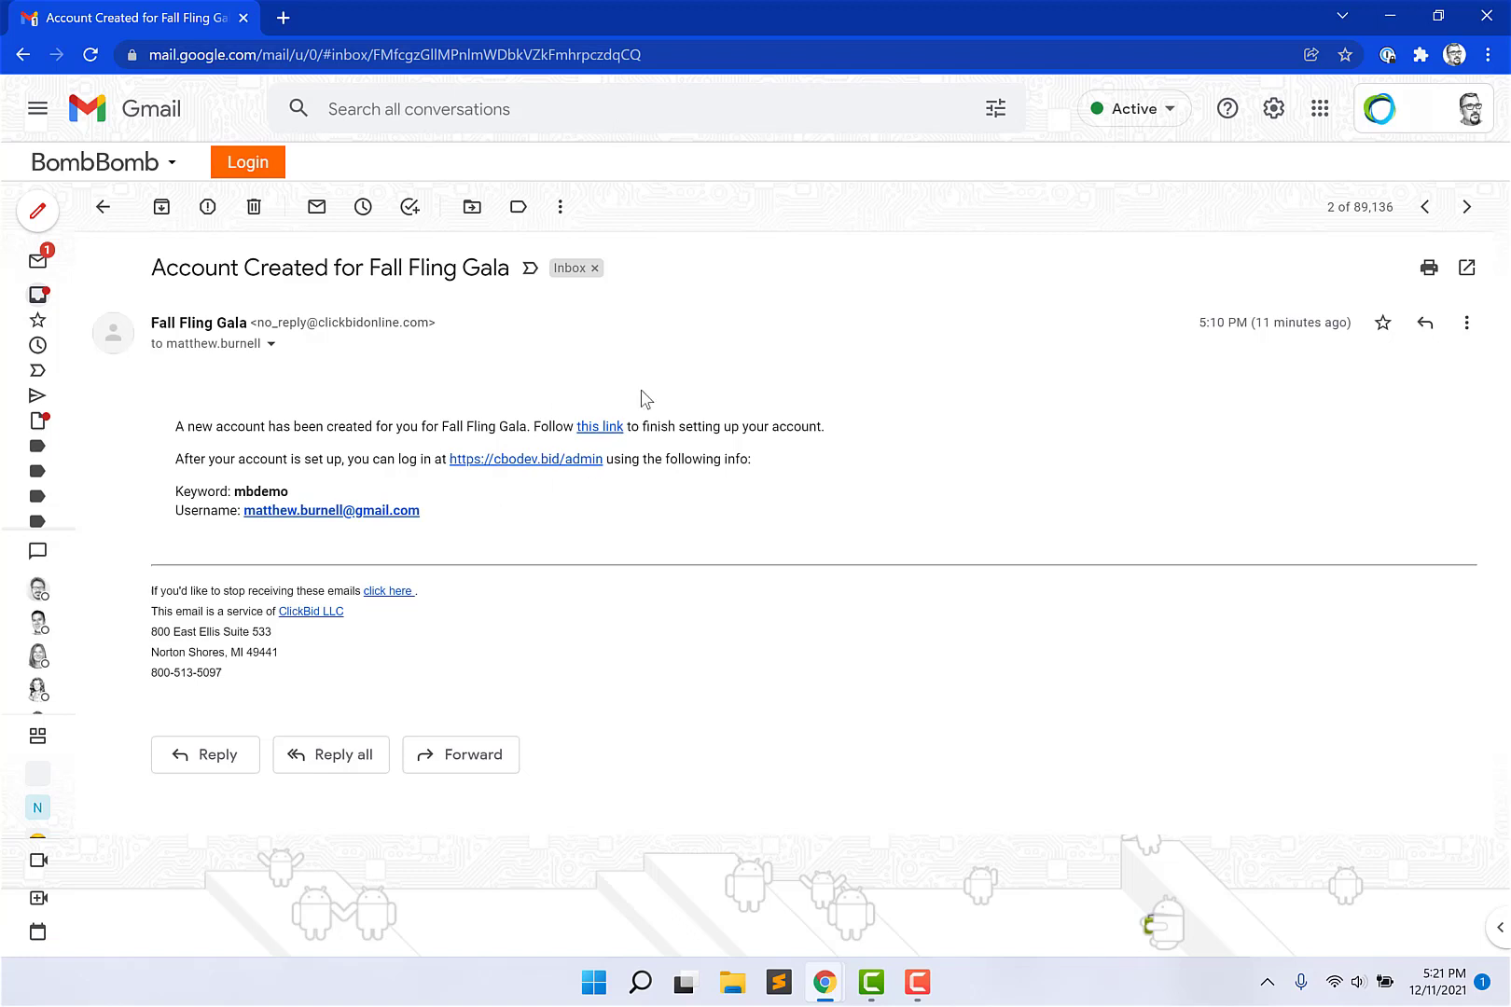
Enter cbodev.bid/admin in the private window to reach the ClickBid sign-in page
text(cbodev.bid/admin/login.php)
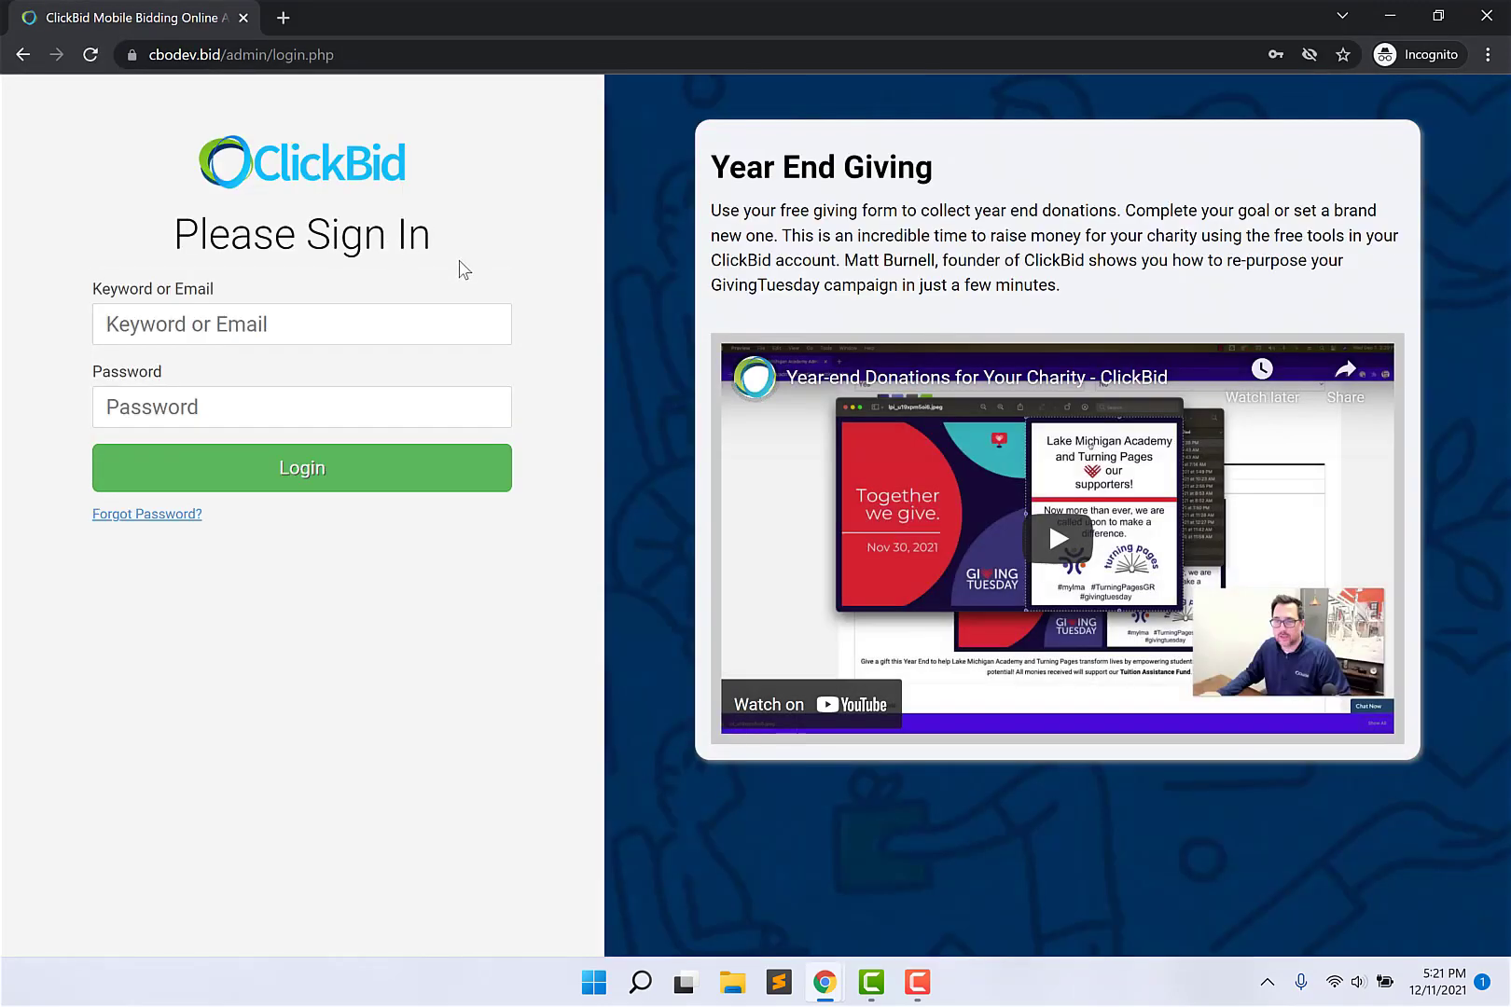
Log in with the emailed account's email and password
click(300, 324)
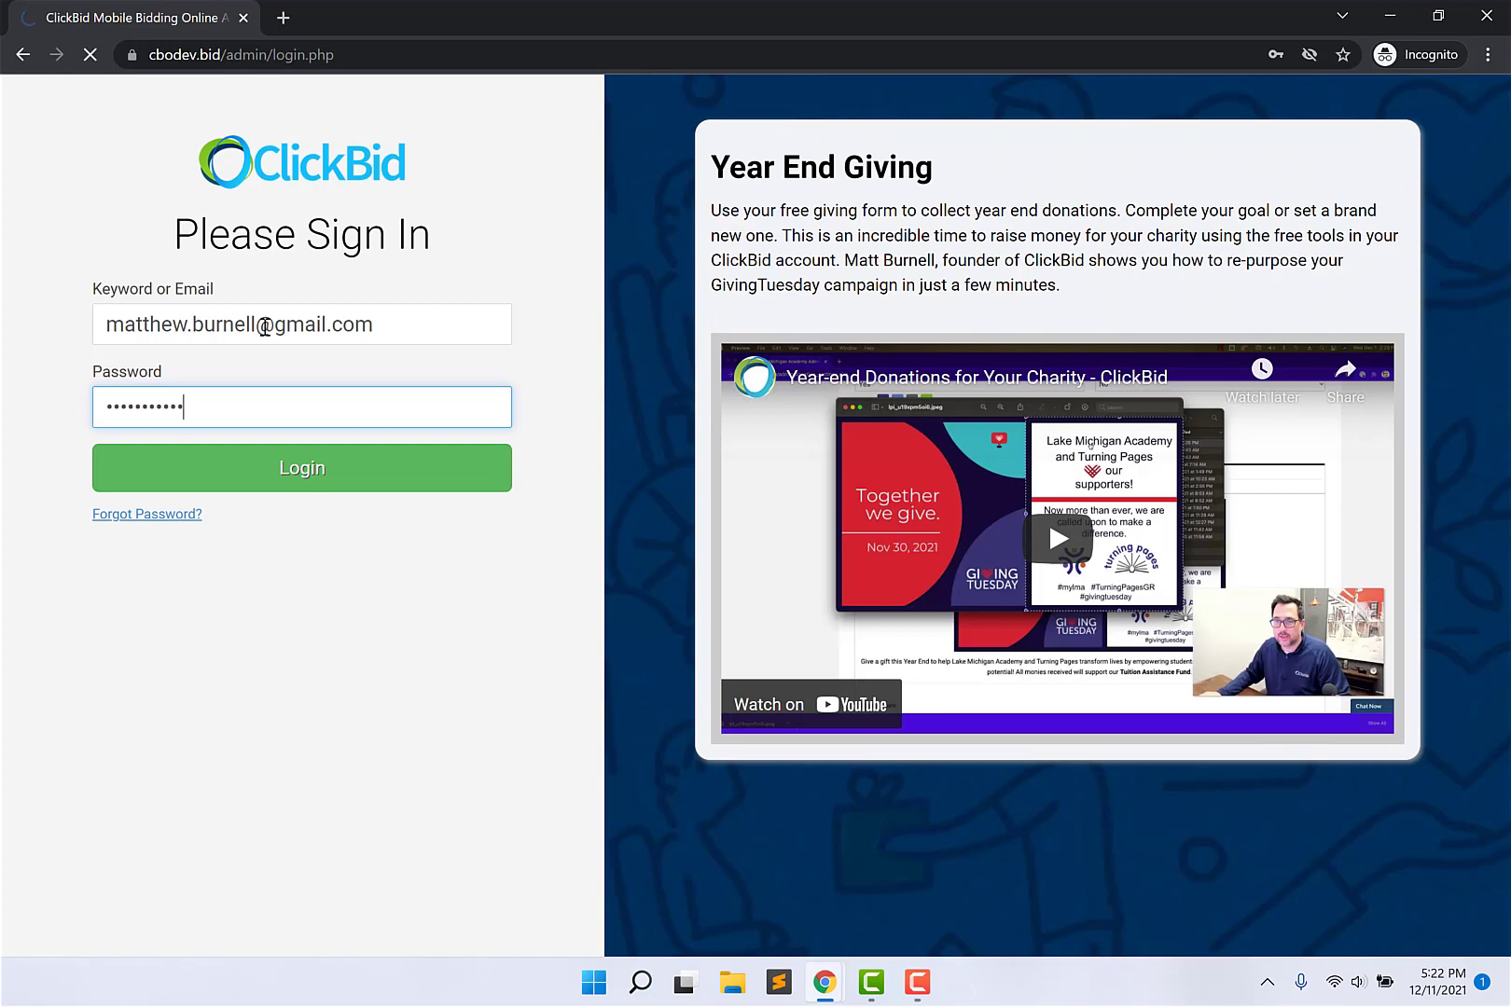
click(300, 467)
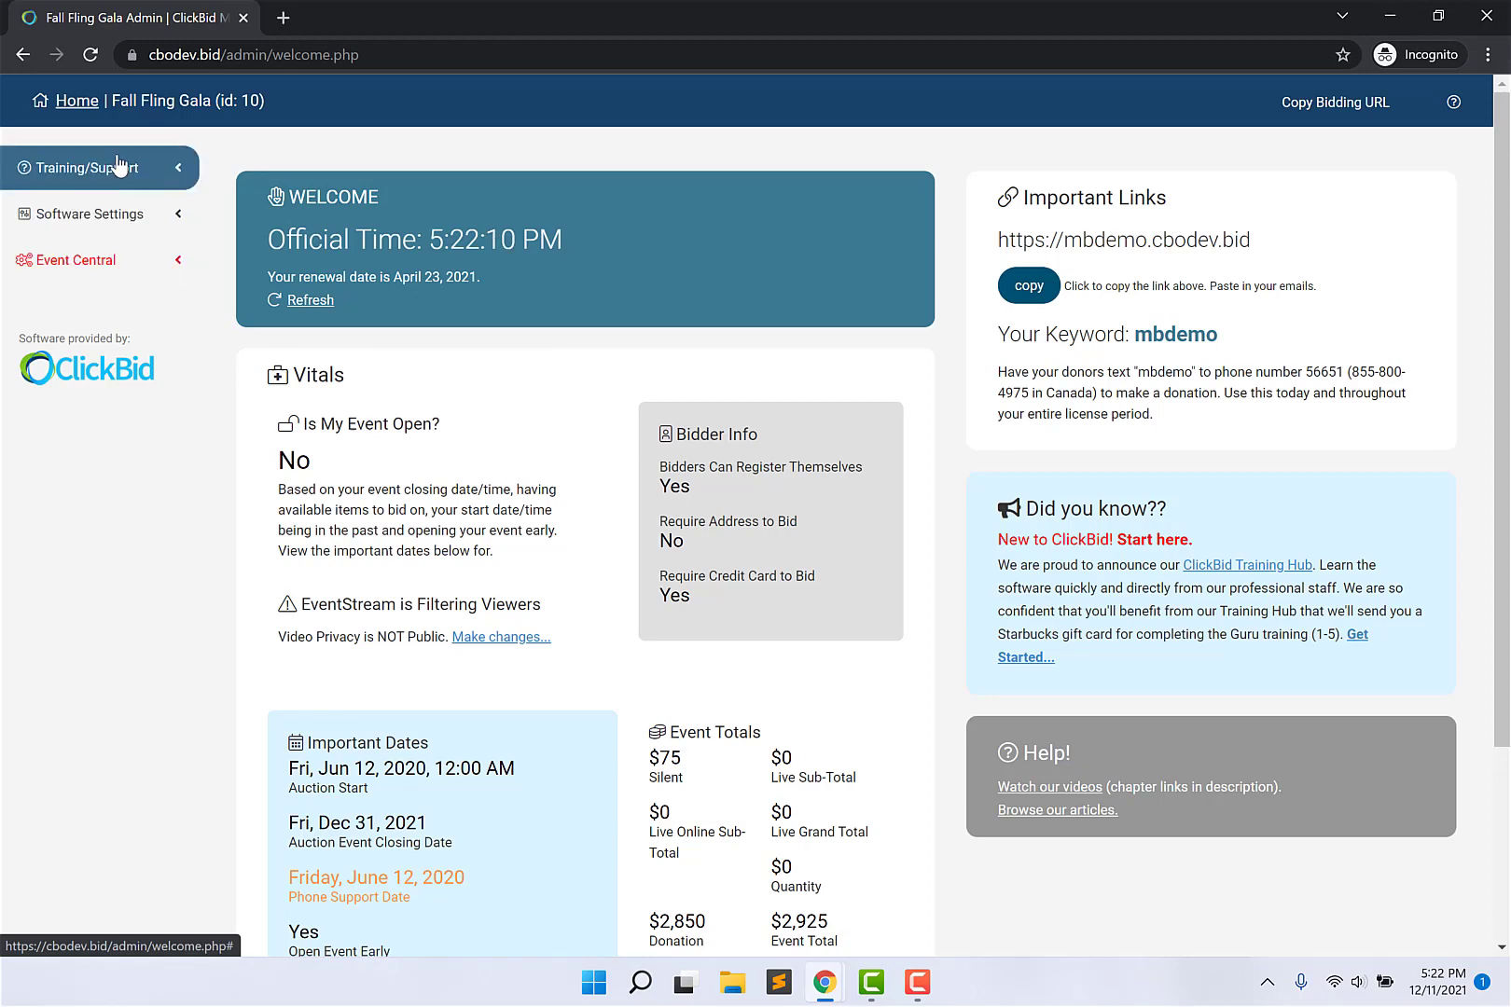
click(90, 213)
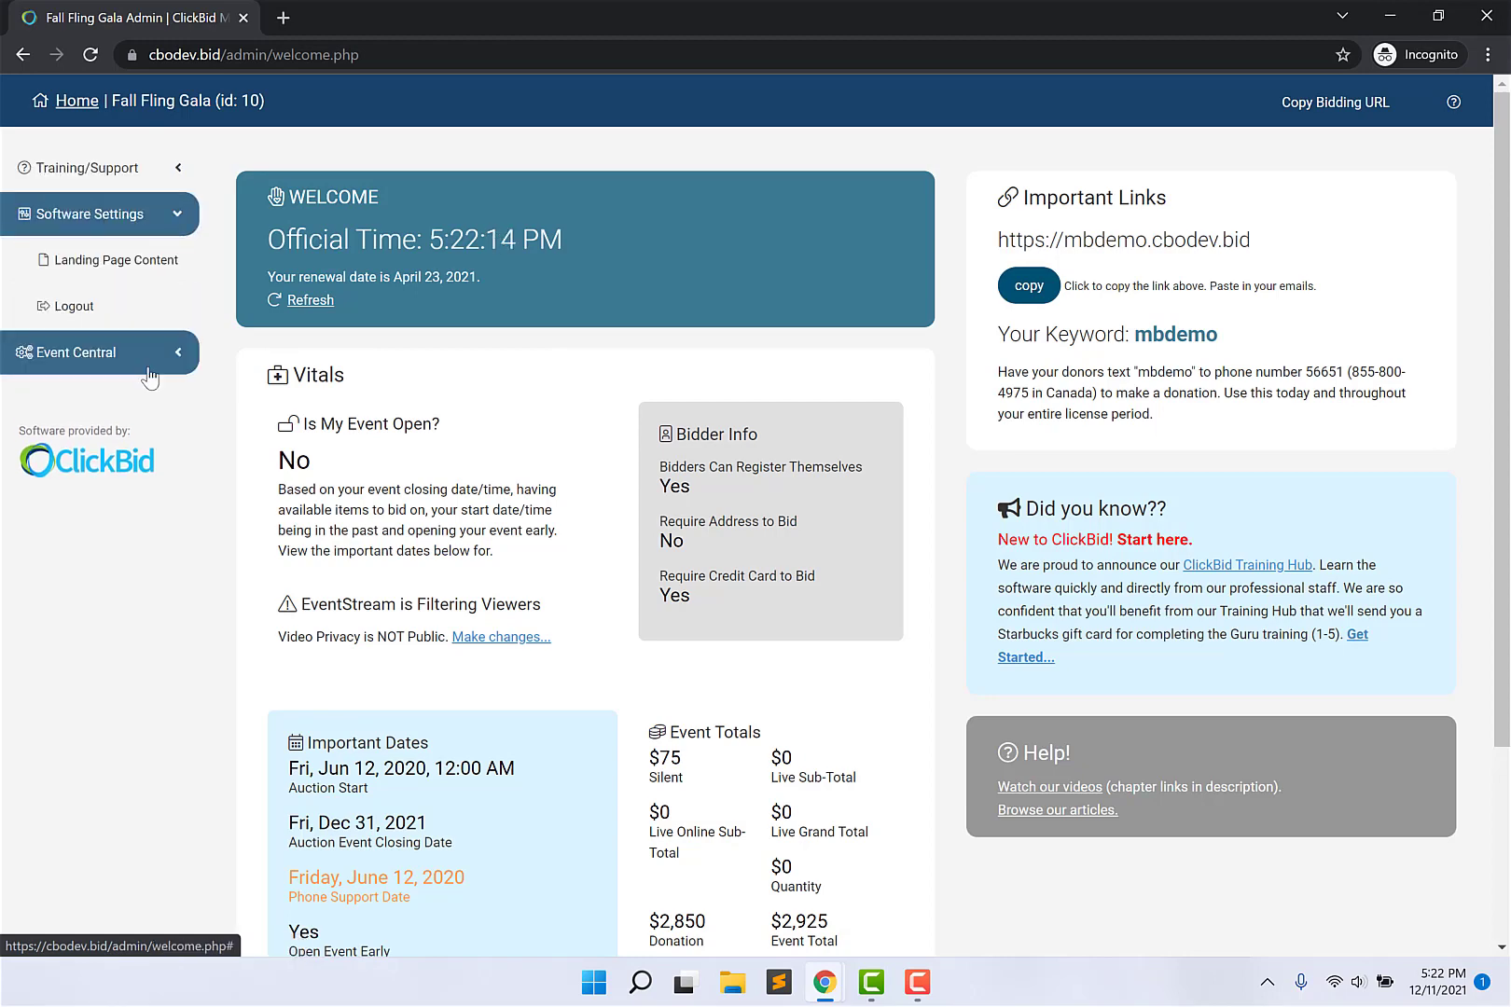
click(72, 351)
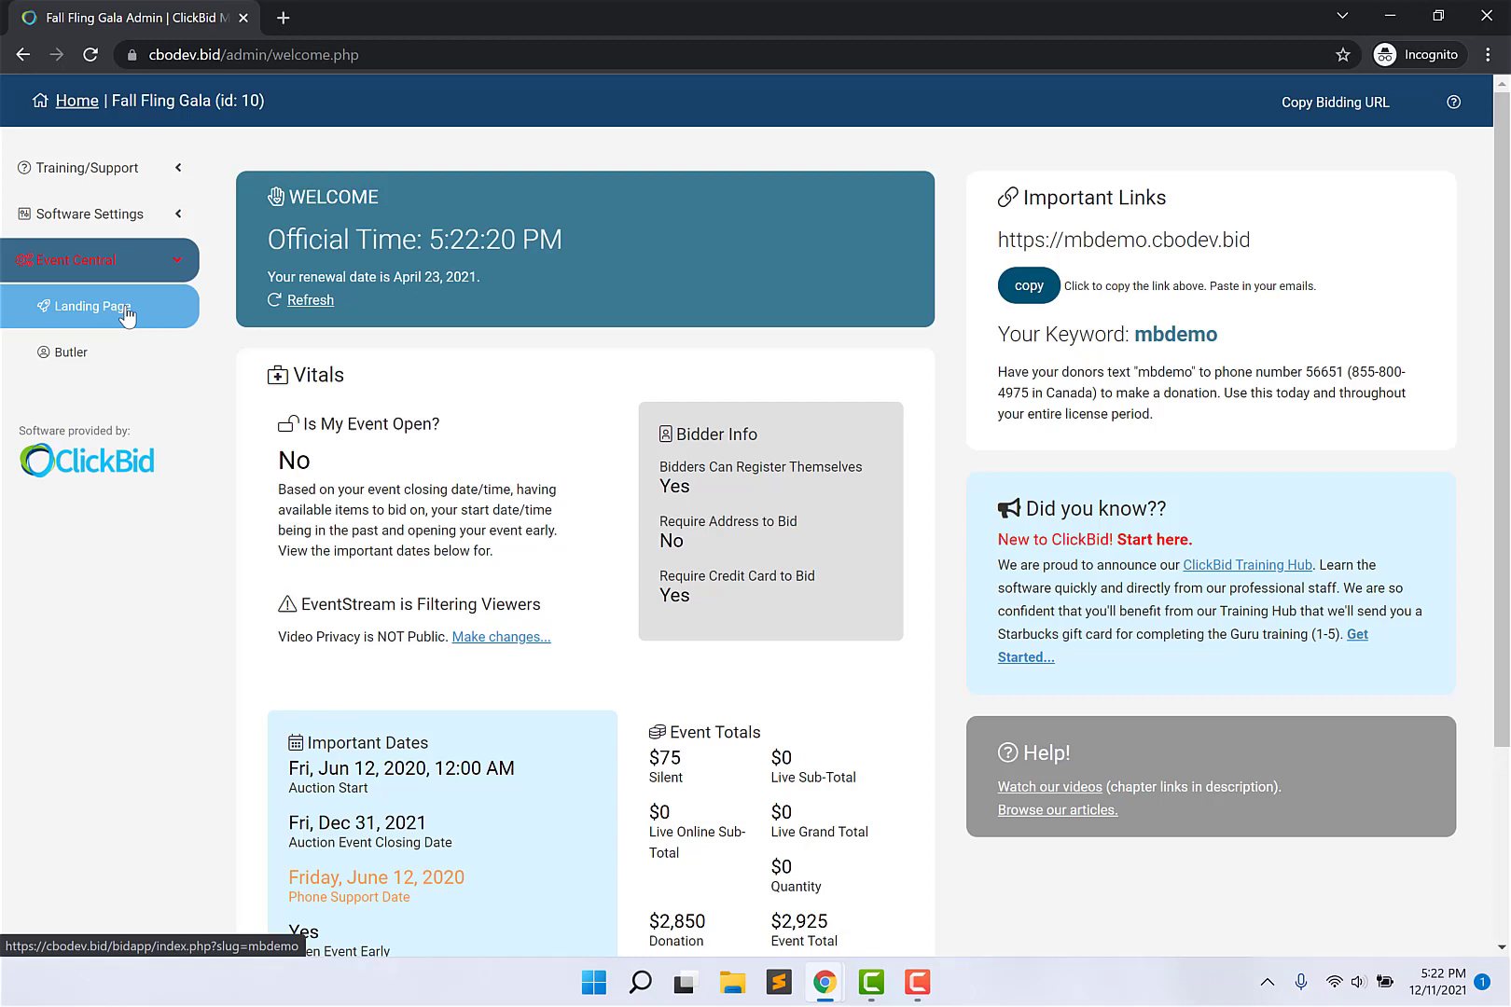
mouse_move(72, 351)
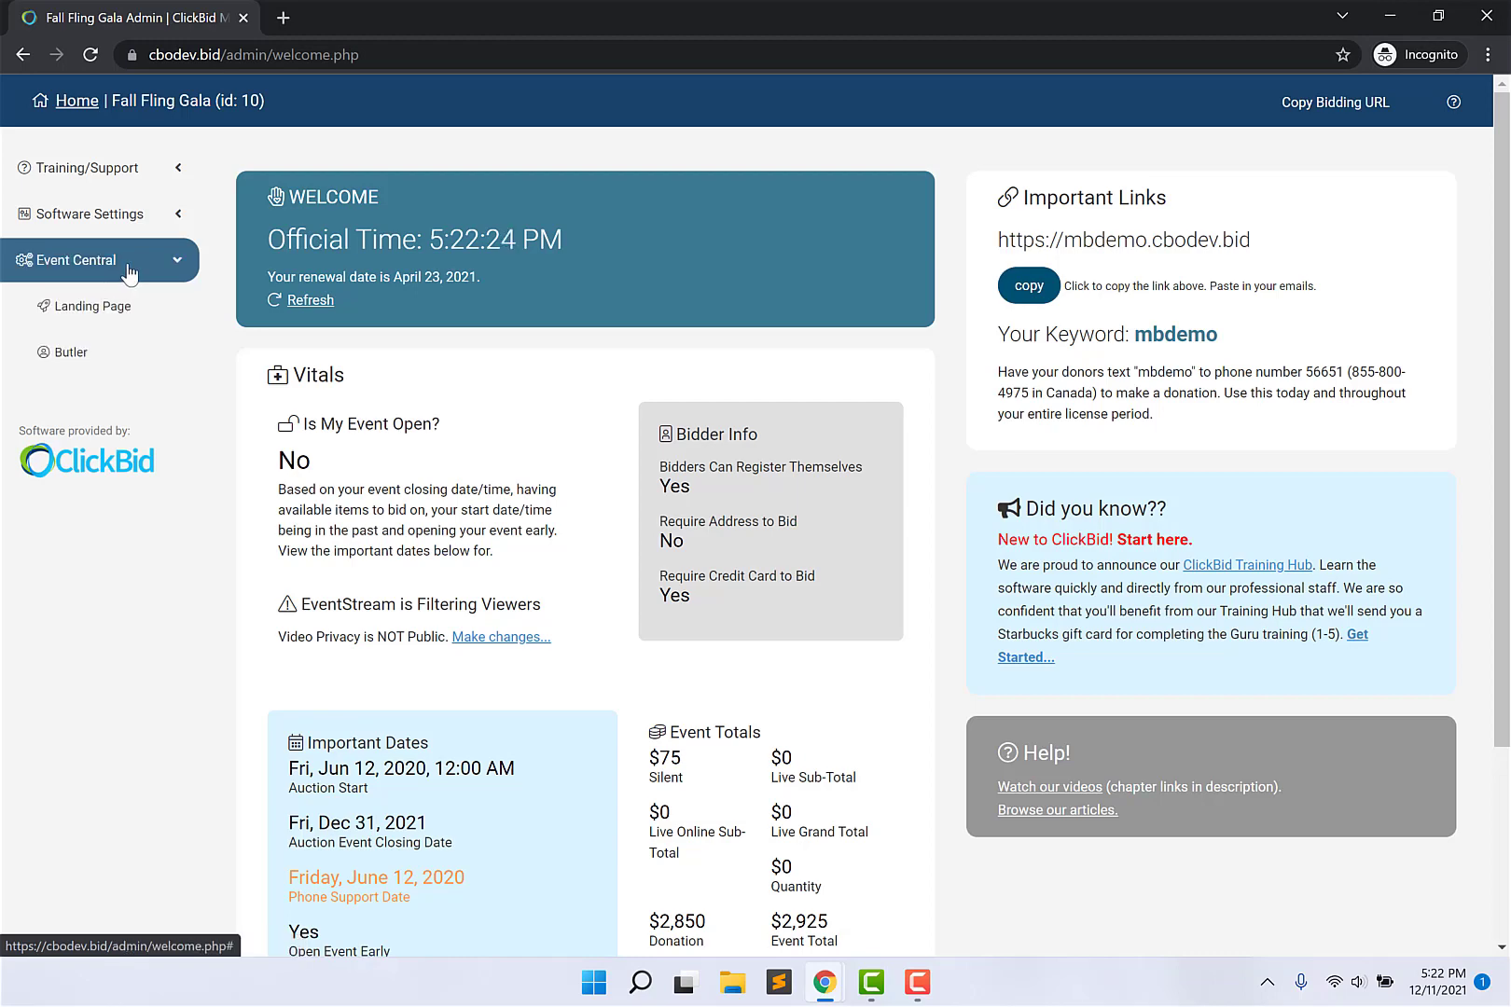
click(77, 260)
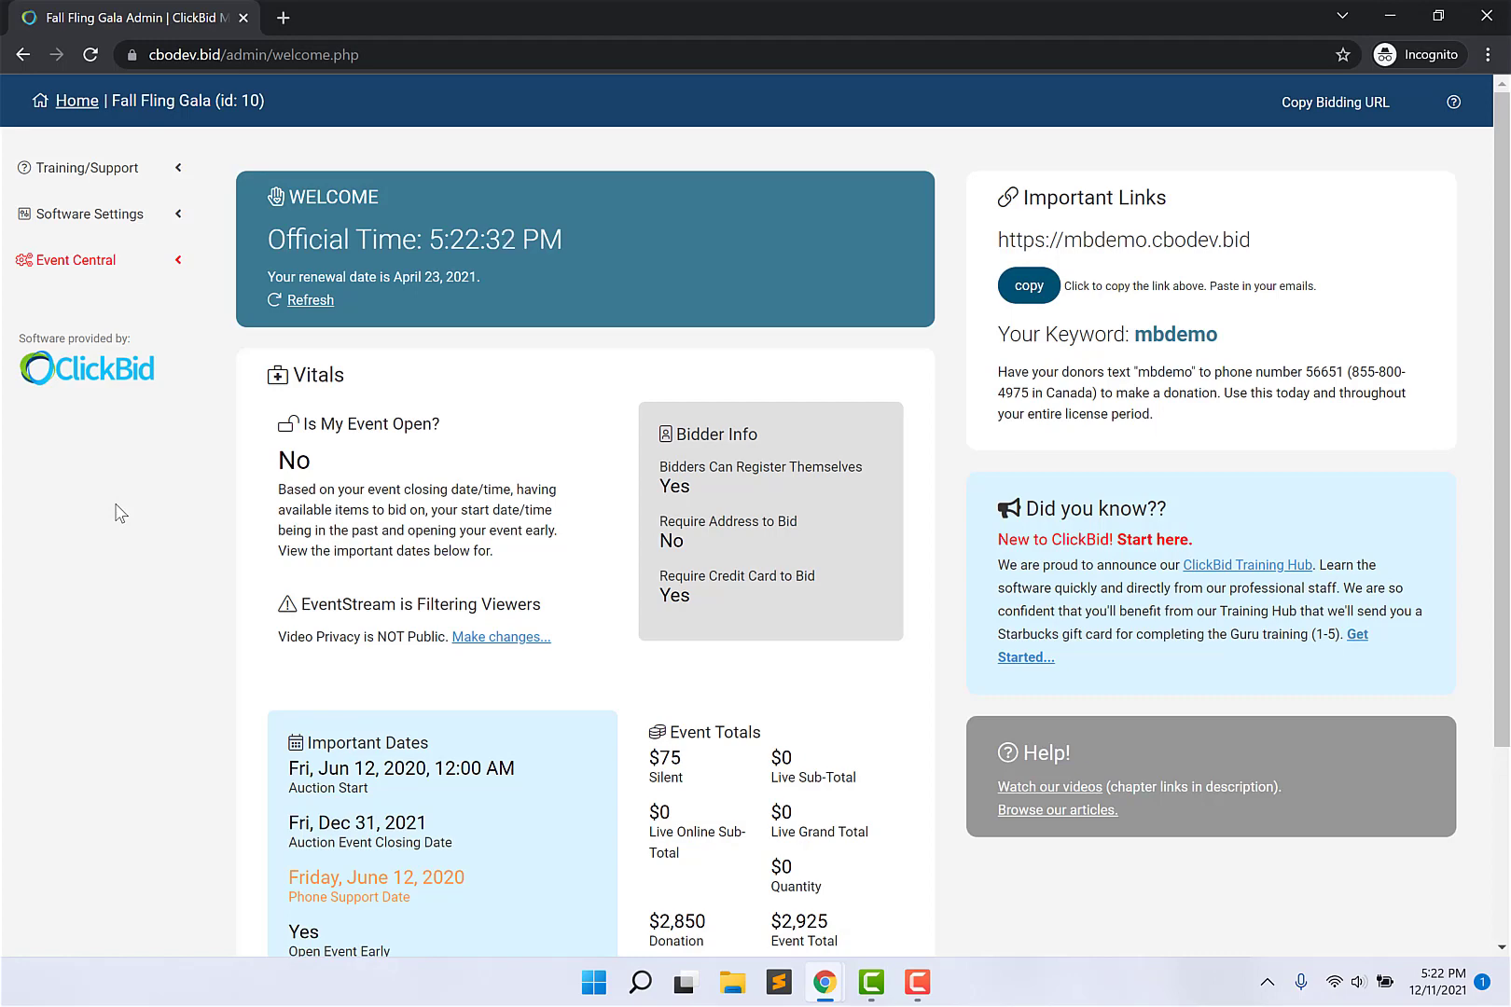
mouse_move(101, 487)
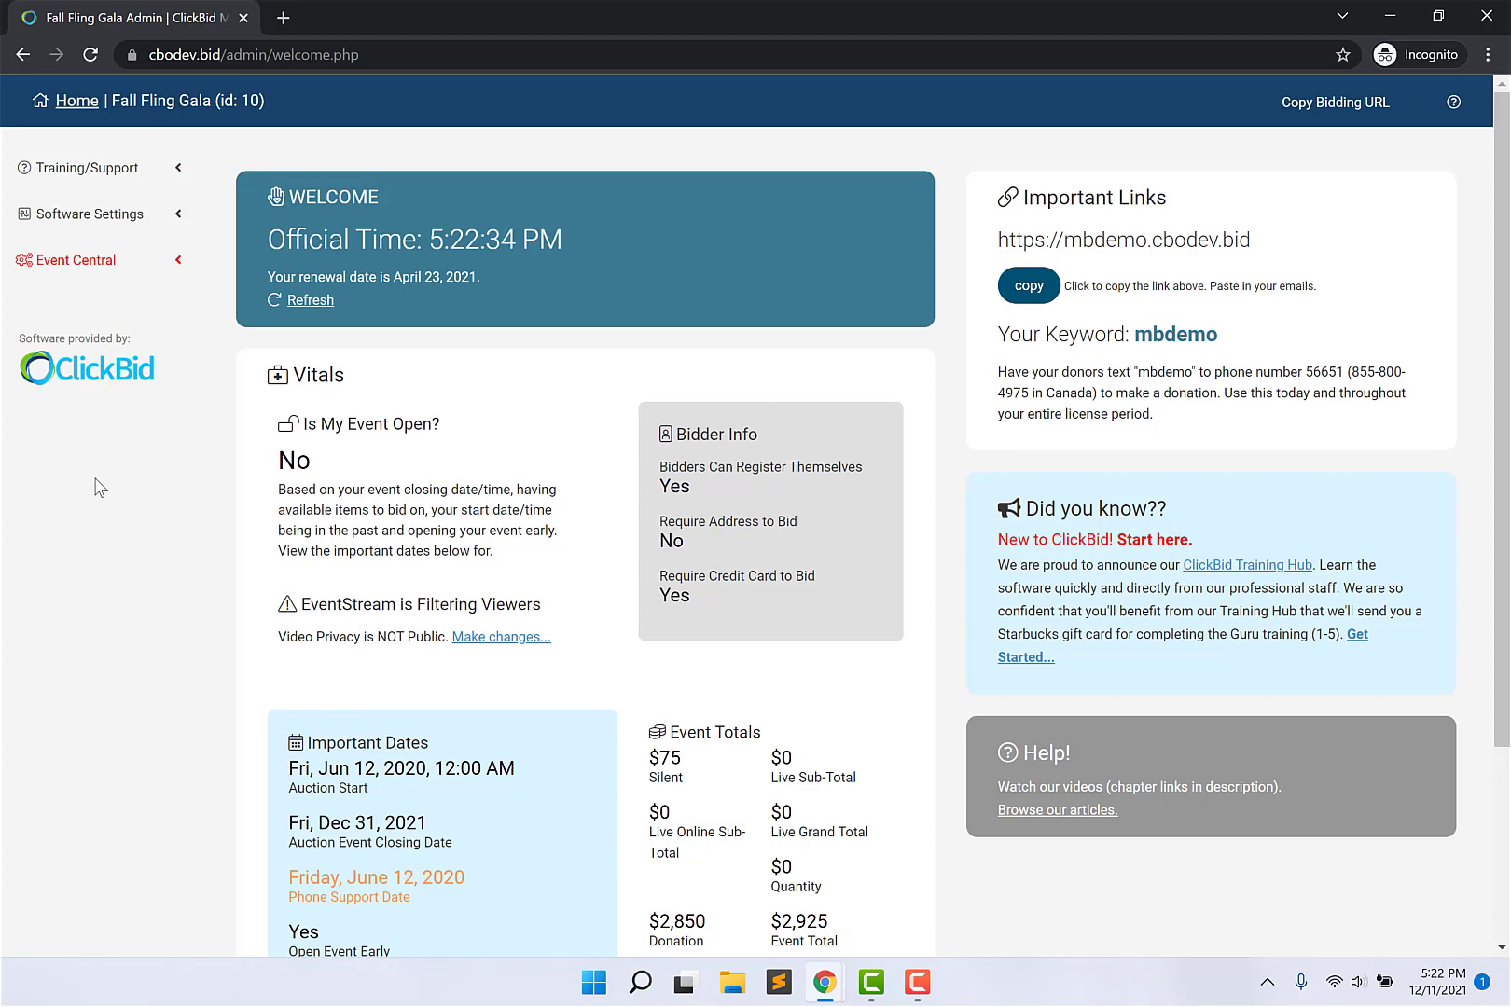